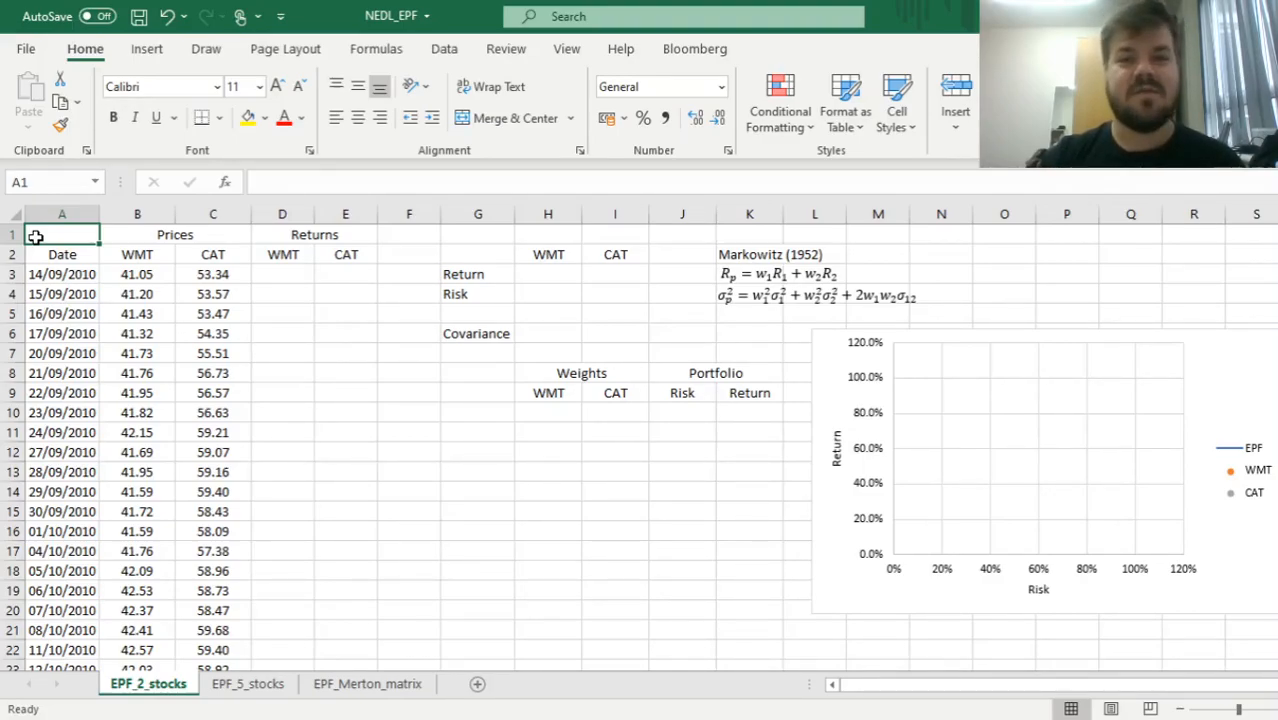
mouse_move(396, 508)
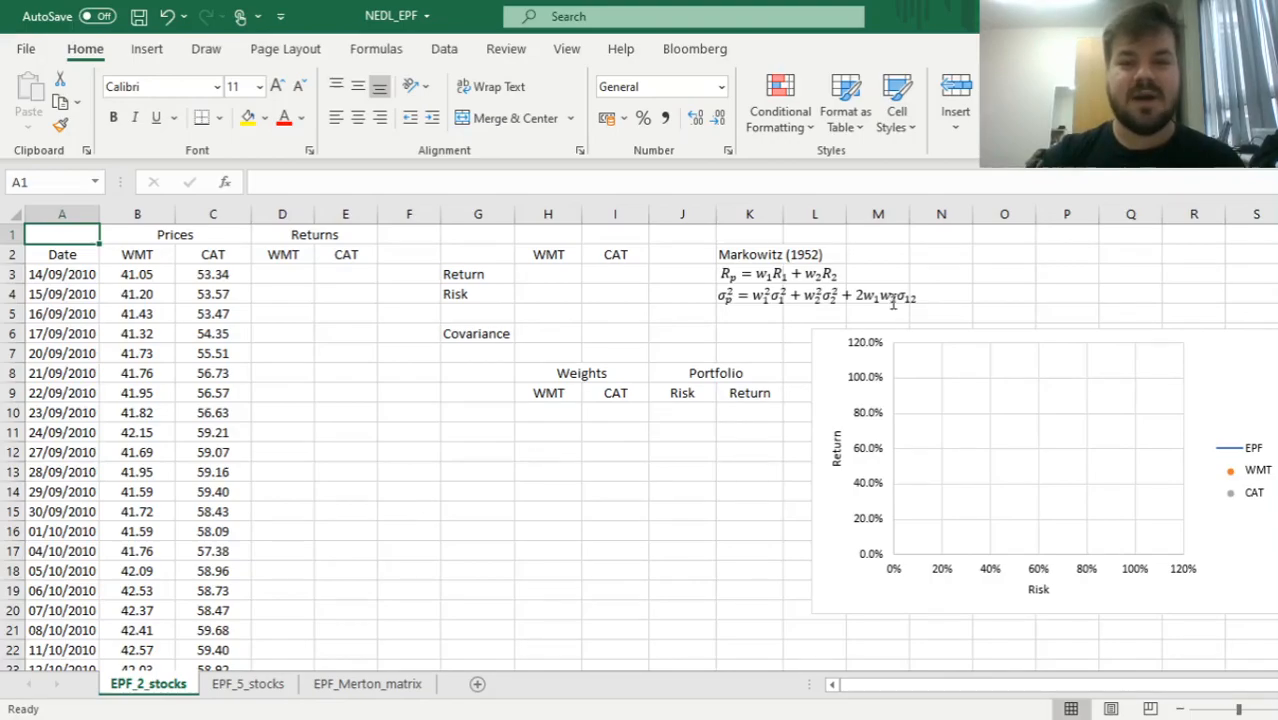
Check the extent of the WMT and CAT price data to know how far returns run
click(748, 254)
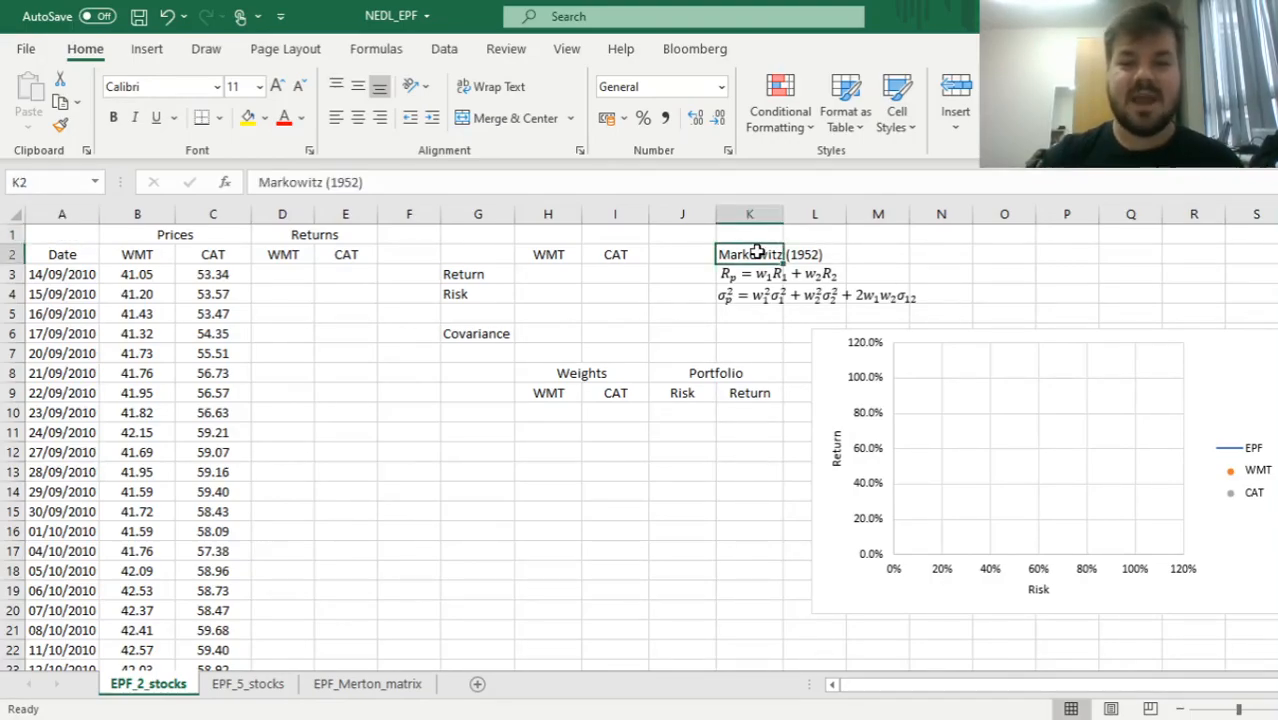
mouse_move(676, 242)
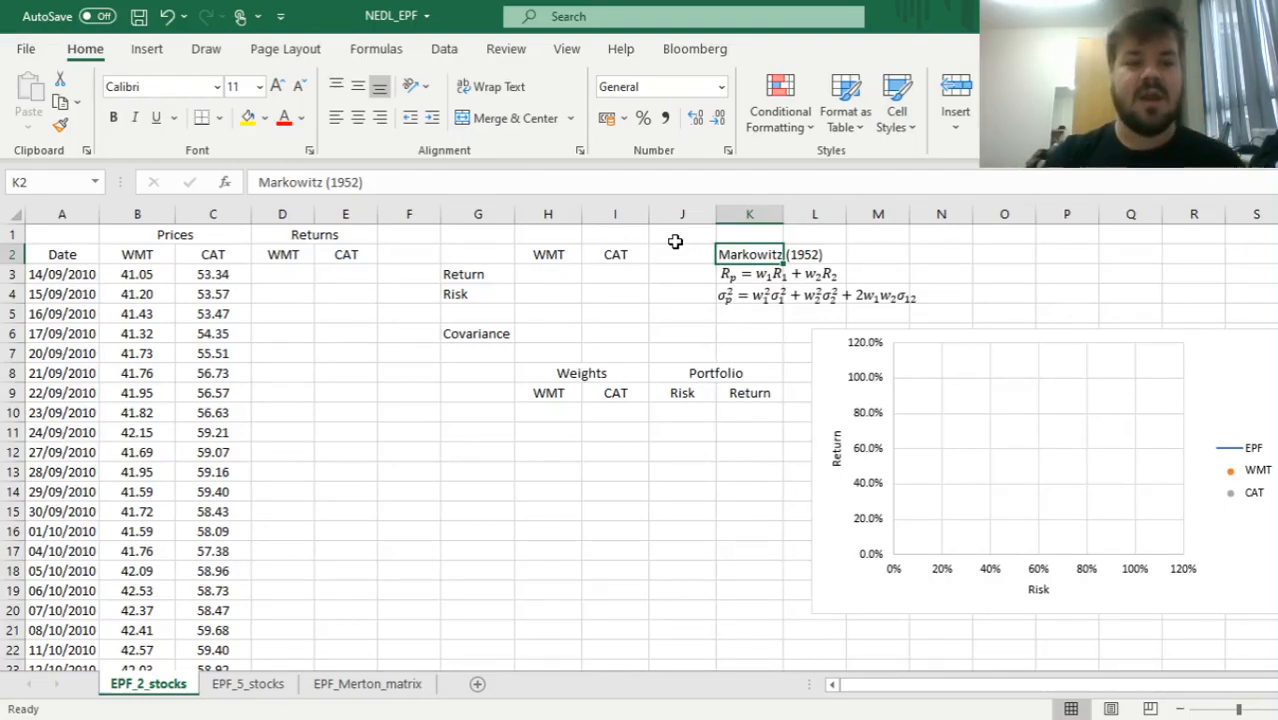
mouse_move(288, 312)
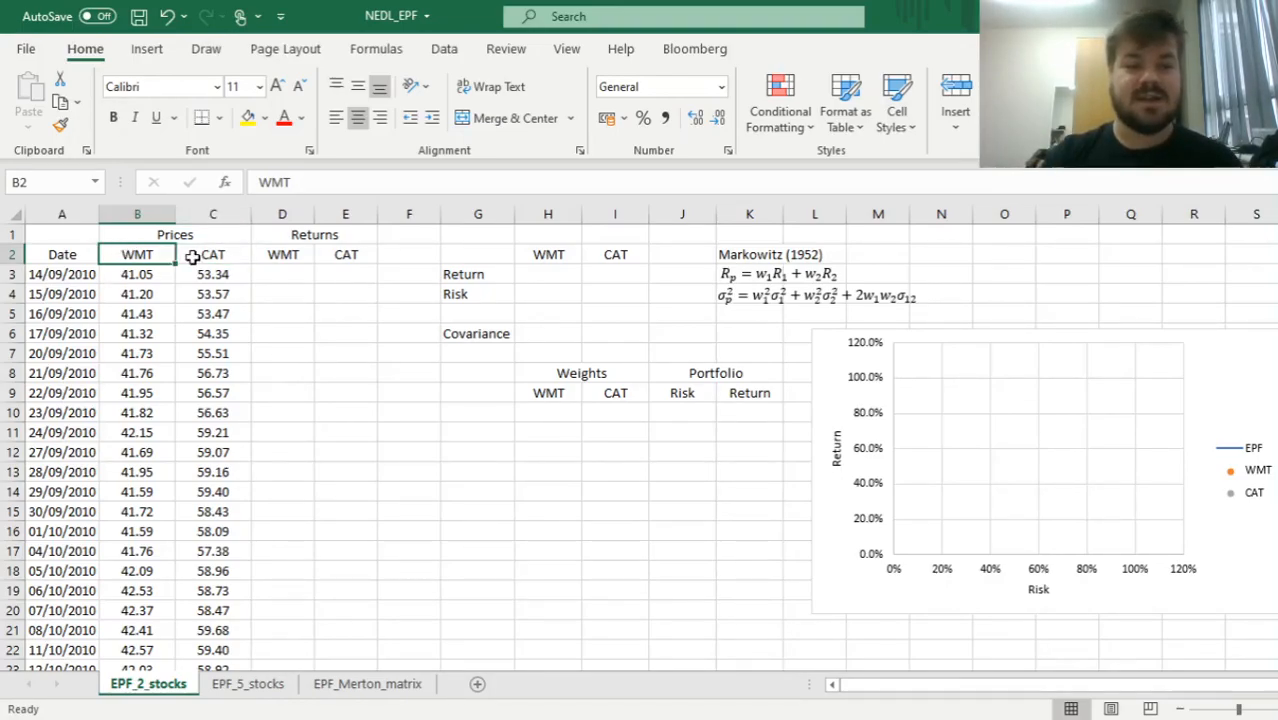
click(212, 252)
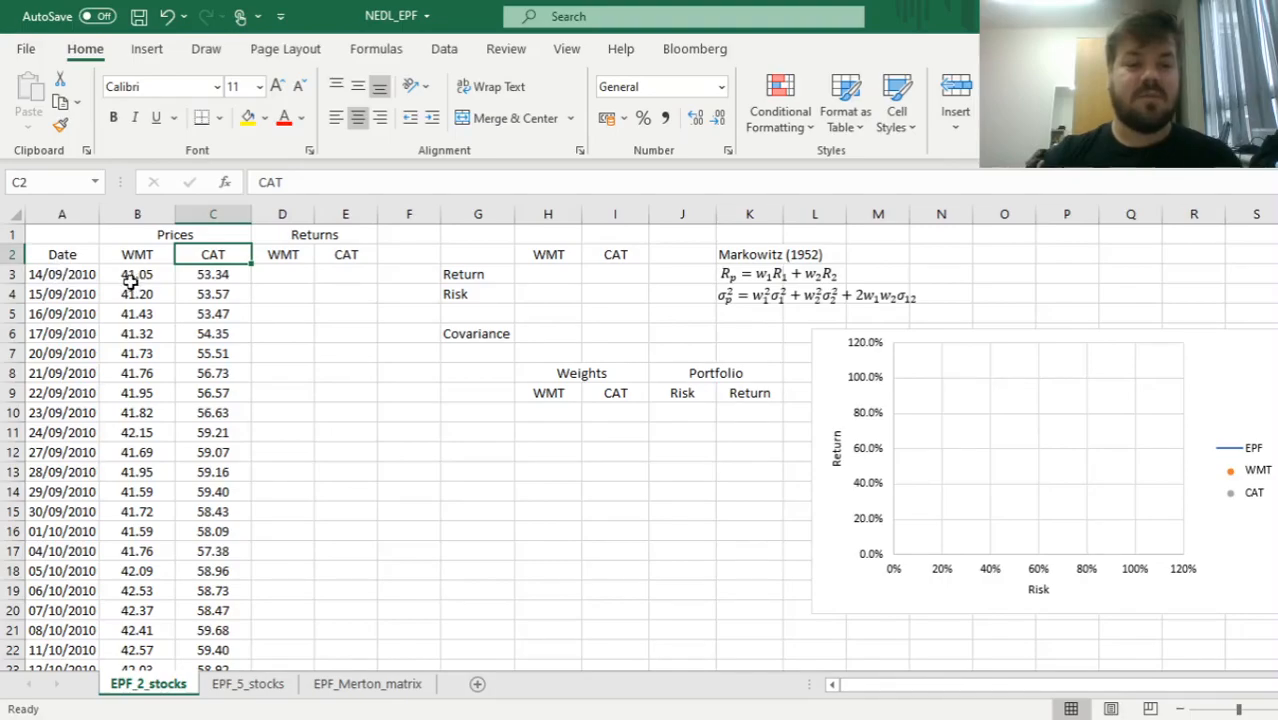
click(62, 274)
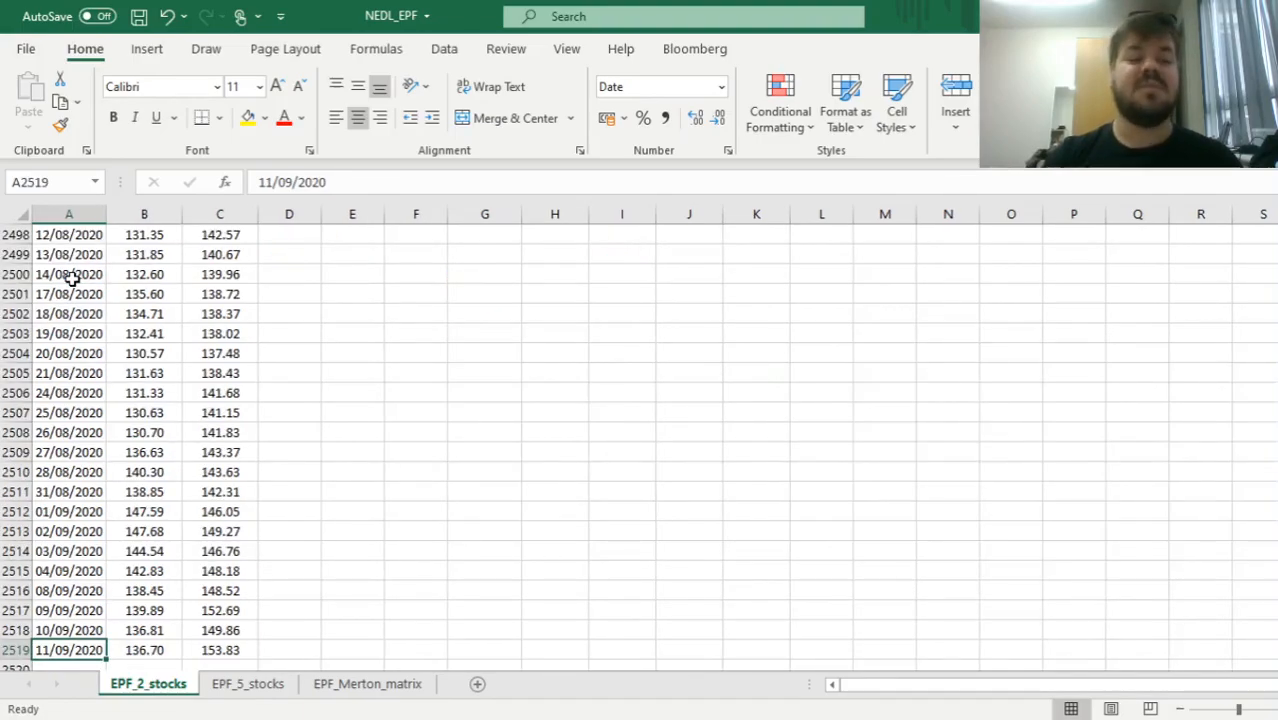
key(ctrl+Home)
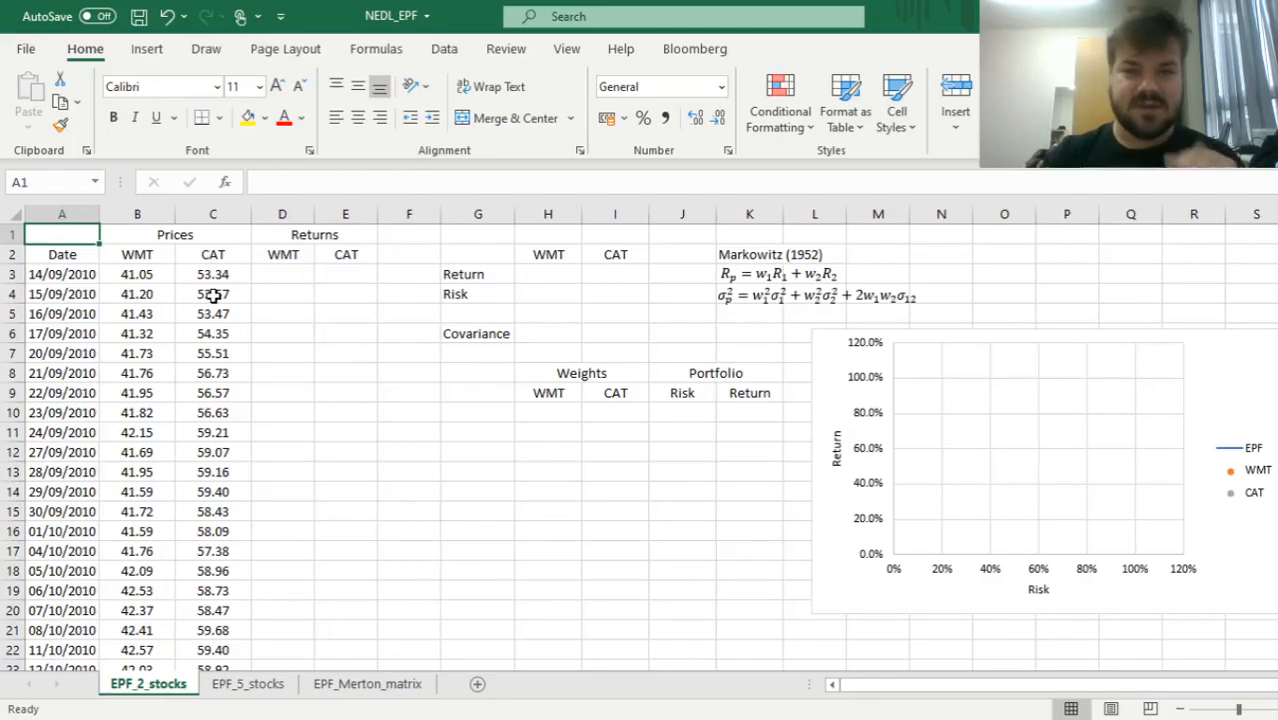
mouse_move(302, 300)
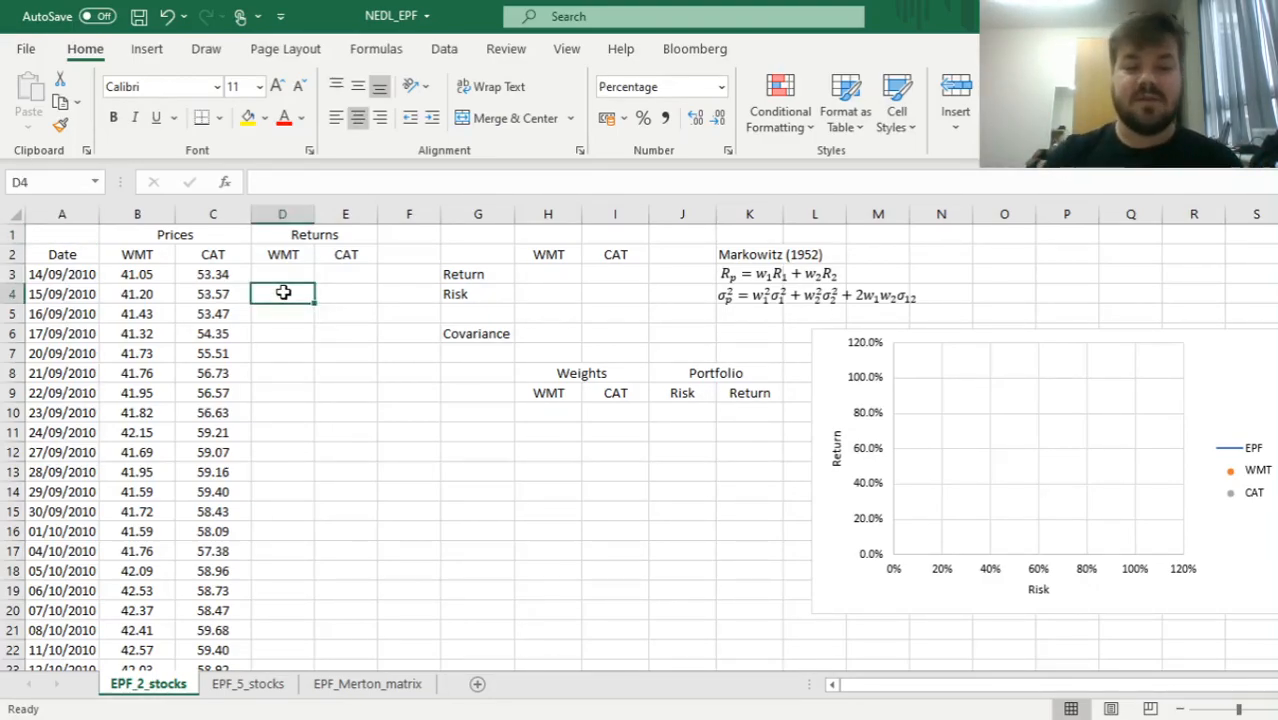
Enter =B4/B3-1 in D4 and fill it across both Returns columns down to row 2519
text(=)
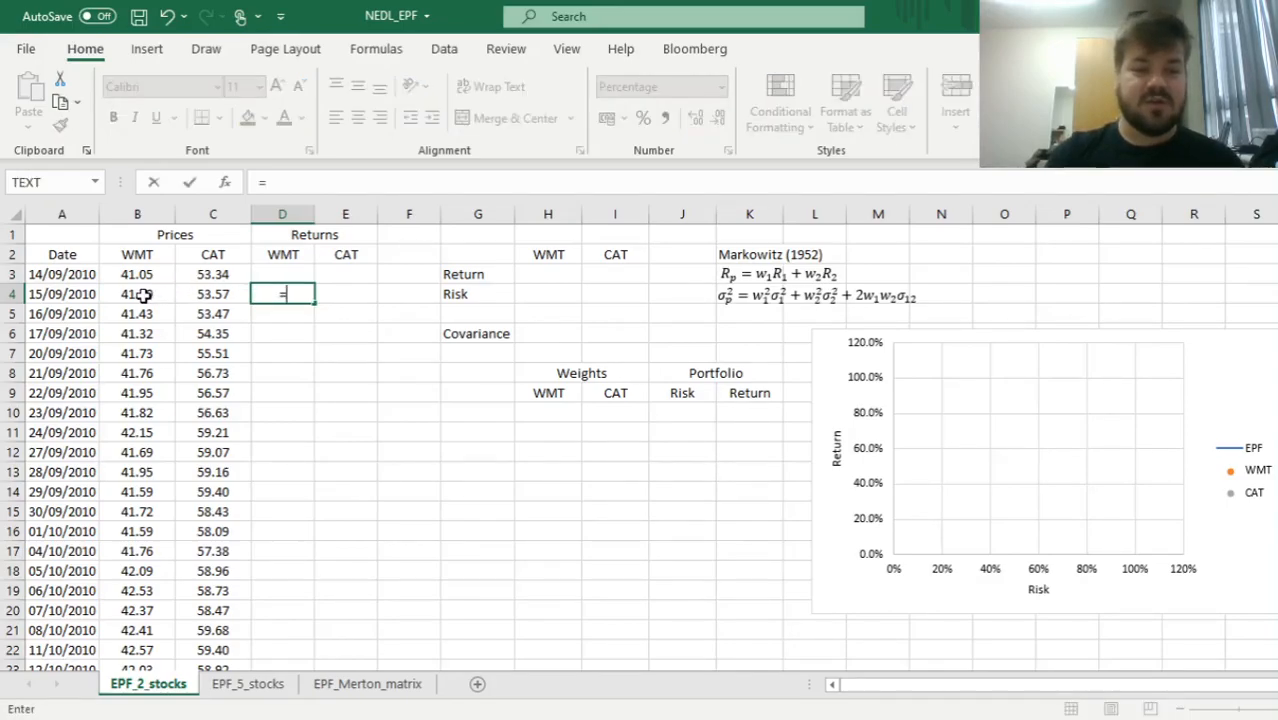
text(=B4/B3-1)
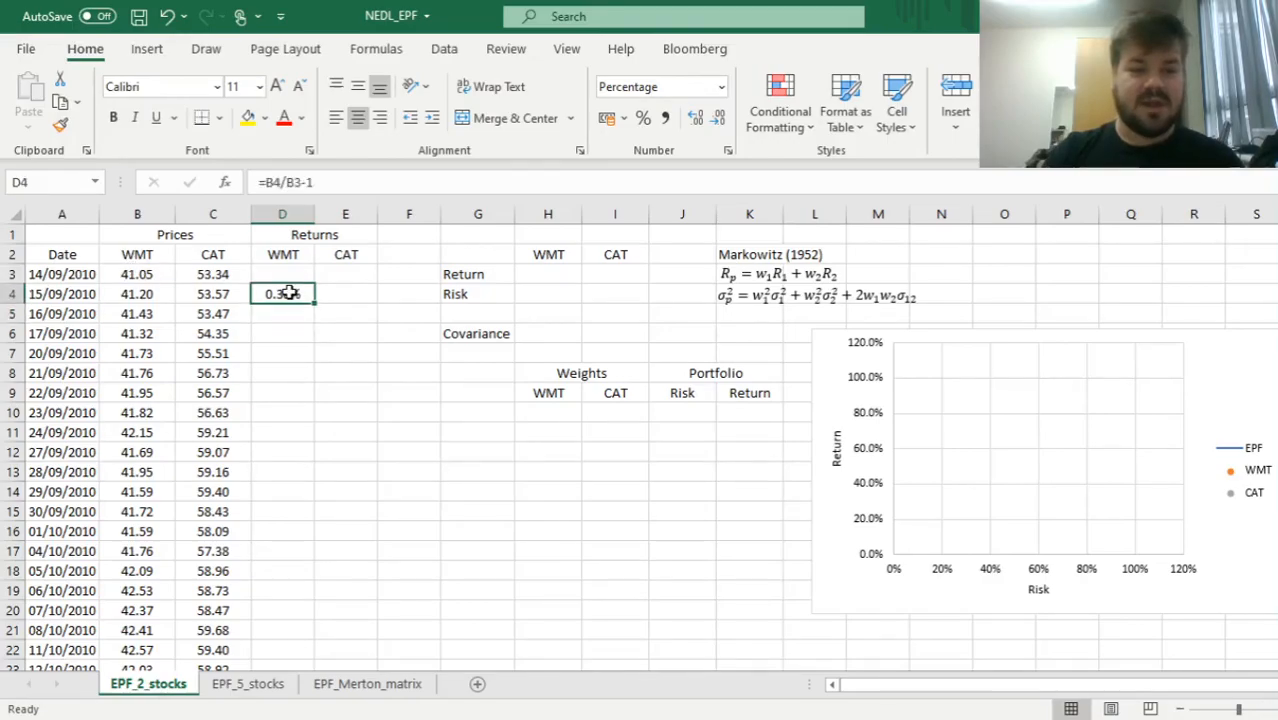
drag(282, 292, 344, 292)
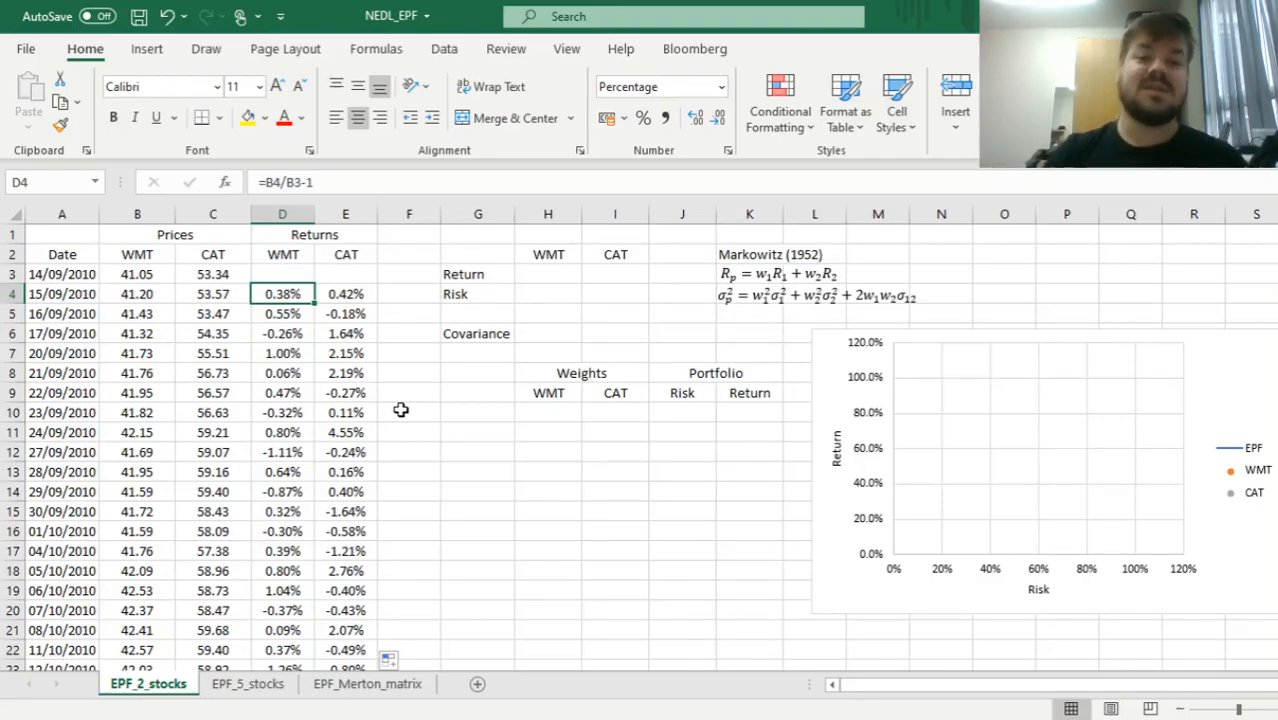
click(748, 254)
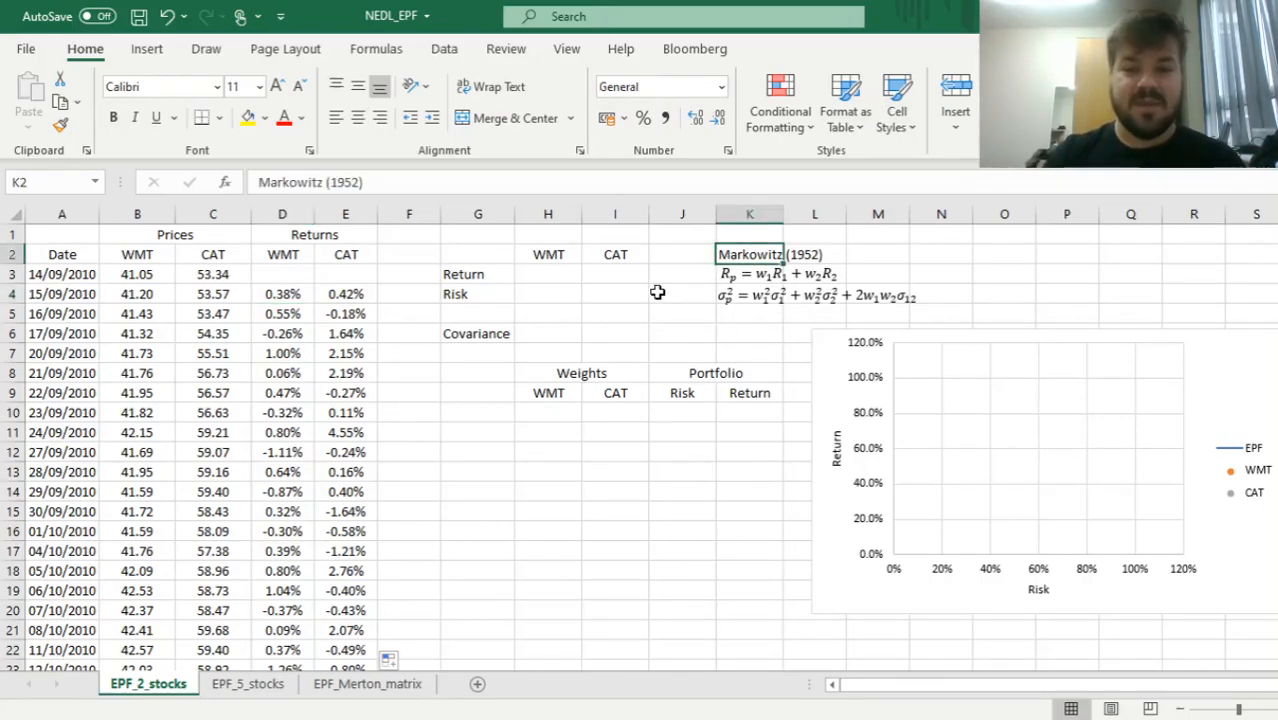
click(478, 312)
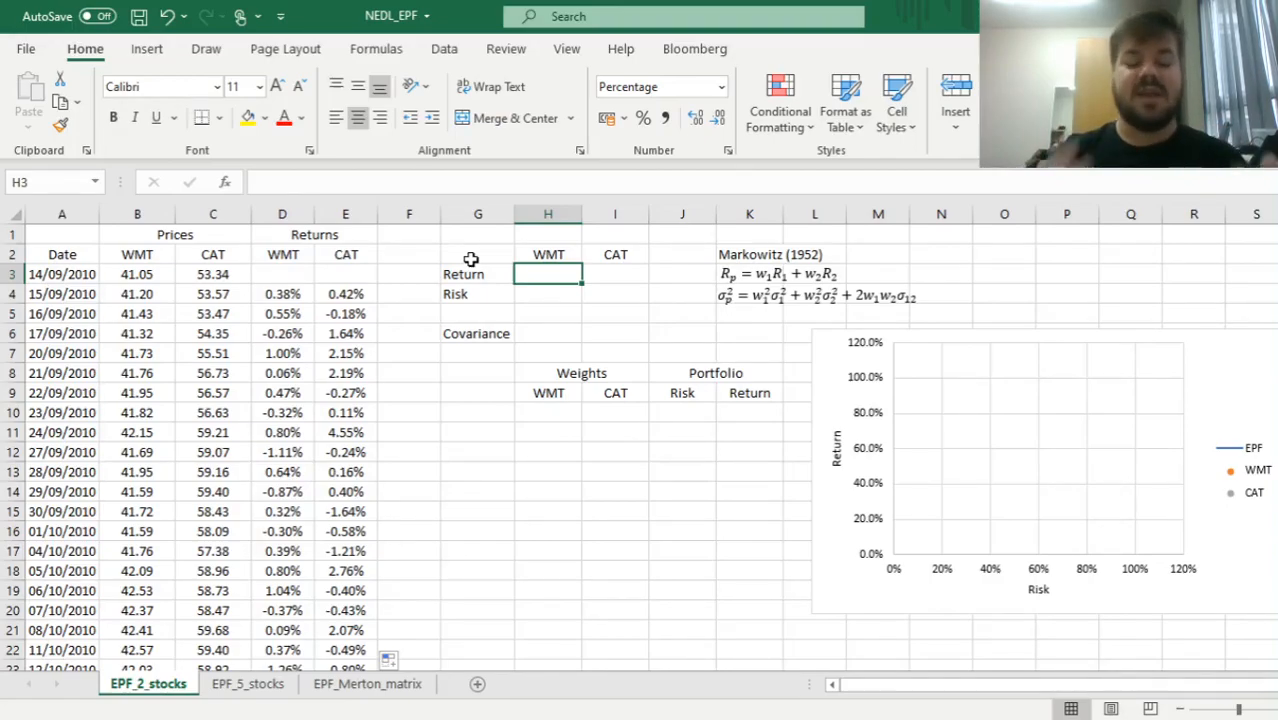
Compute annualised return =PRODUCT(1+D4:D2519)^(1/10)-1 for WMT and CAT (12.78%, 11.17%)
text(=P)
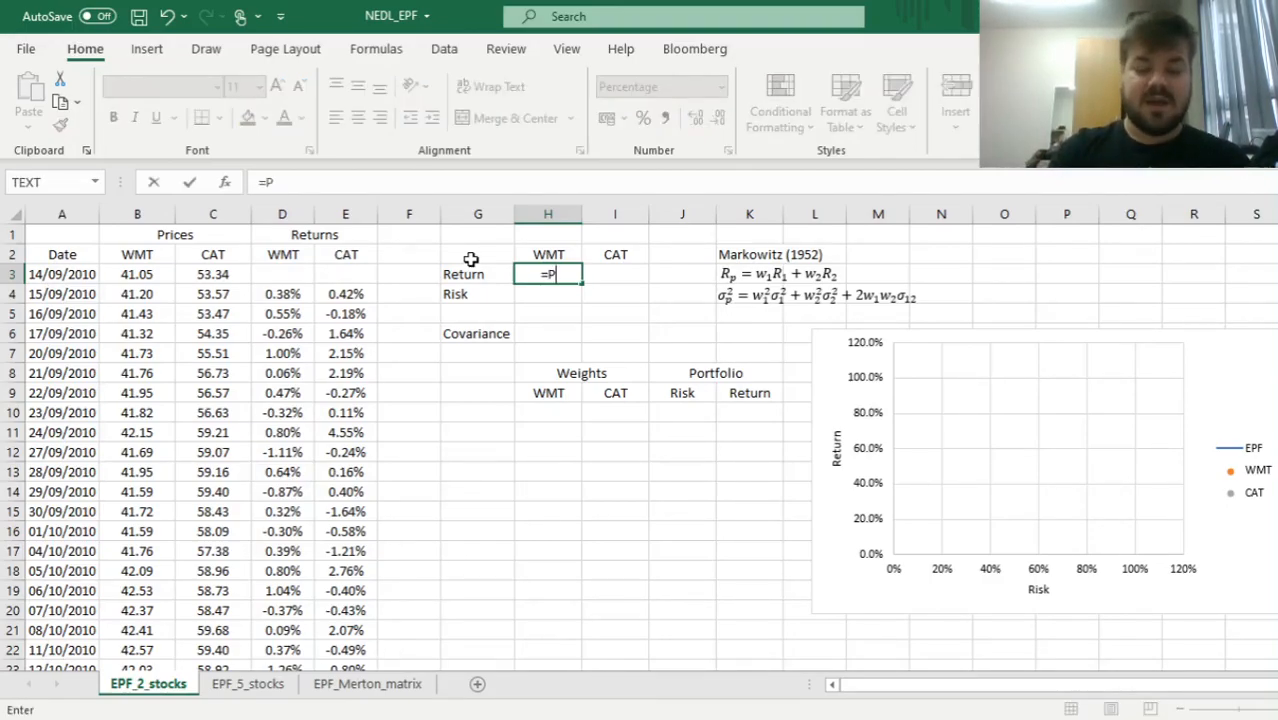
text(RODUCT(1+D4:D2519)
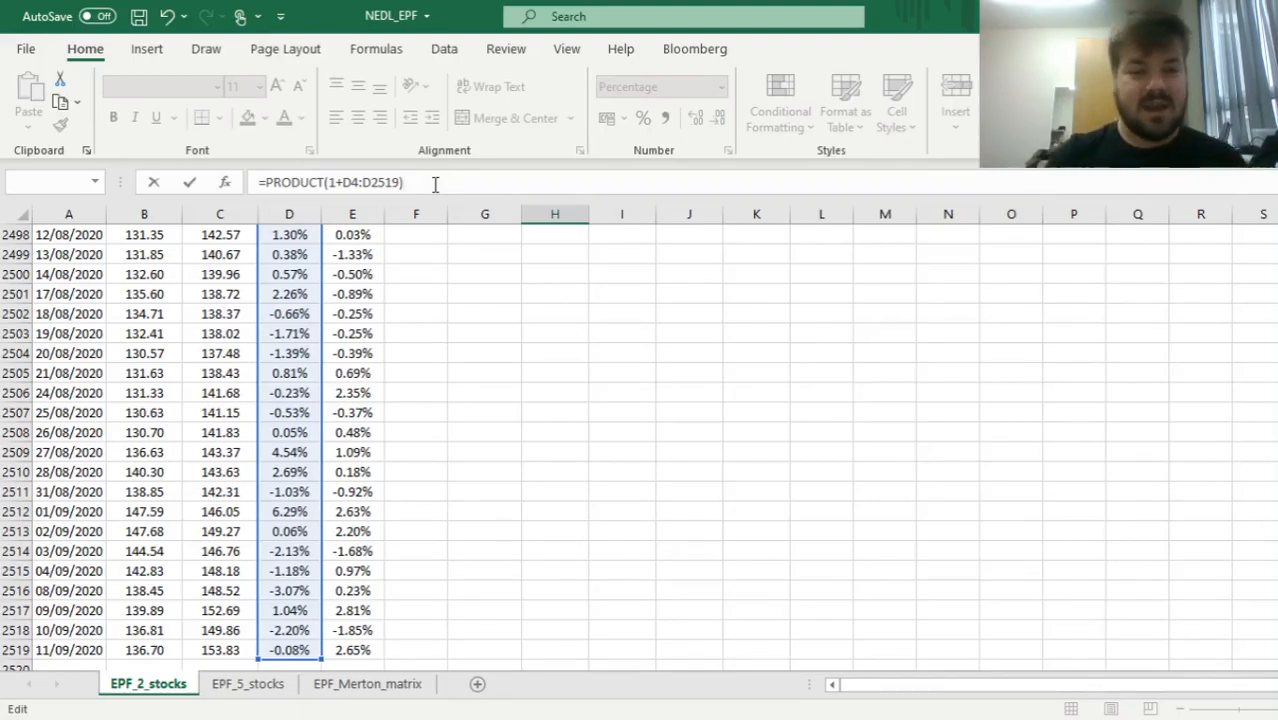
text(^)
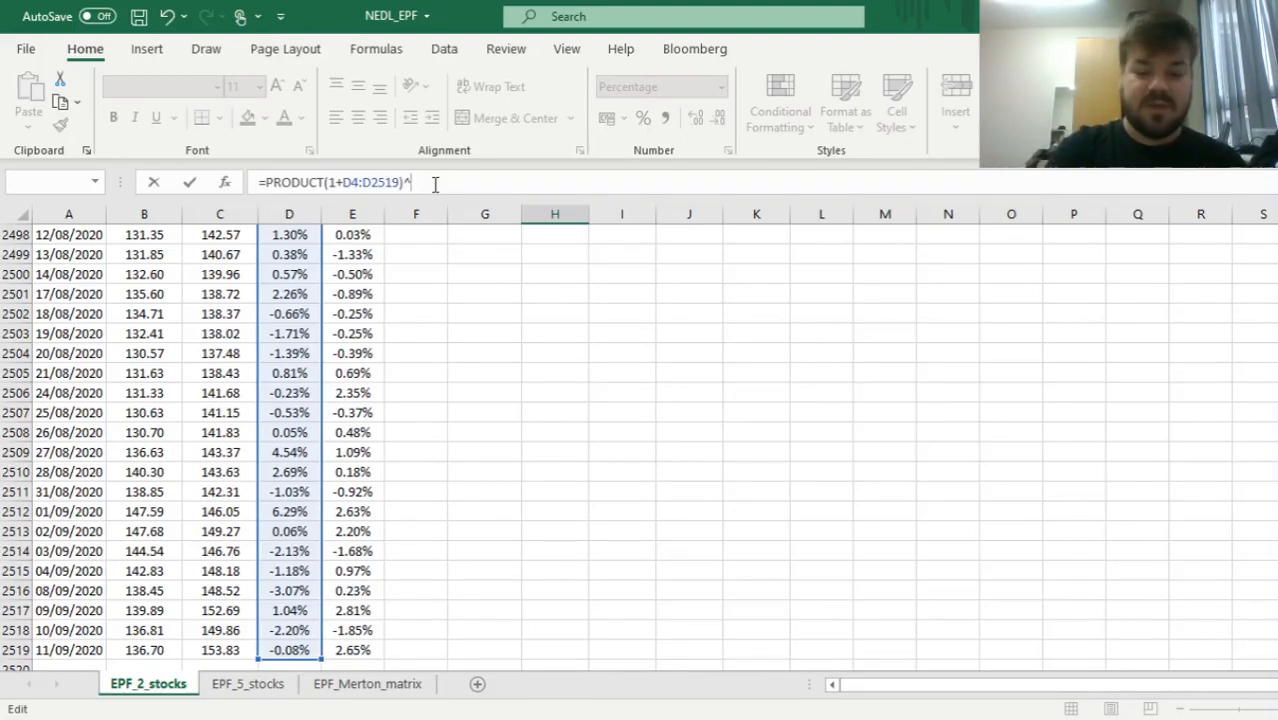
text((1/10) - 1})
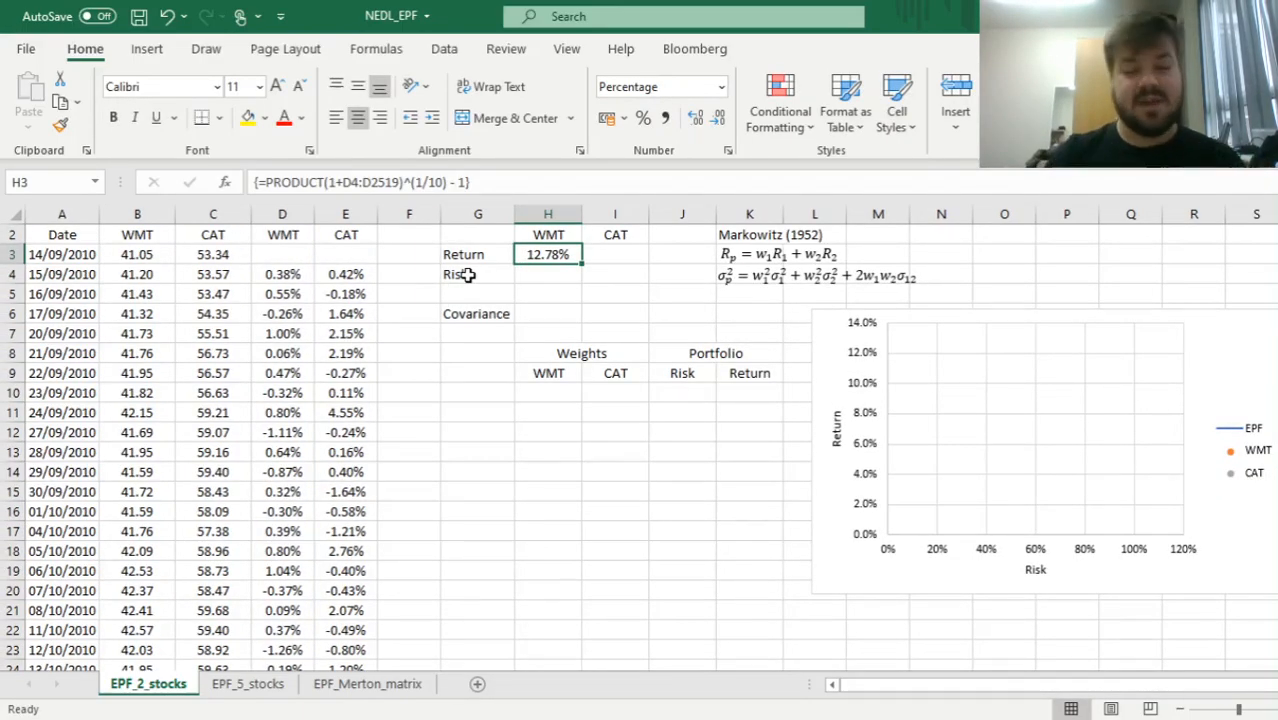
mouse_move(584, 262)
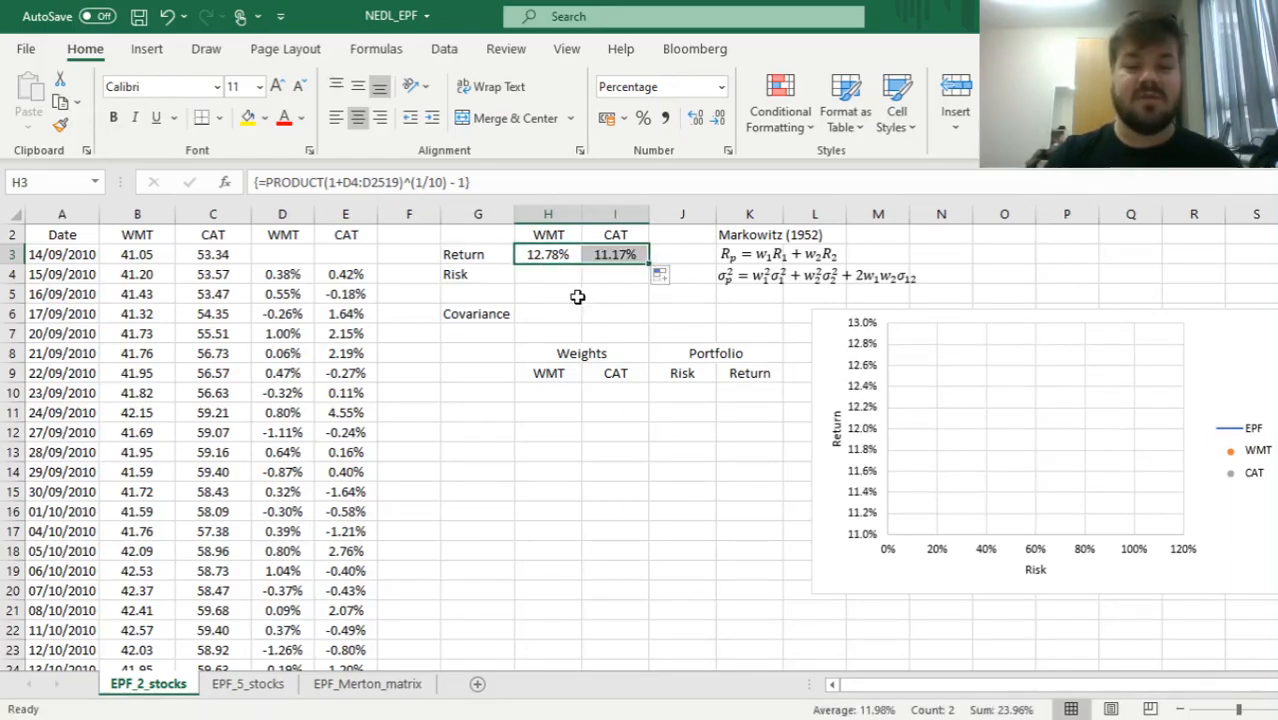
mouse_move(560, 284)
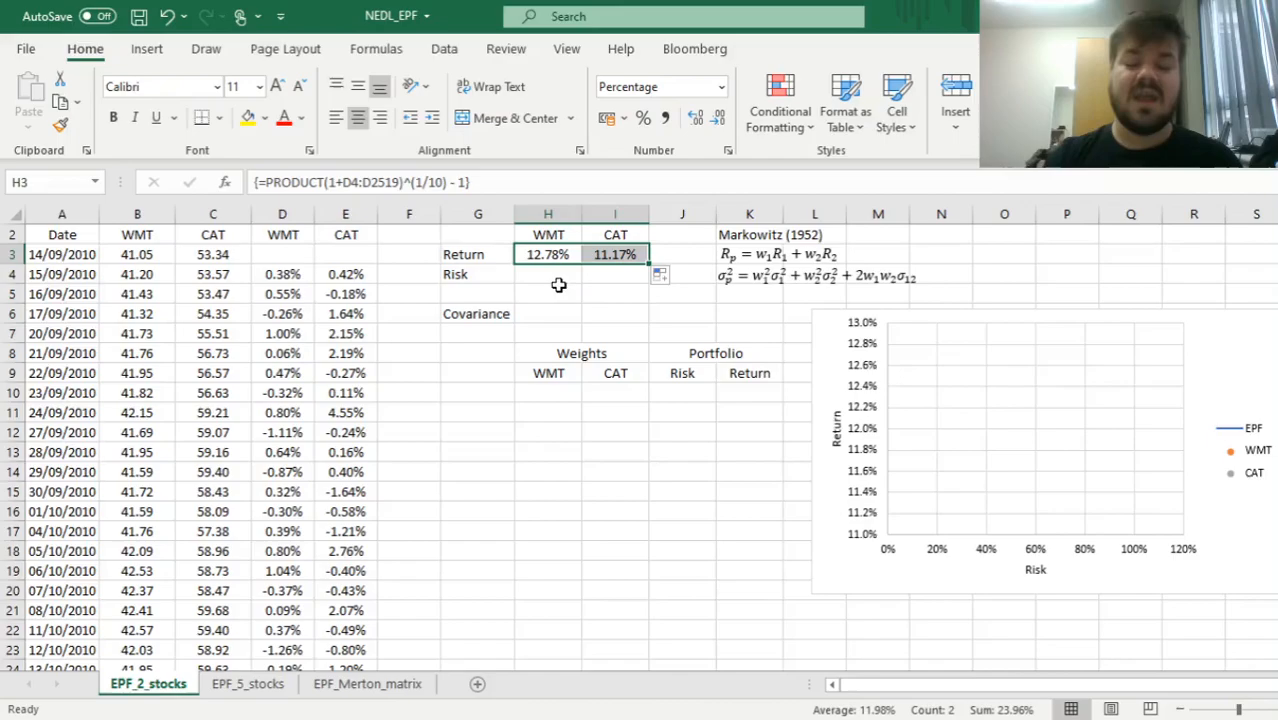
mouse_move(540, 296)
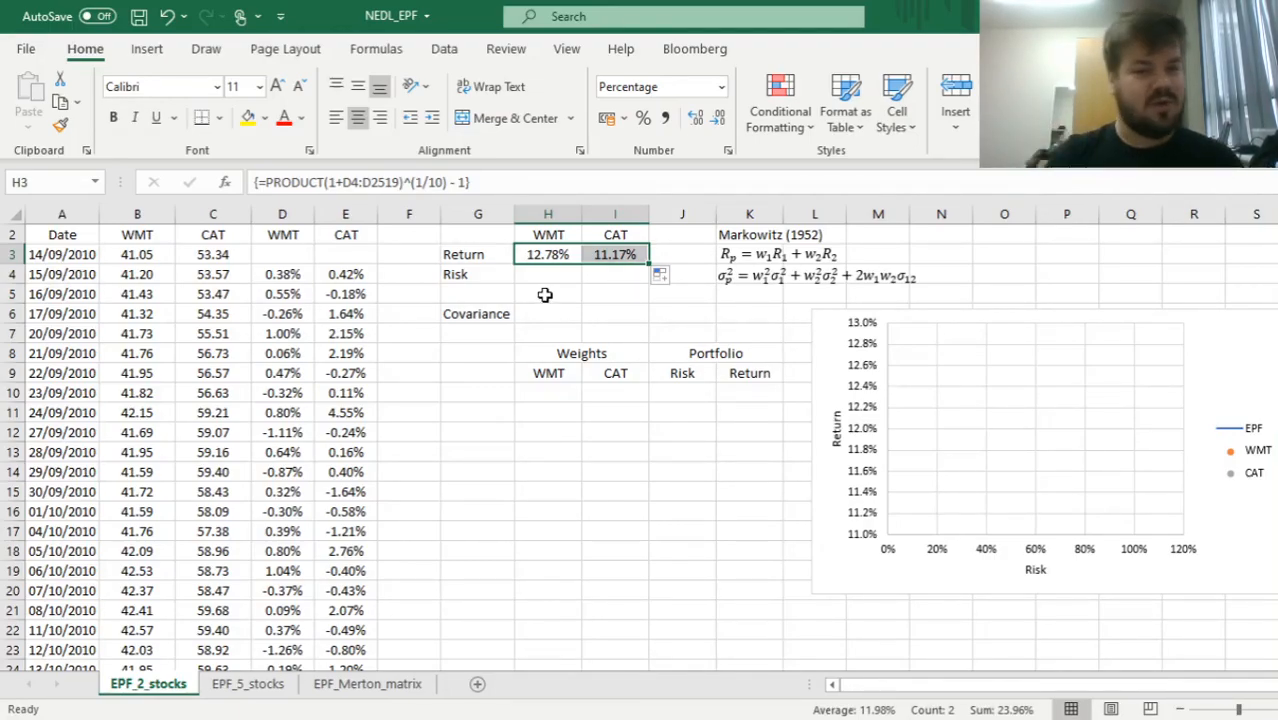
click(548, 274)
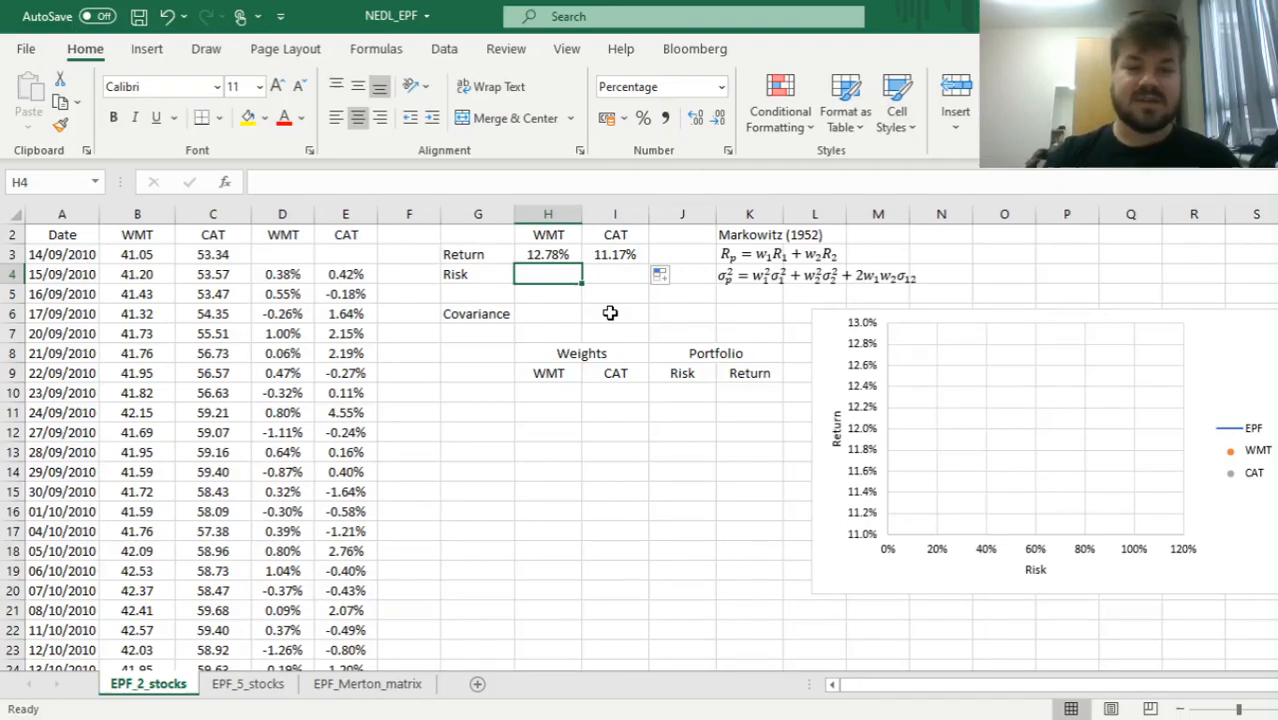
Enter WMT's annualised risk =STDEV.S(D4:D2519)*SQRT(252) in H4
text(=)
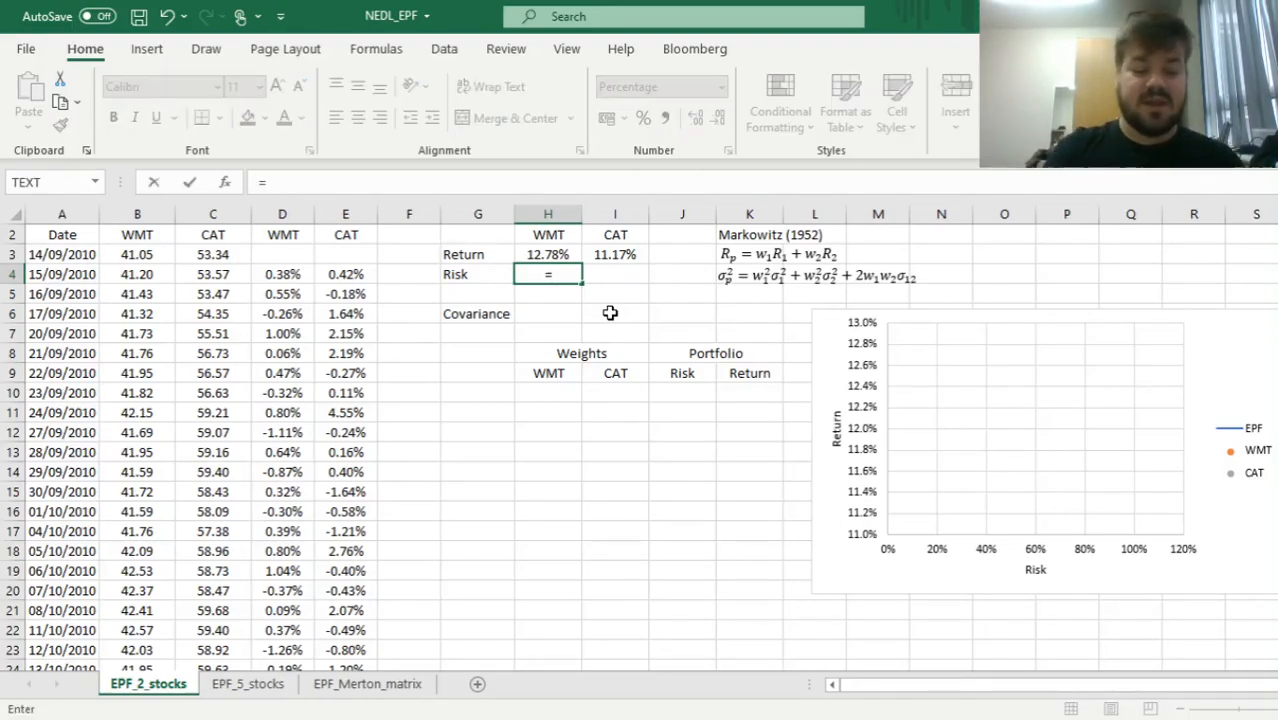
text(=STDEV.S)
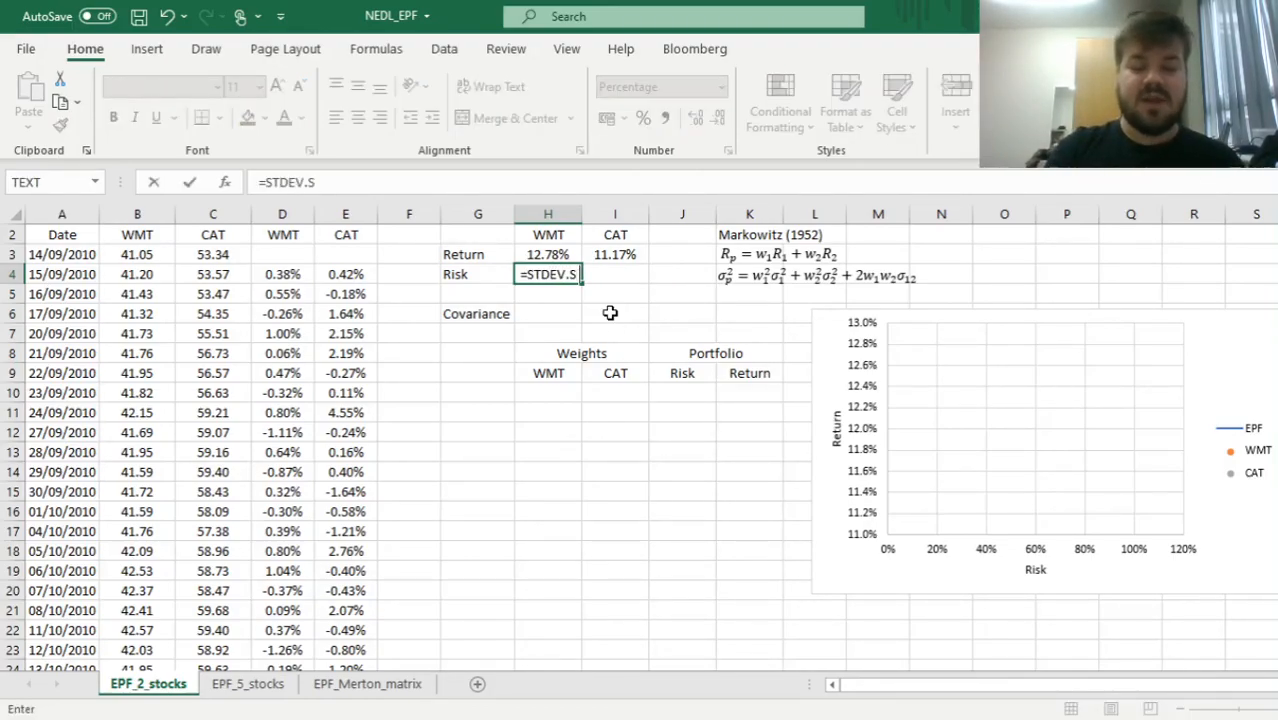
text((D4:D2519)
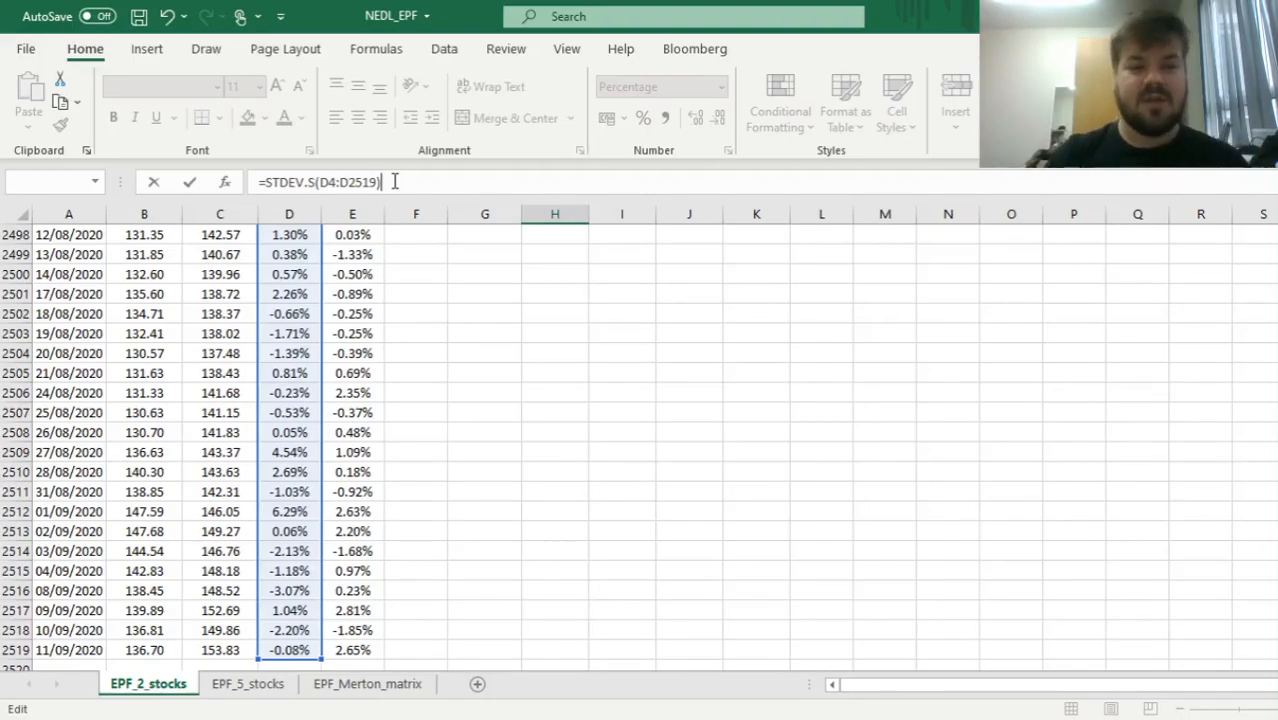
text(*)
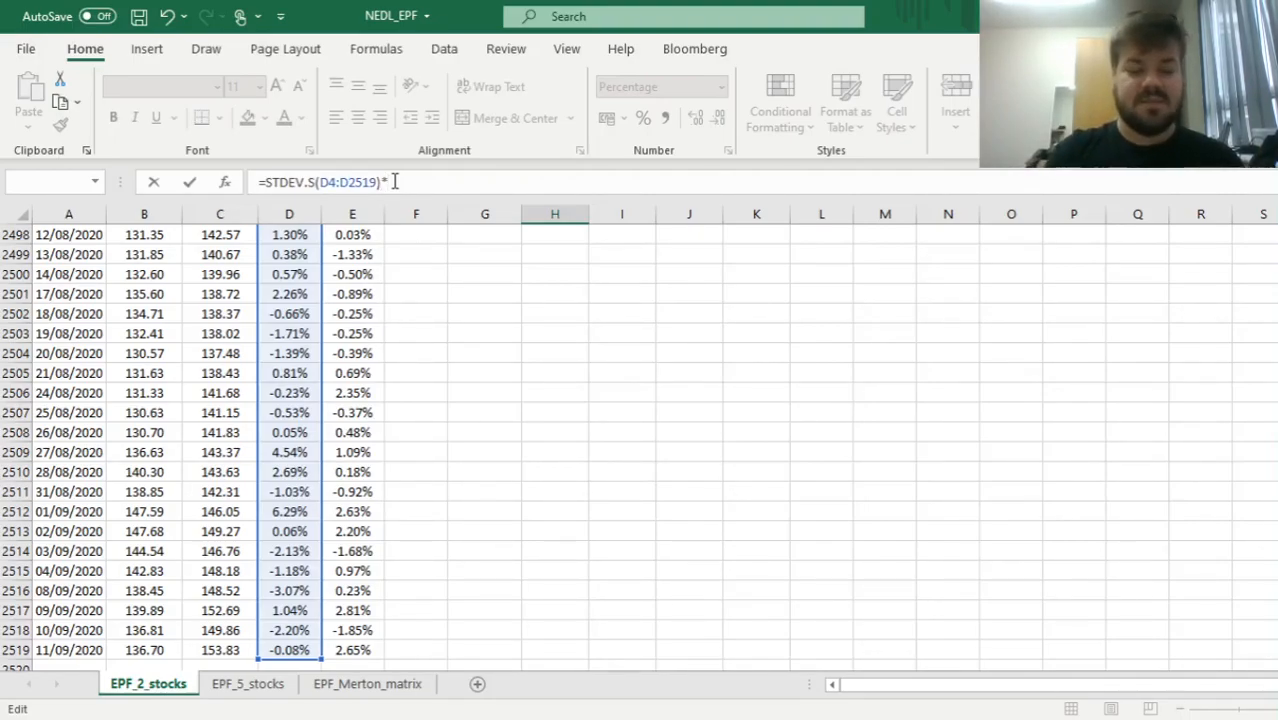
text(SQRT()
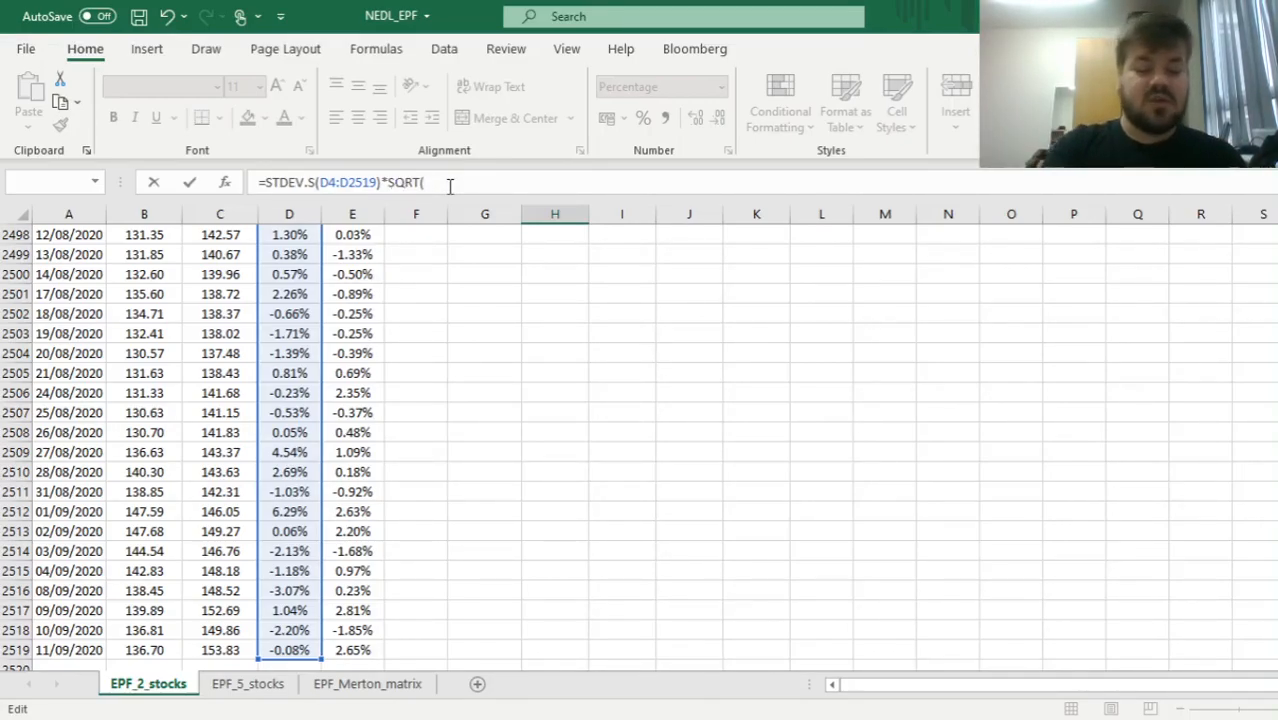
text(252))
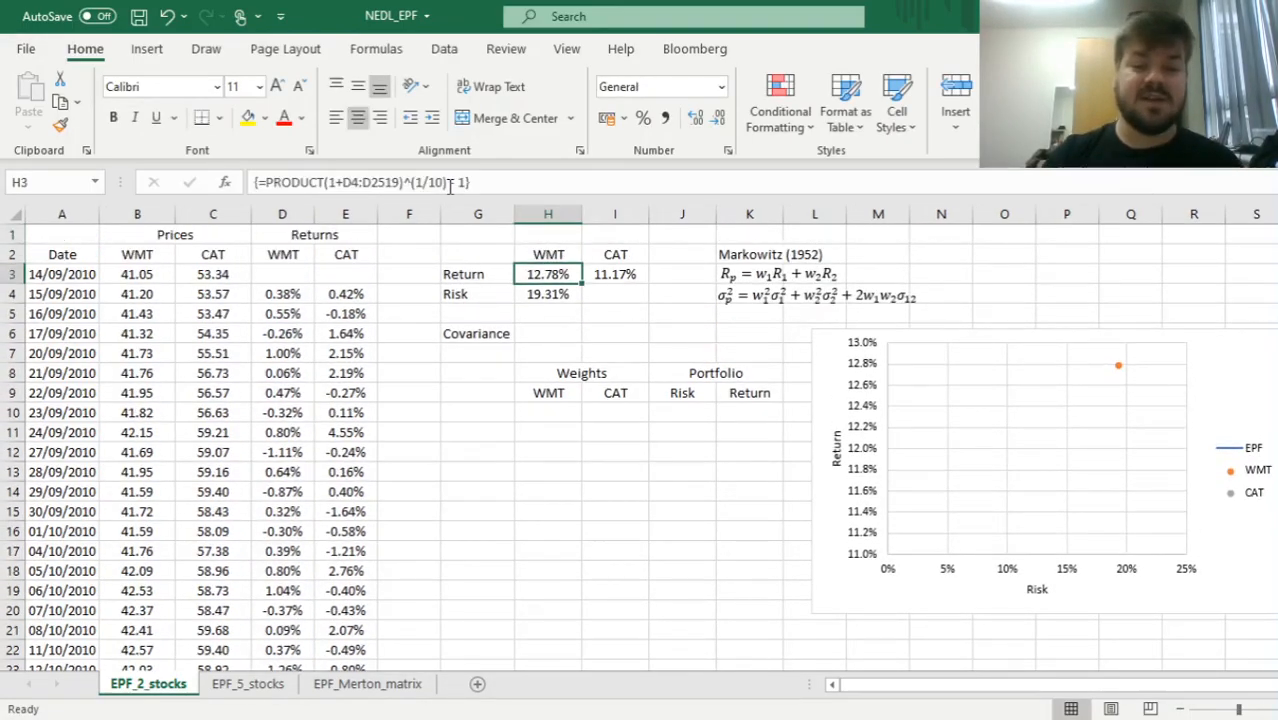
Copy the risk formula to CAT and verify the results: WMT 19.31%, CAT 28.62%
click(548, 292)
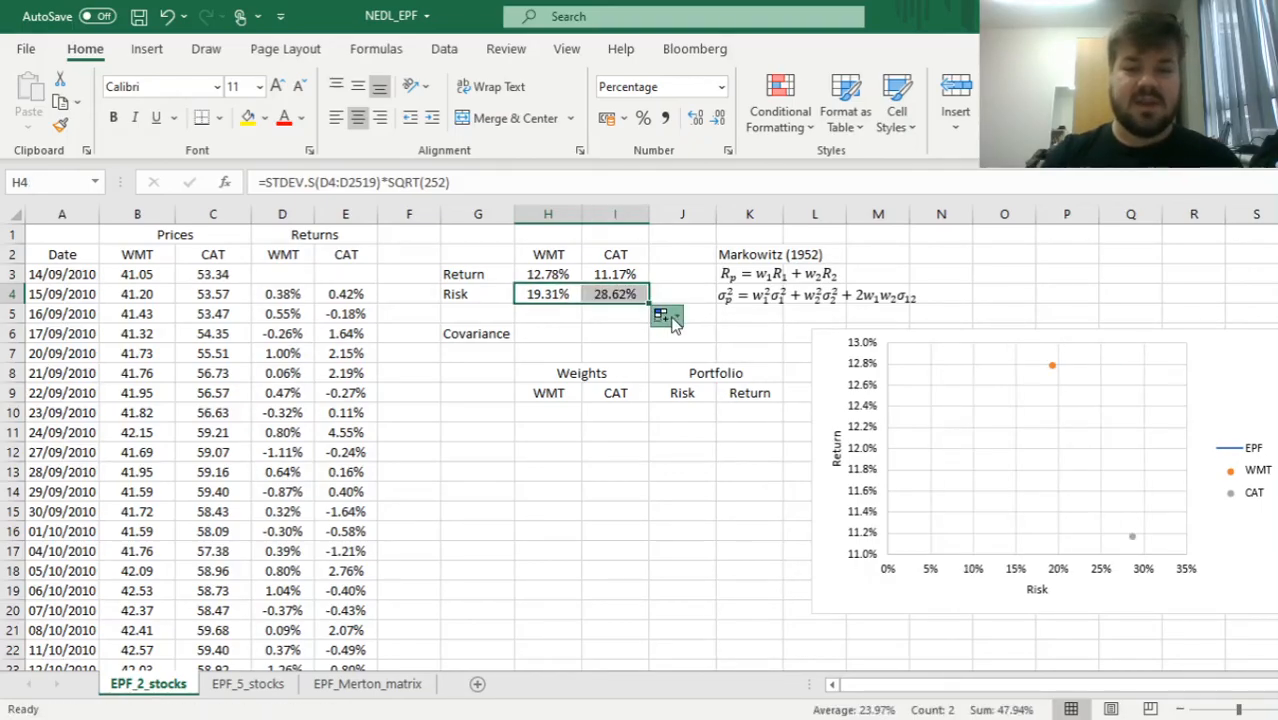
click(616, 292)
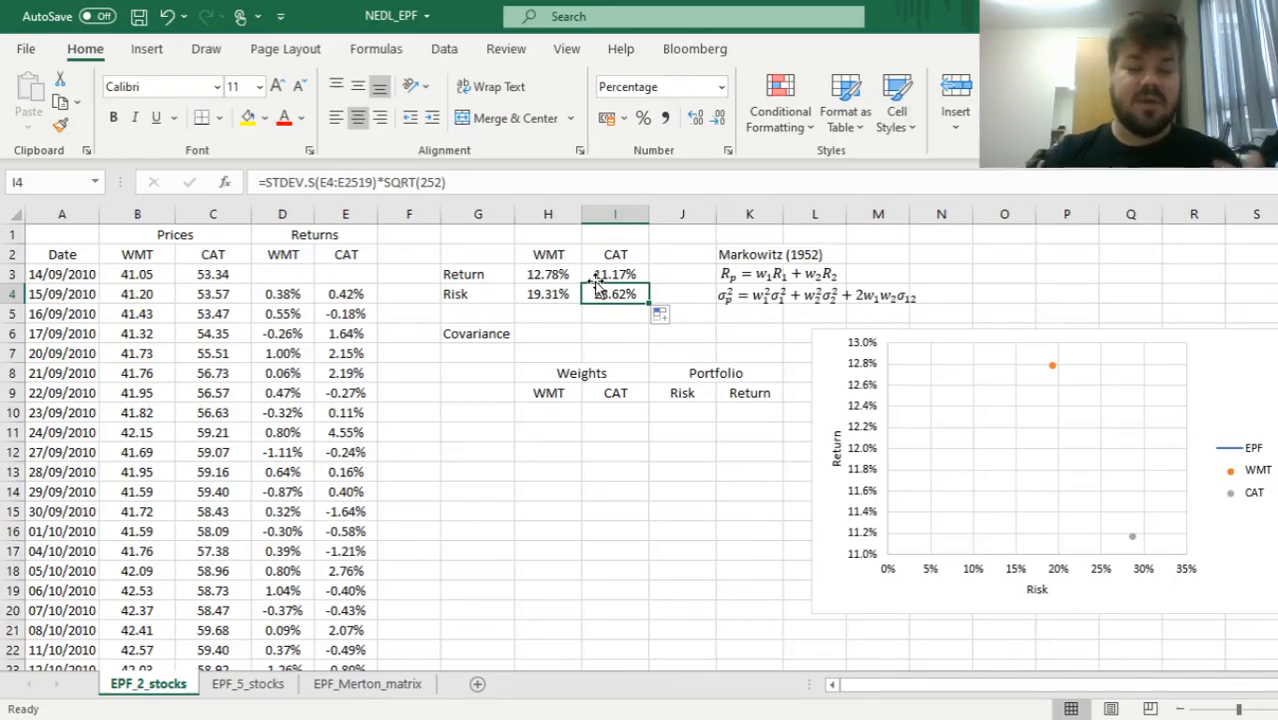
click(548, 274)
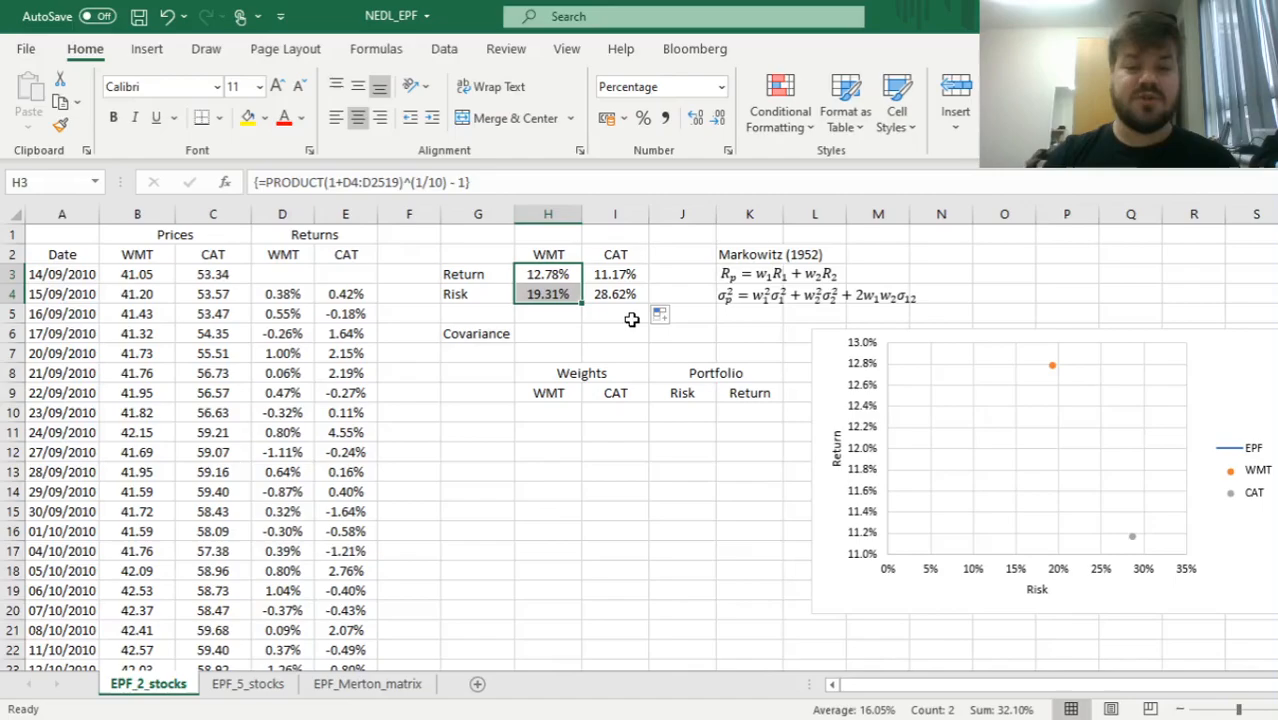
click(616, 254)
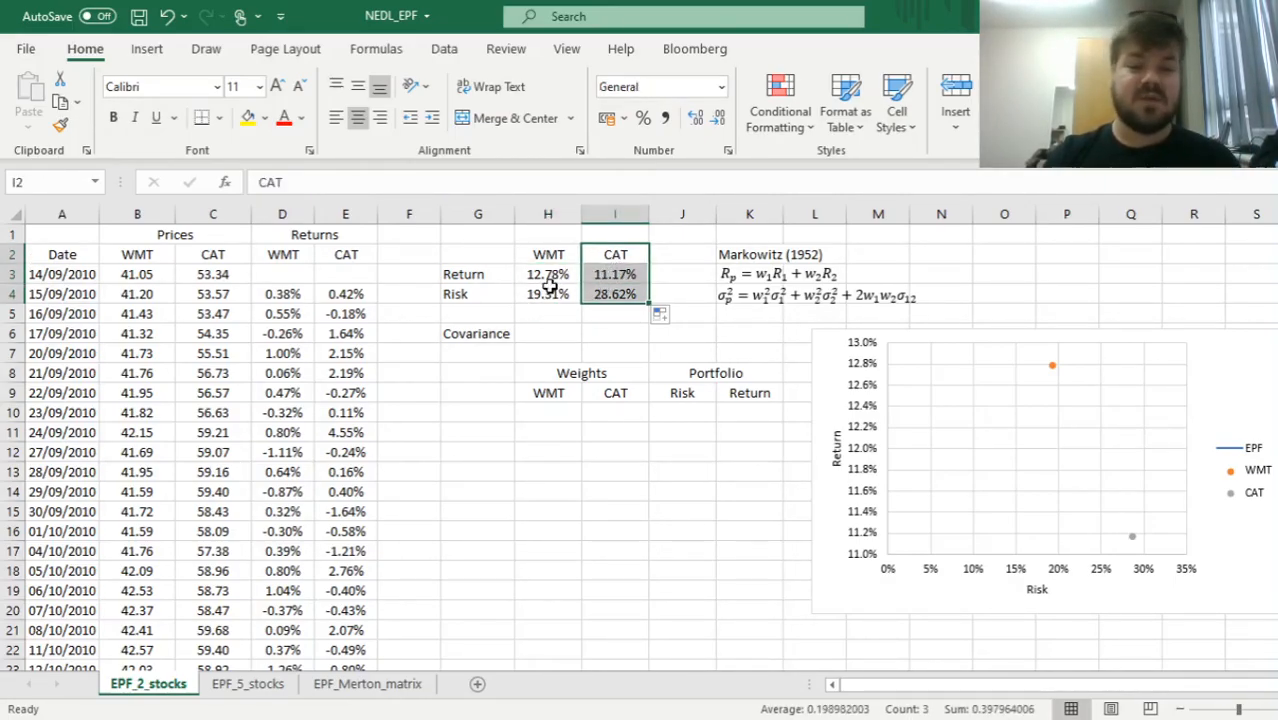
click(548, 274)
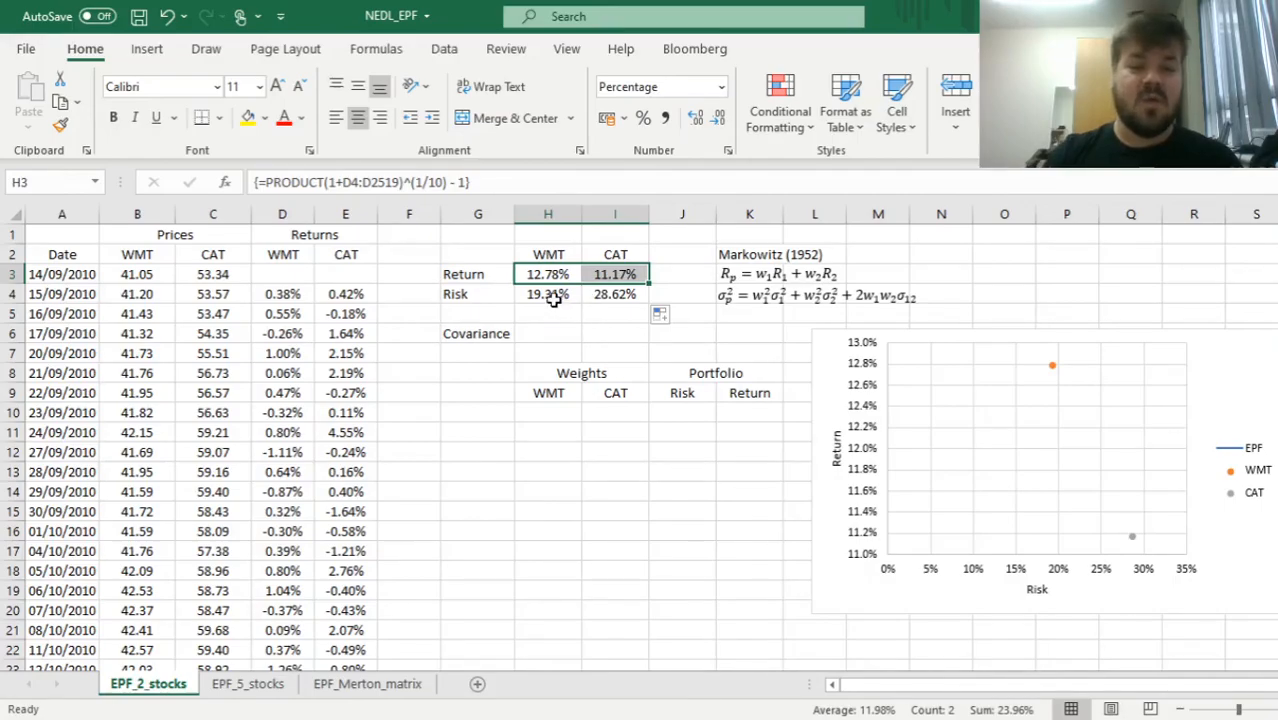
click(548, 292)
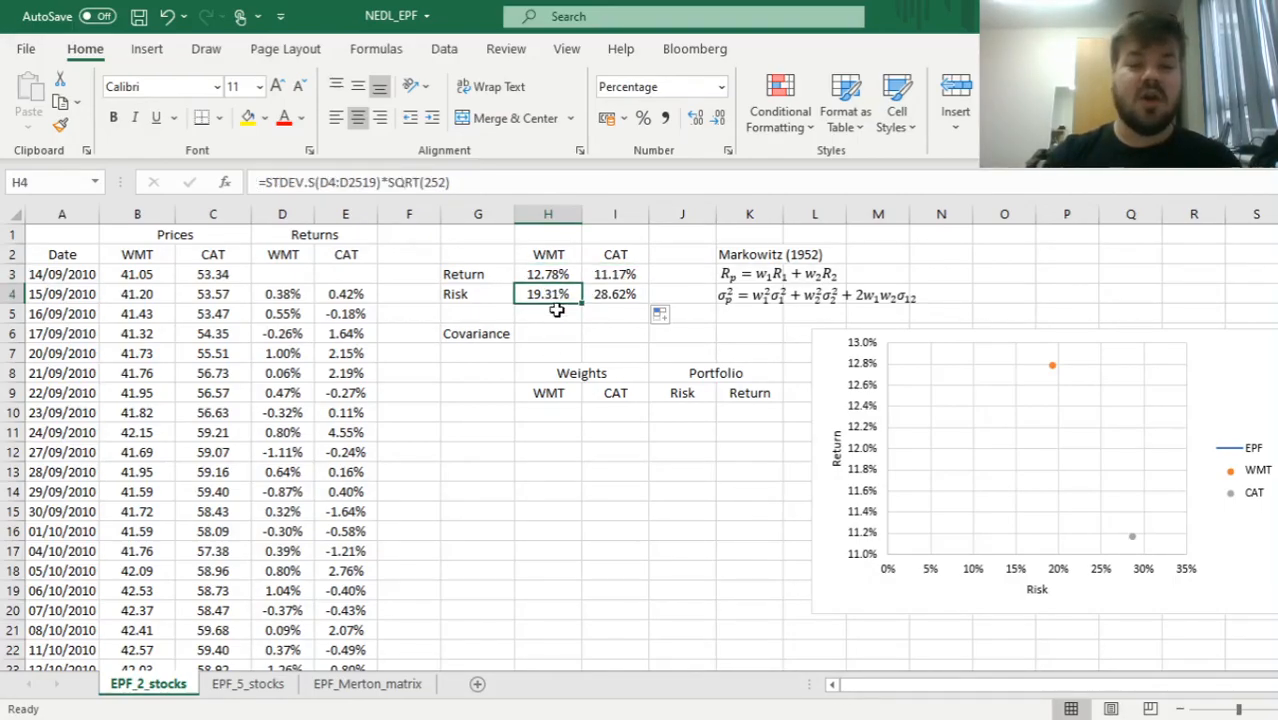
click(548, 312)
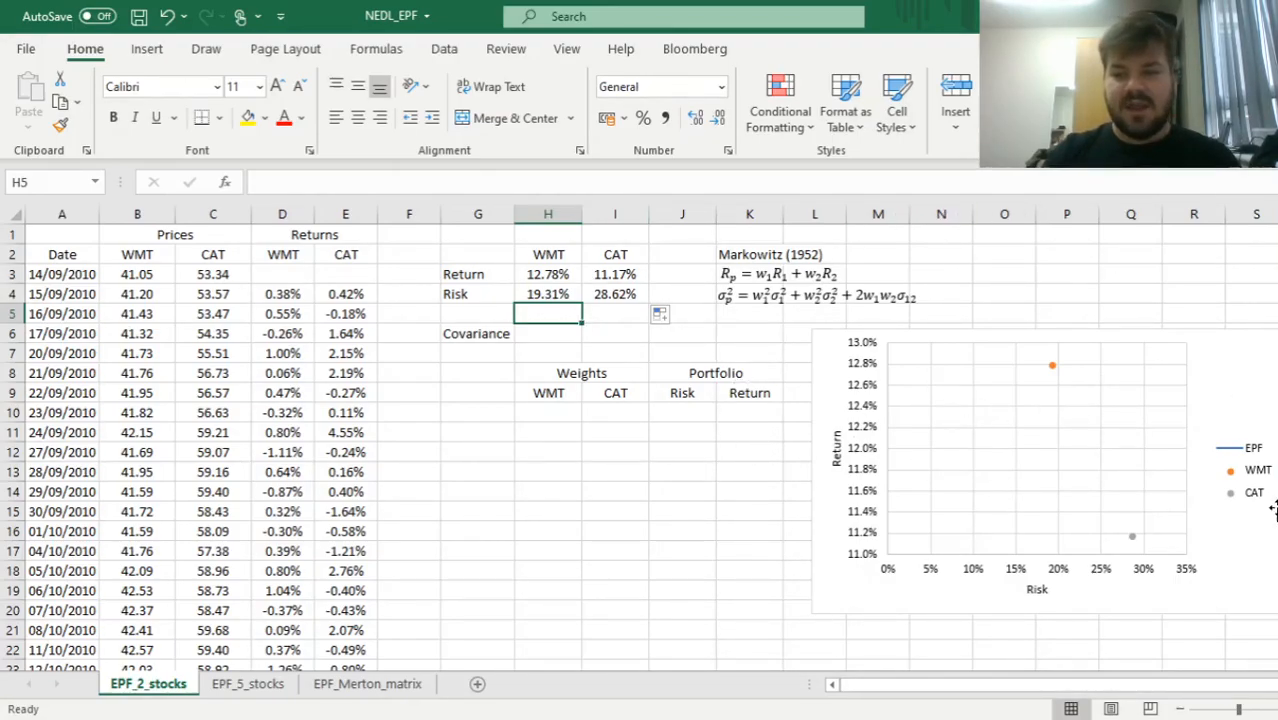
mouse_move(1248, 552)
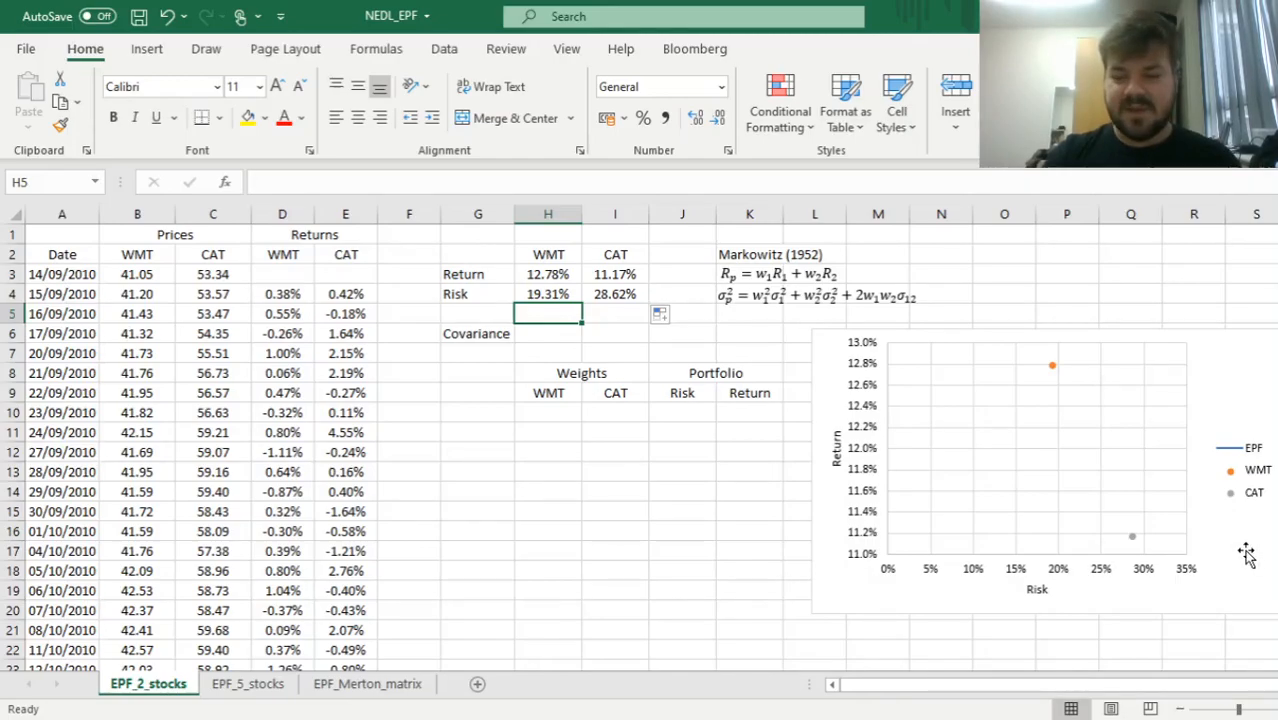
mouse_move(984, 352)
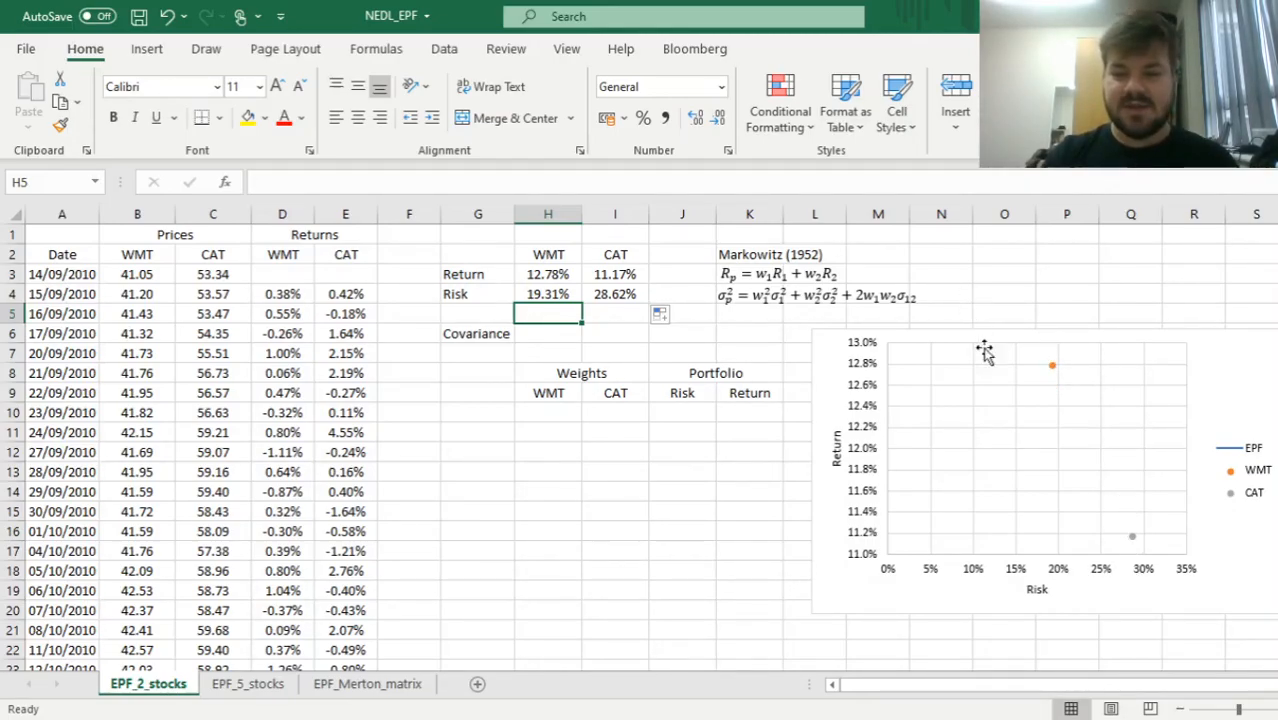
mouse_move(1084, 440)
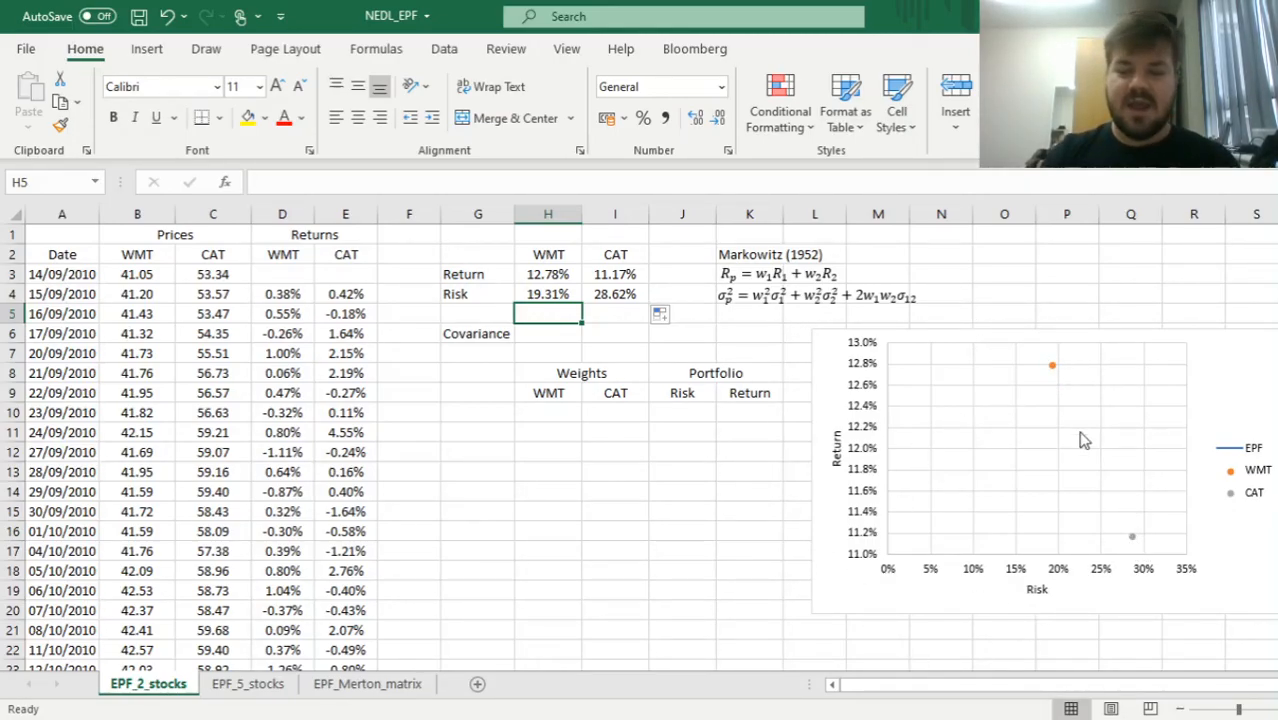
mouse_move(1122, 528)
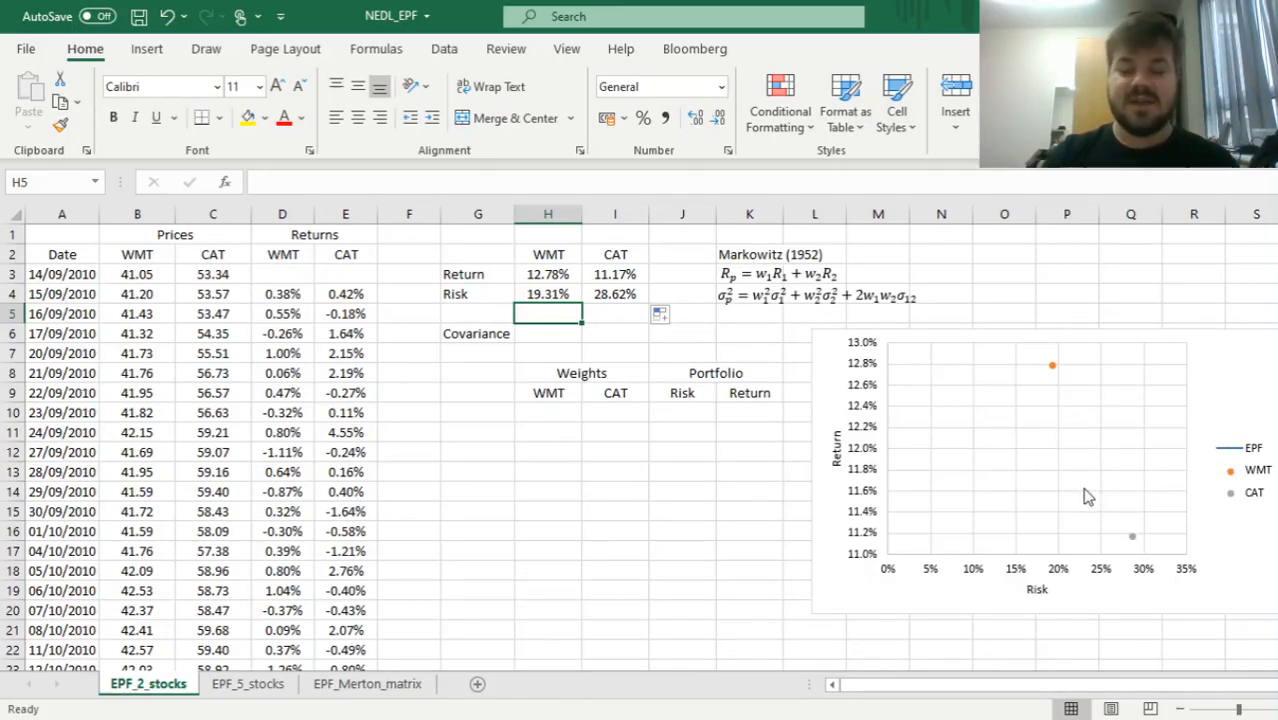
mouse_move(1050, 370)
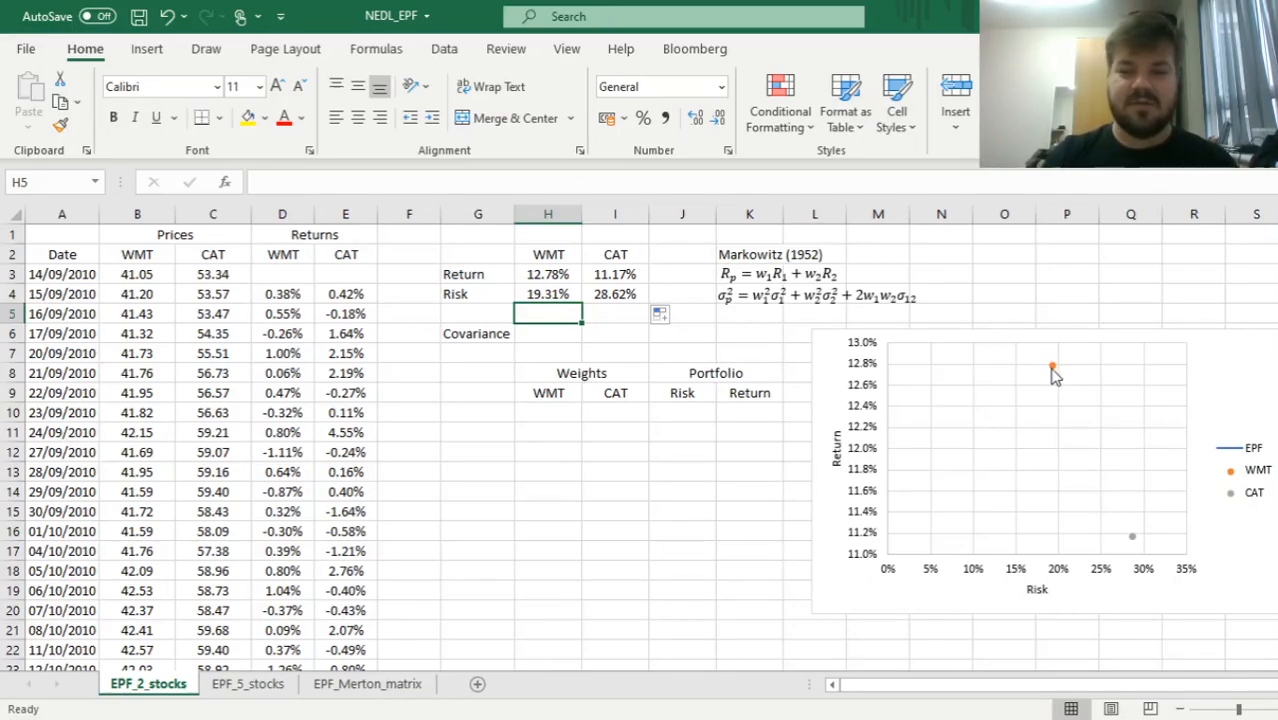
mouse_move(1070, 544)
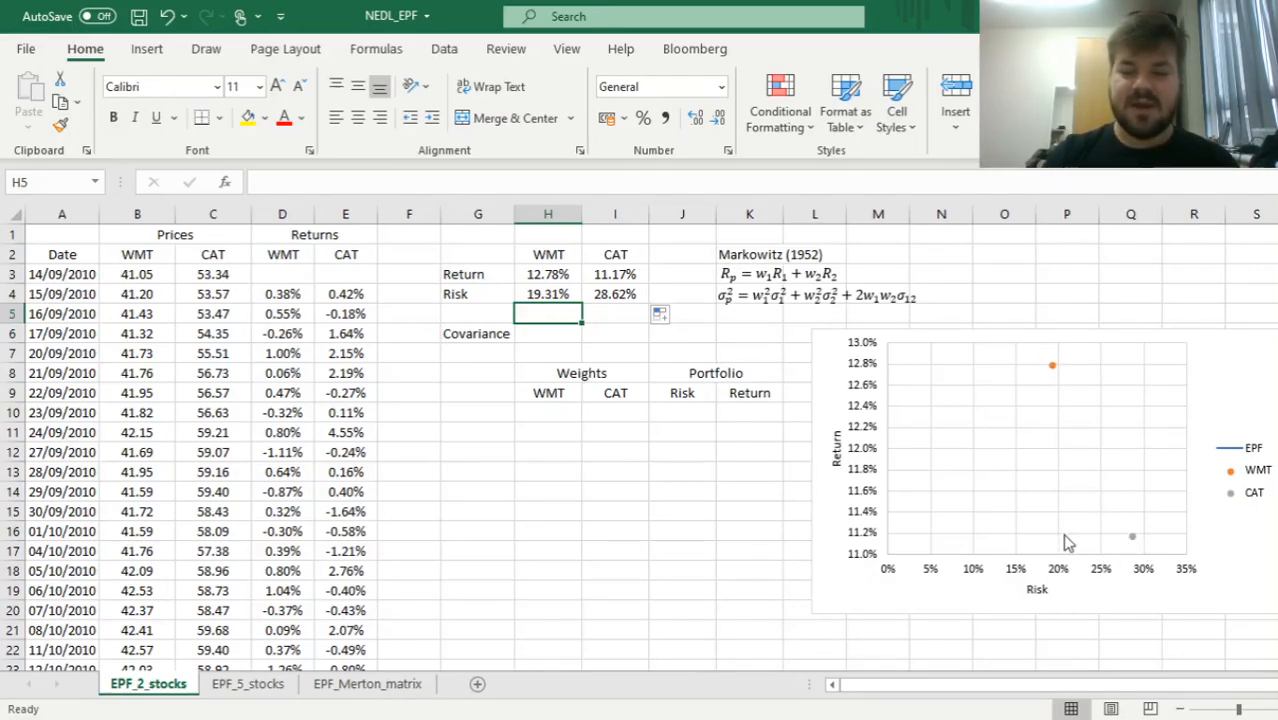
mouse_move(480, 426)
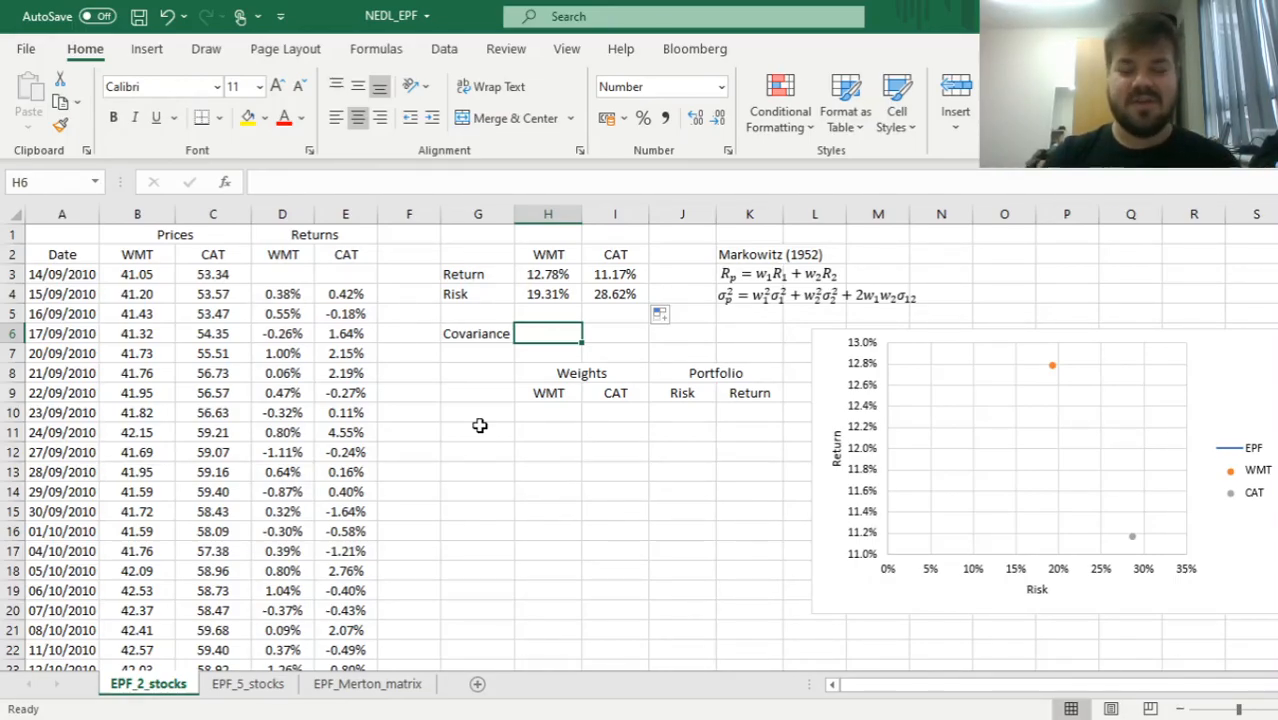
mouse_move(764, 314)
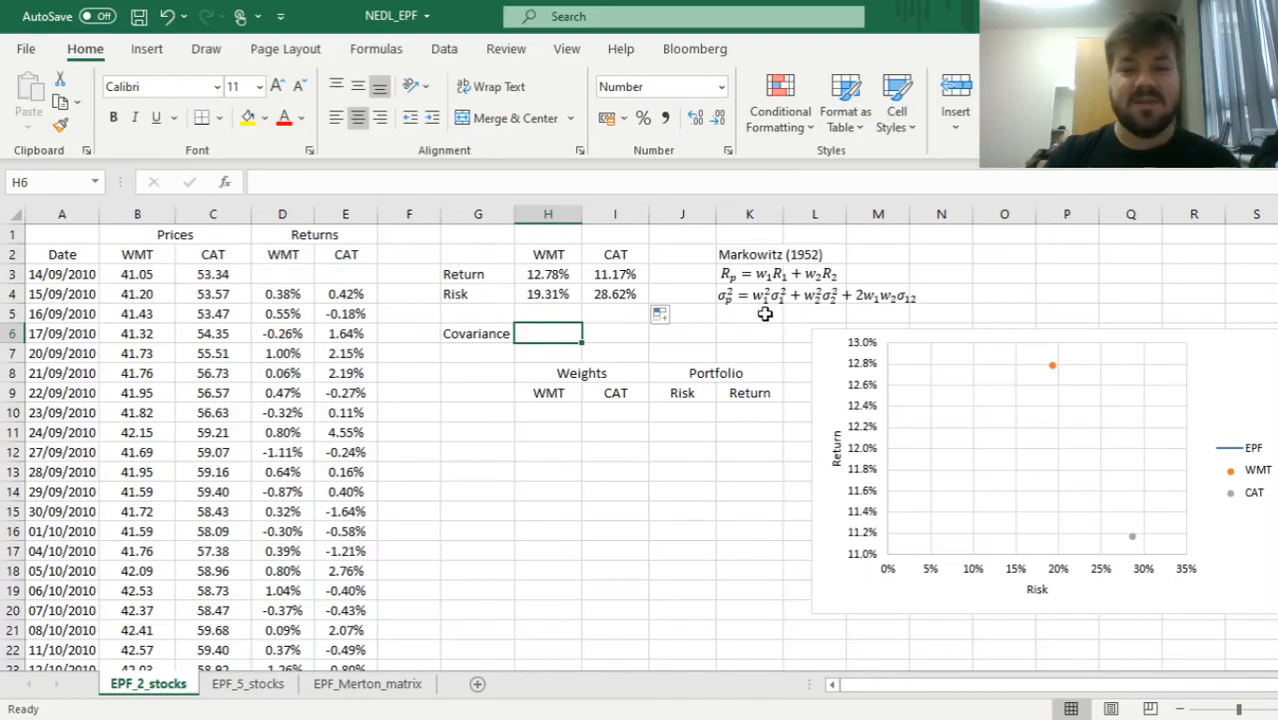
mouse_move(712, 370)
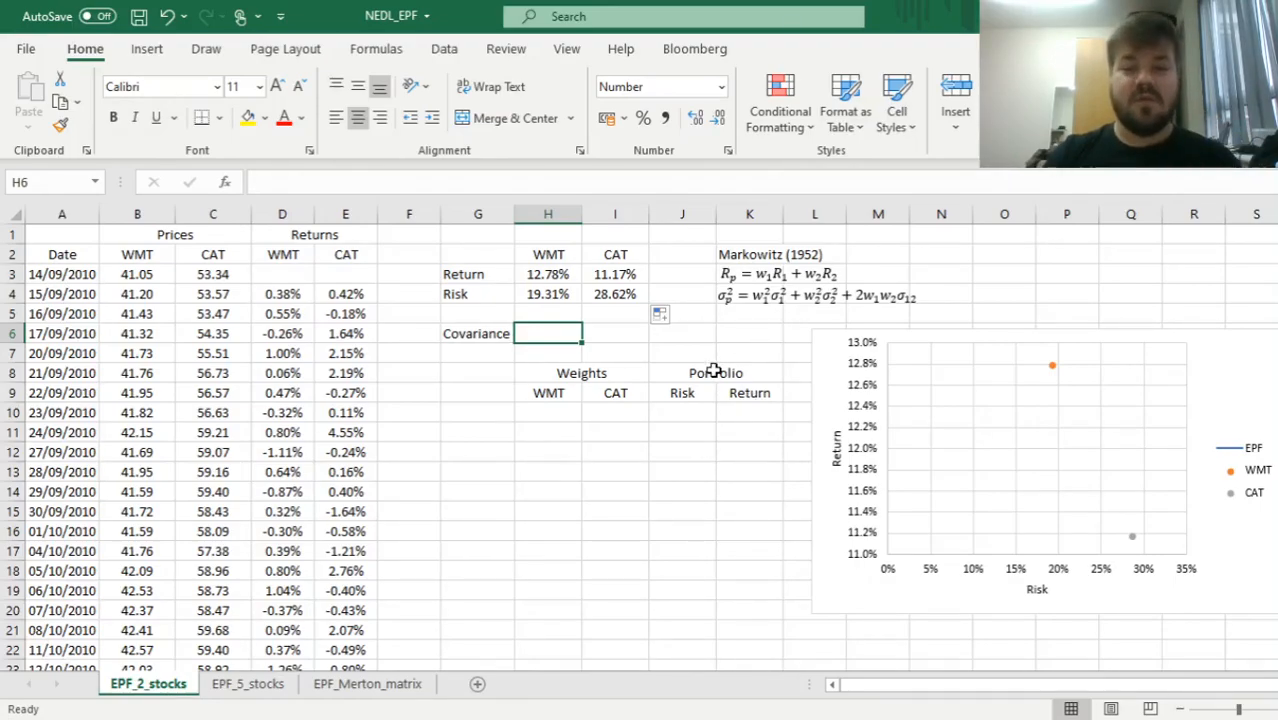
mouse_move(792, 248)
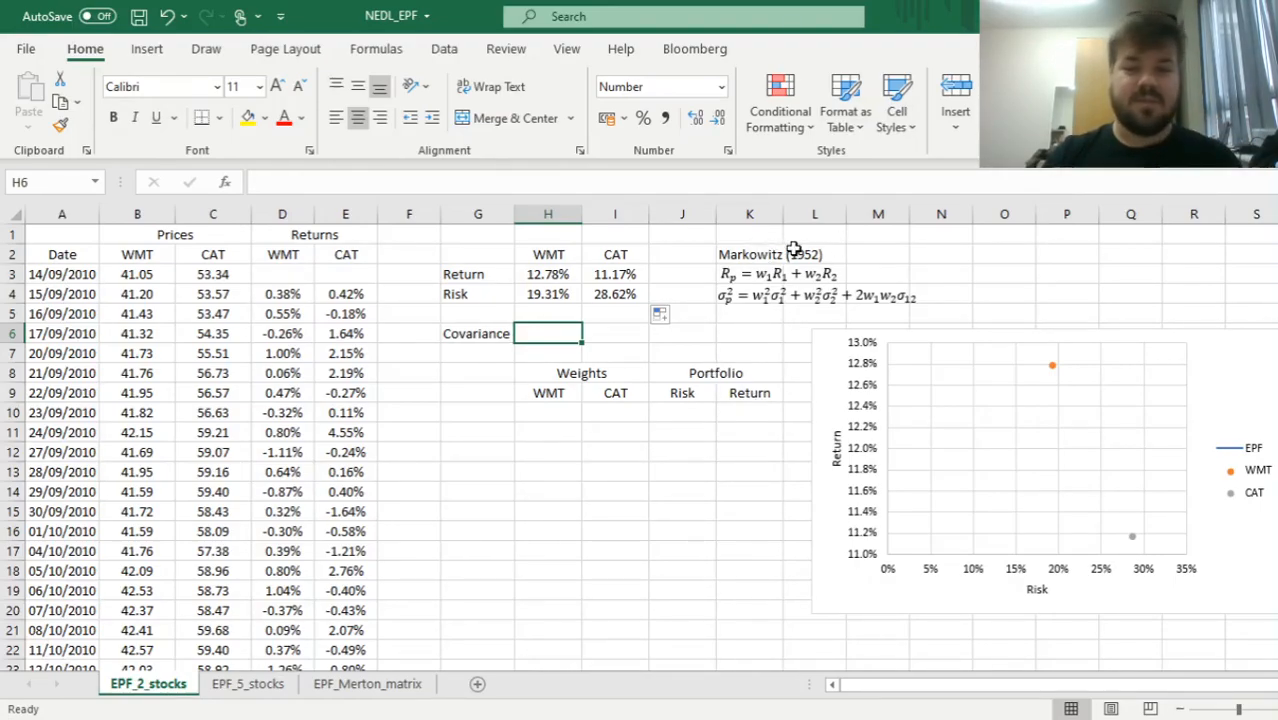
mouse_move(796, 250)
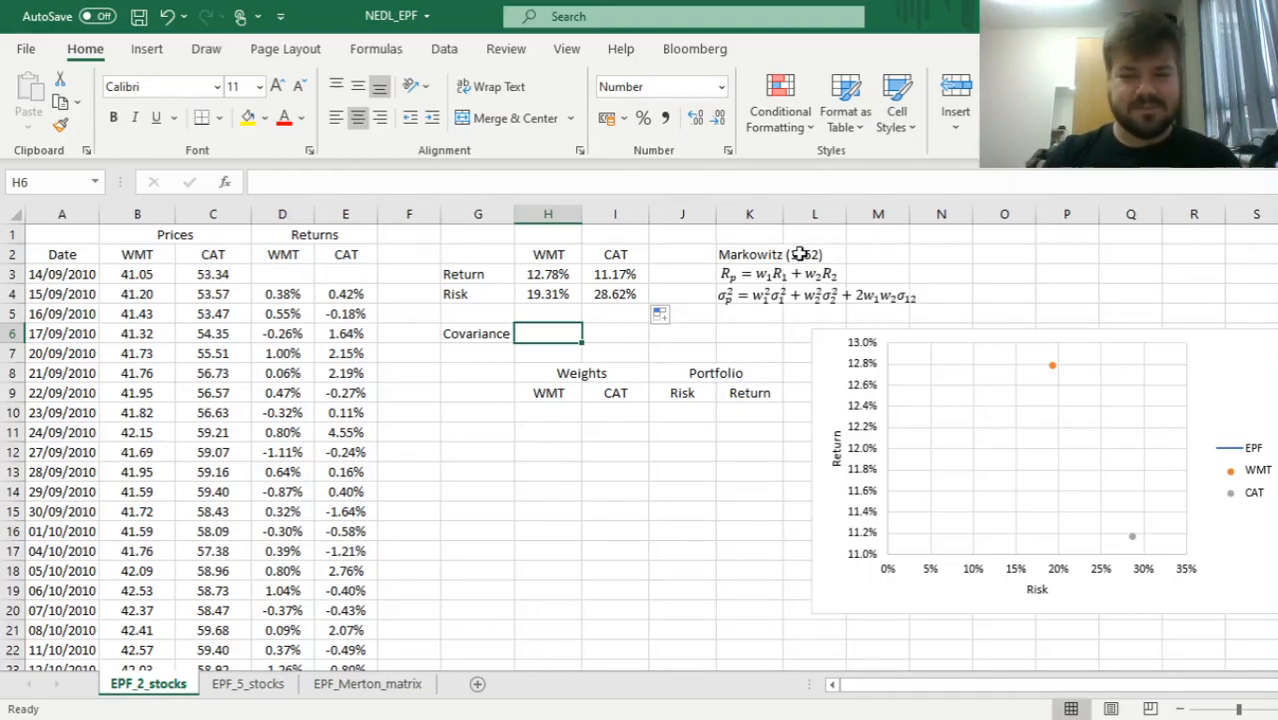
Select the Covariance cell H6 to start its formula
click(748, 252)
text(=)
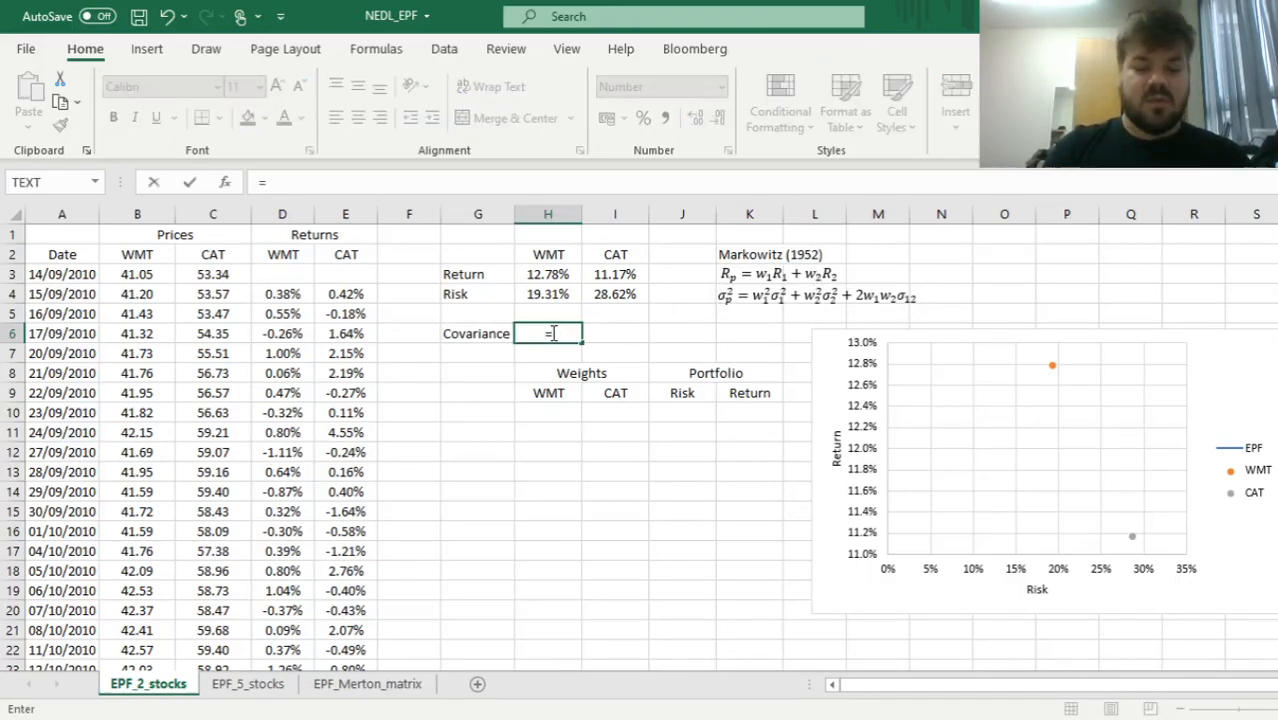
Enter =COVARIANCE.S(D4:D2519,E4:E2519)*252 in H6, giving 0.0158
text(COVAR)
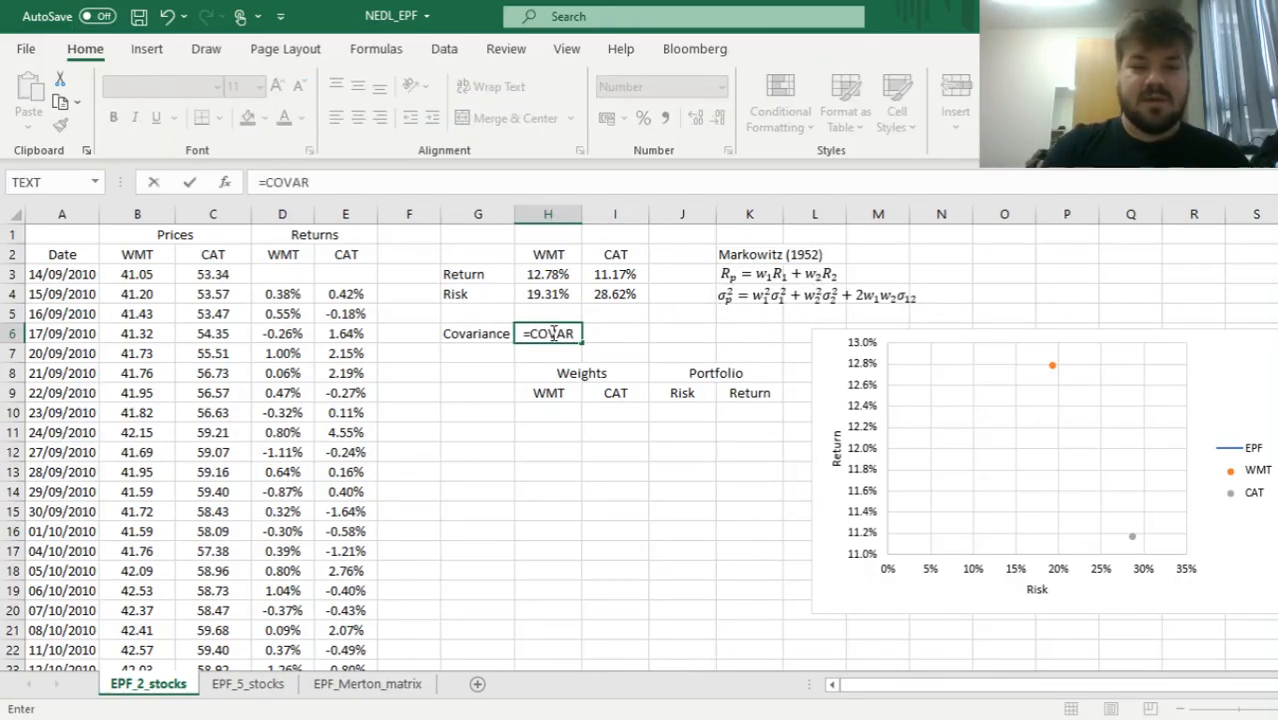
text(OVARIANCE.S(D4:D2519,)
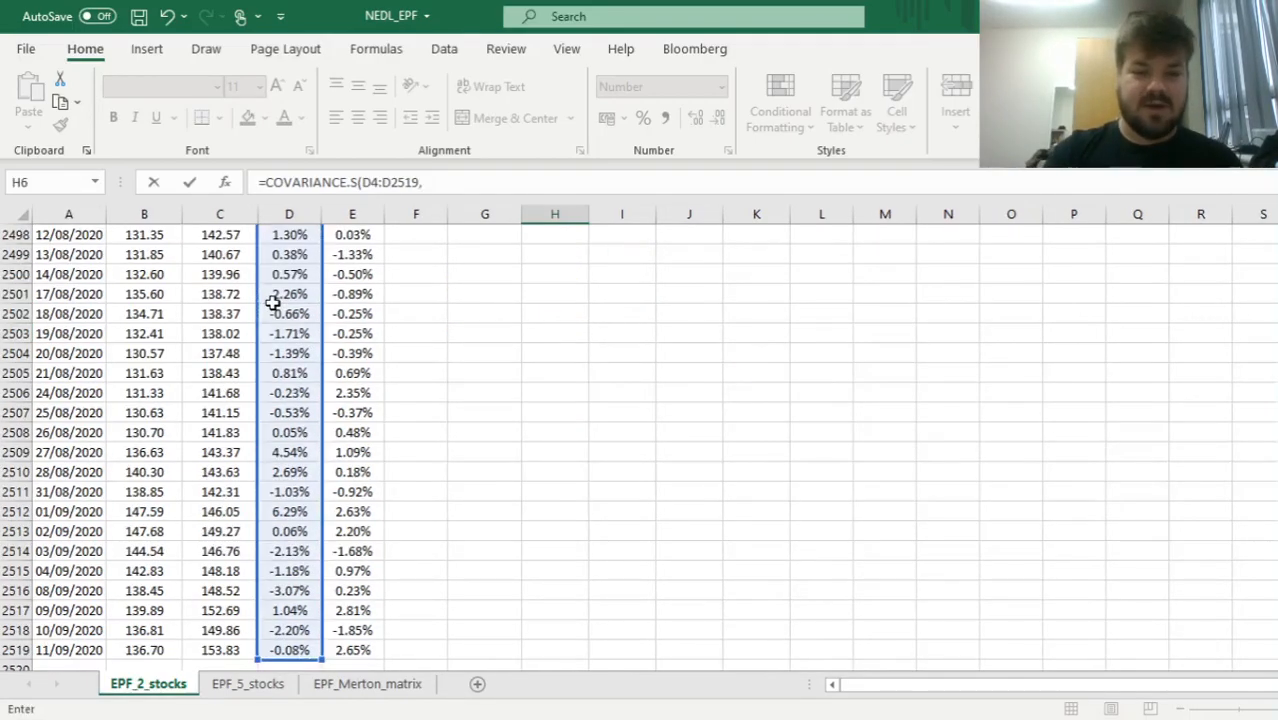
drag(352, 234, 352, 650)
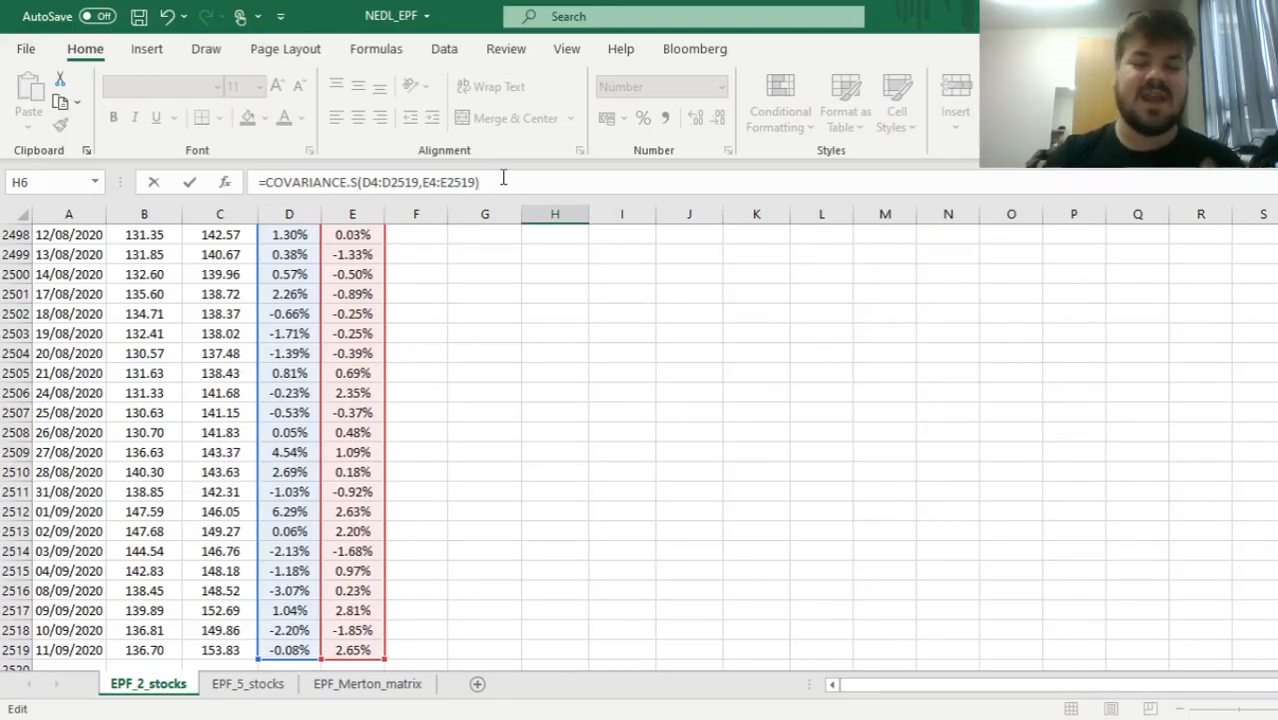
text(*)
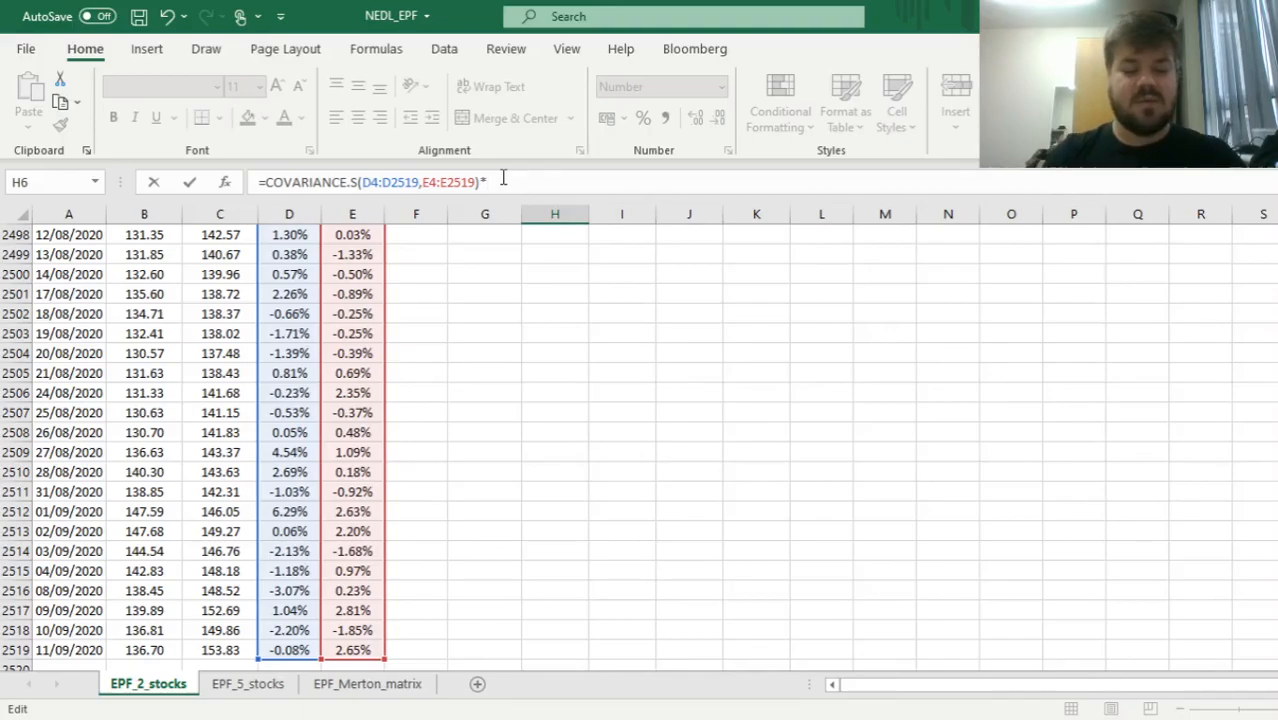
text(252)
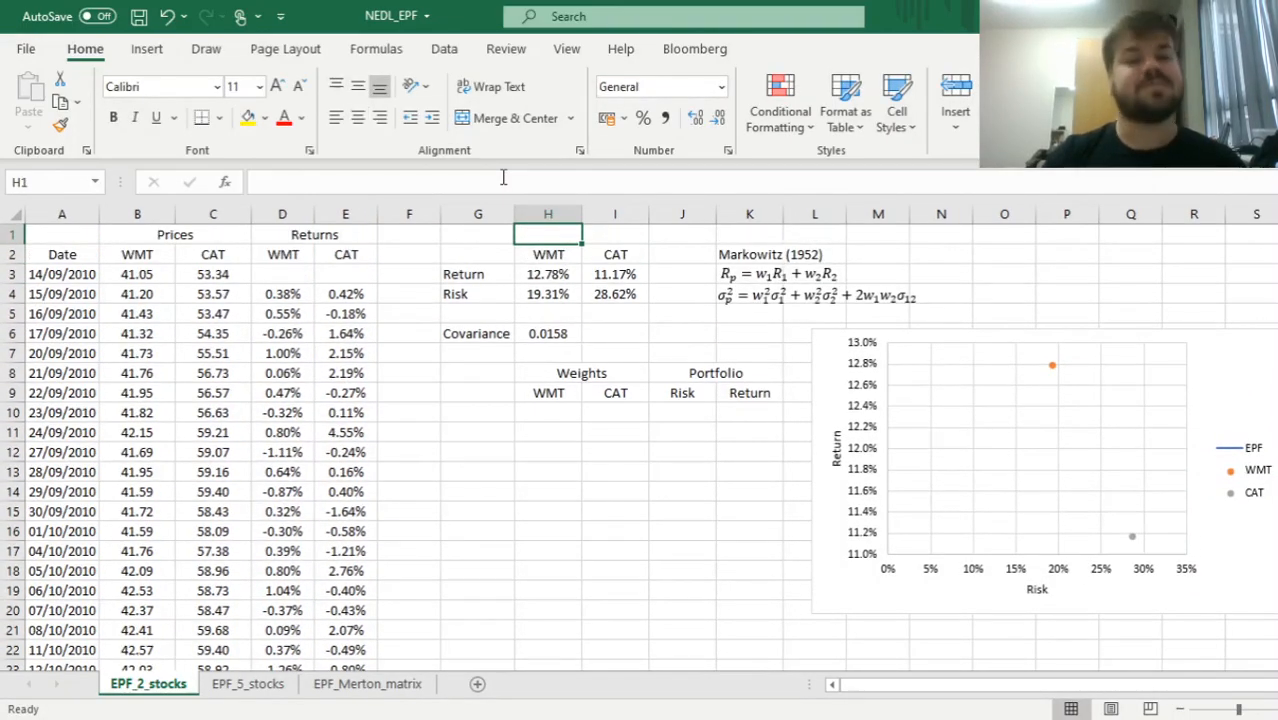
Set the first WMT weight to 0% and the CAT weight as =1-H10
click(548, 412)
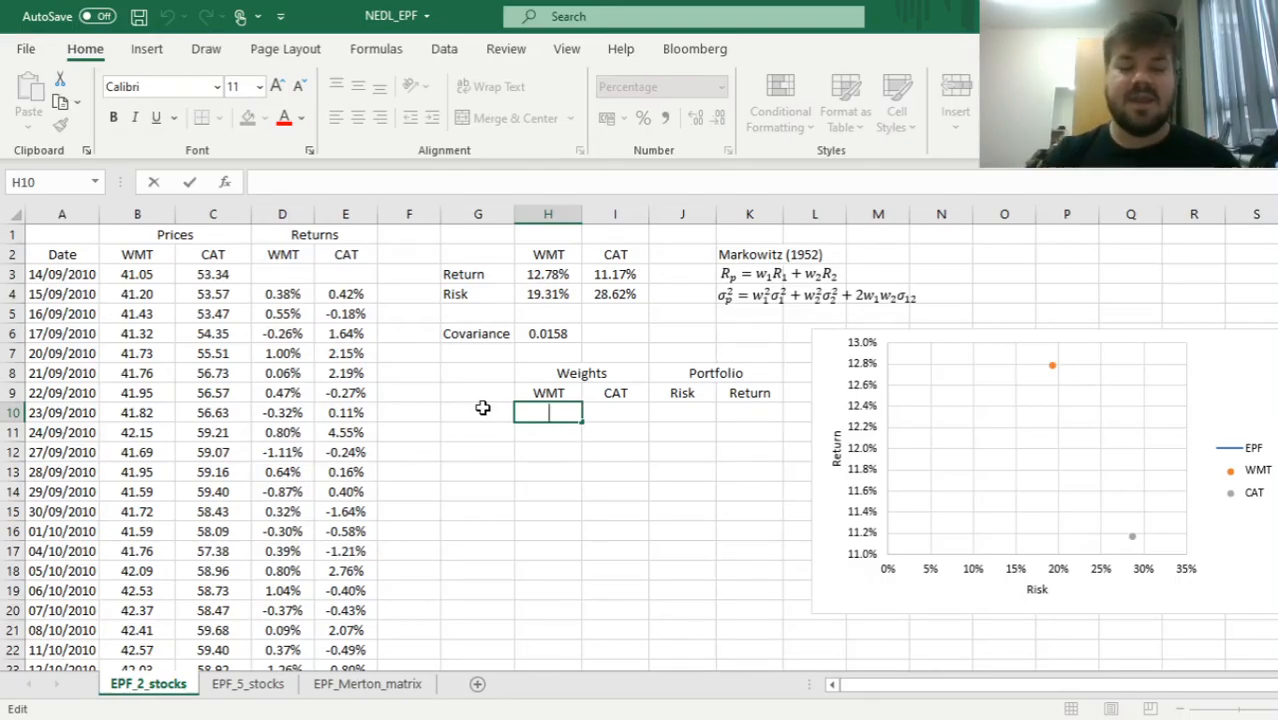
mouse_move(472, 414)
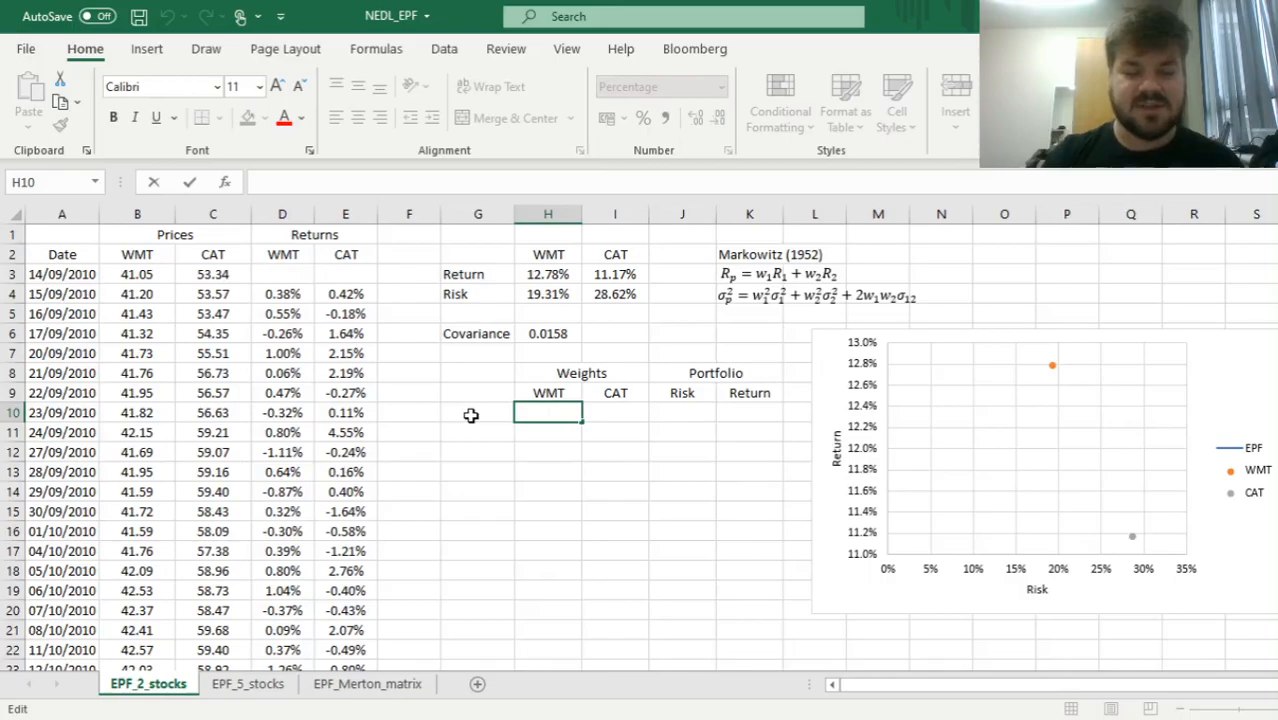
mouse_move(504, 388)
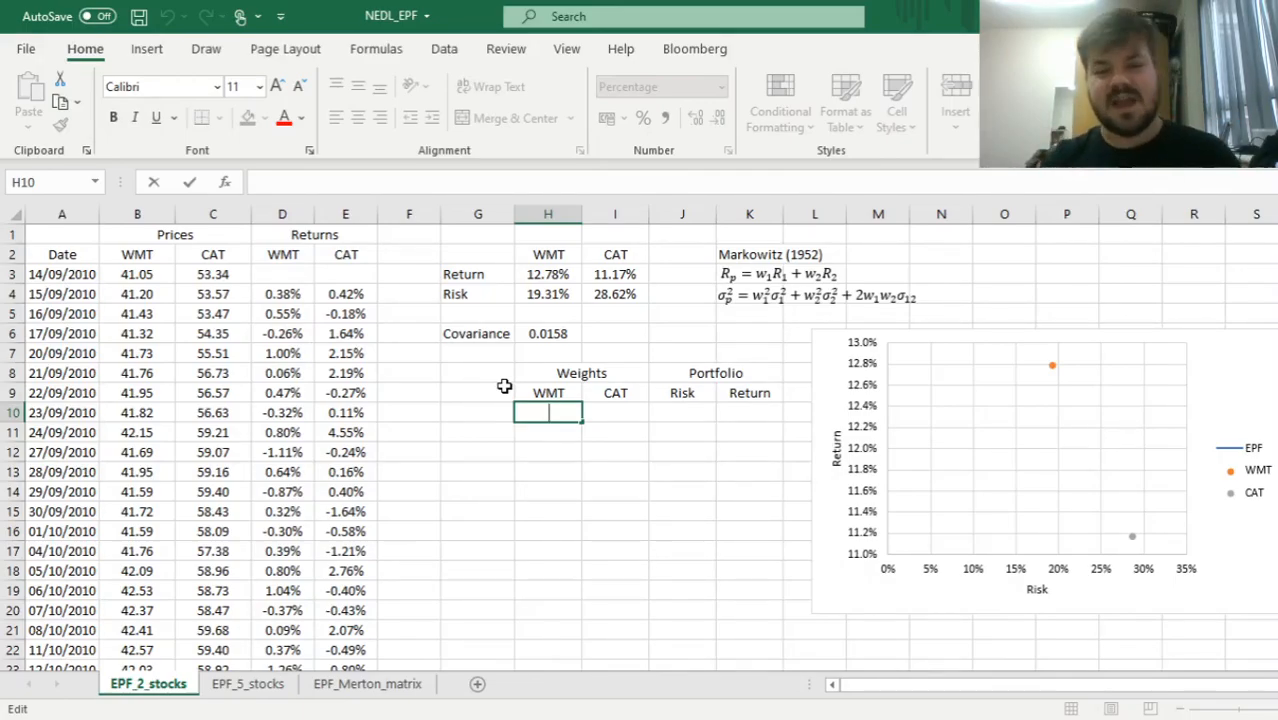
mouse_move(650, 430)
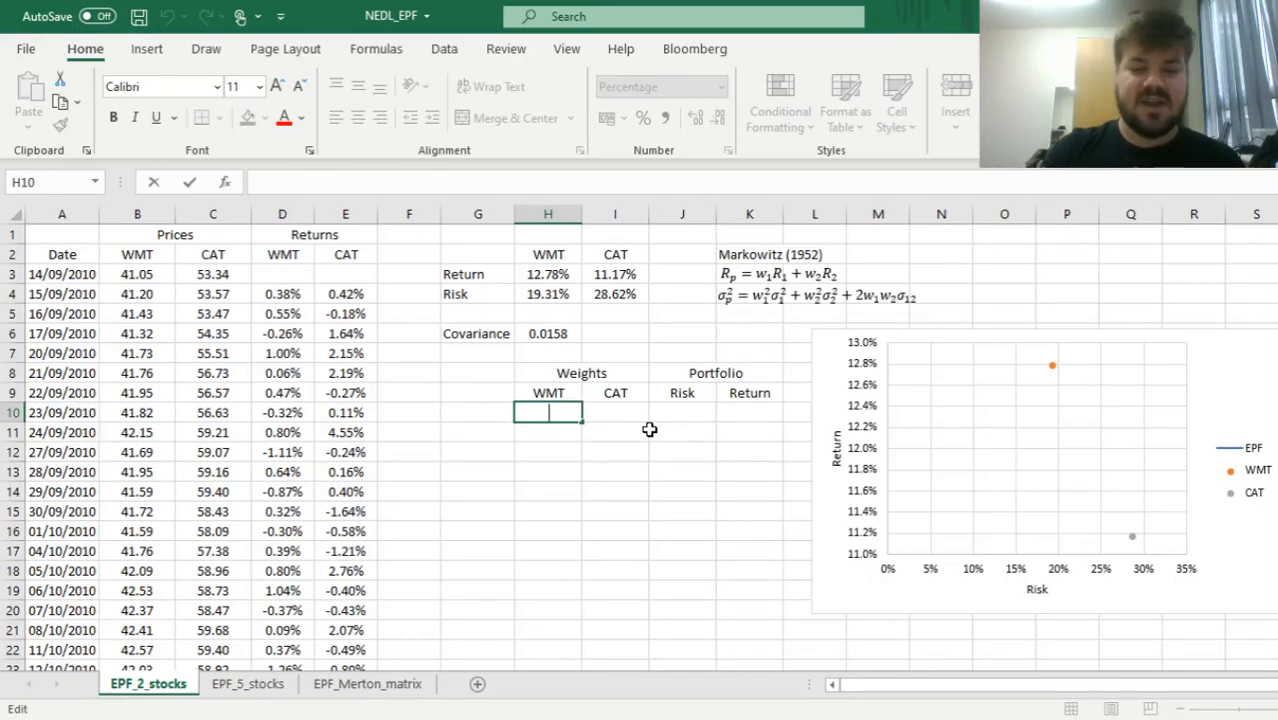
text(0)
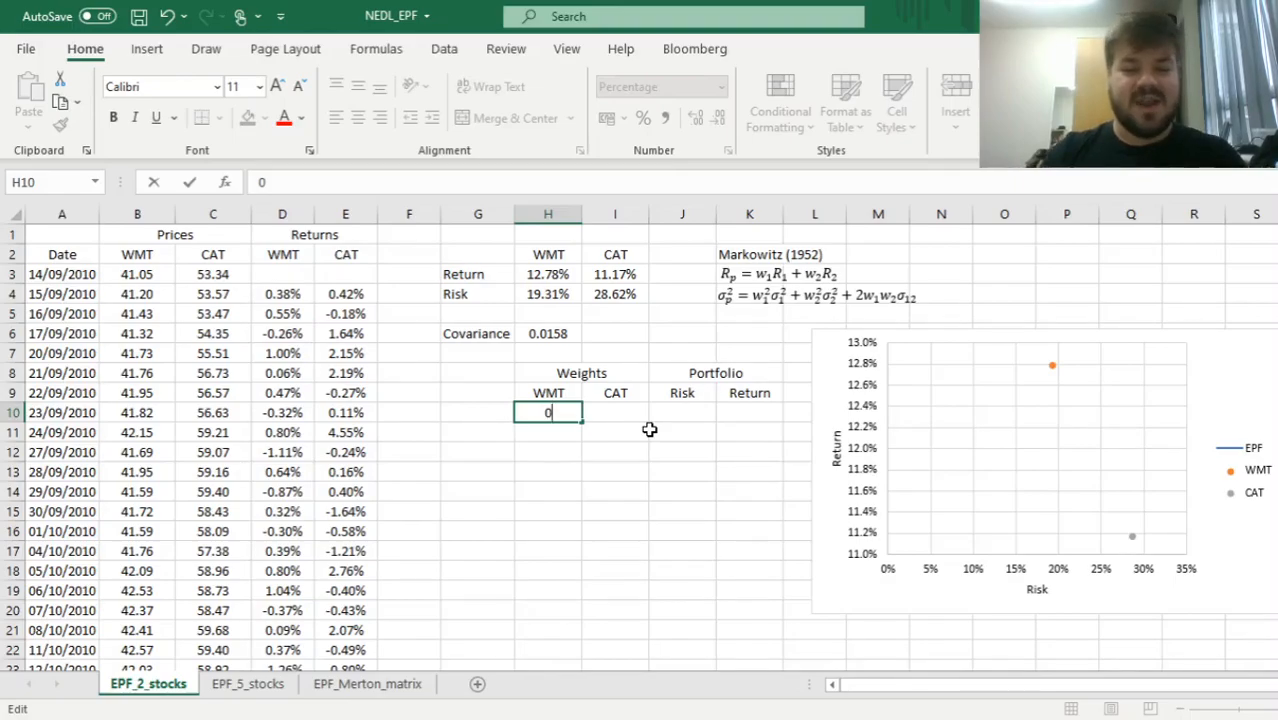
mouse_move(636, 414)
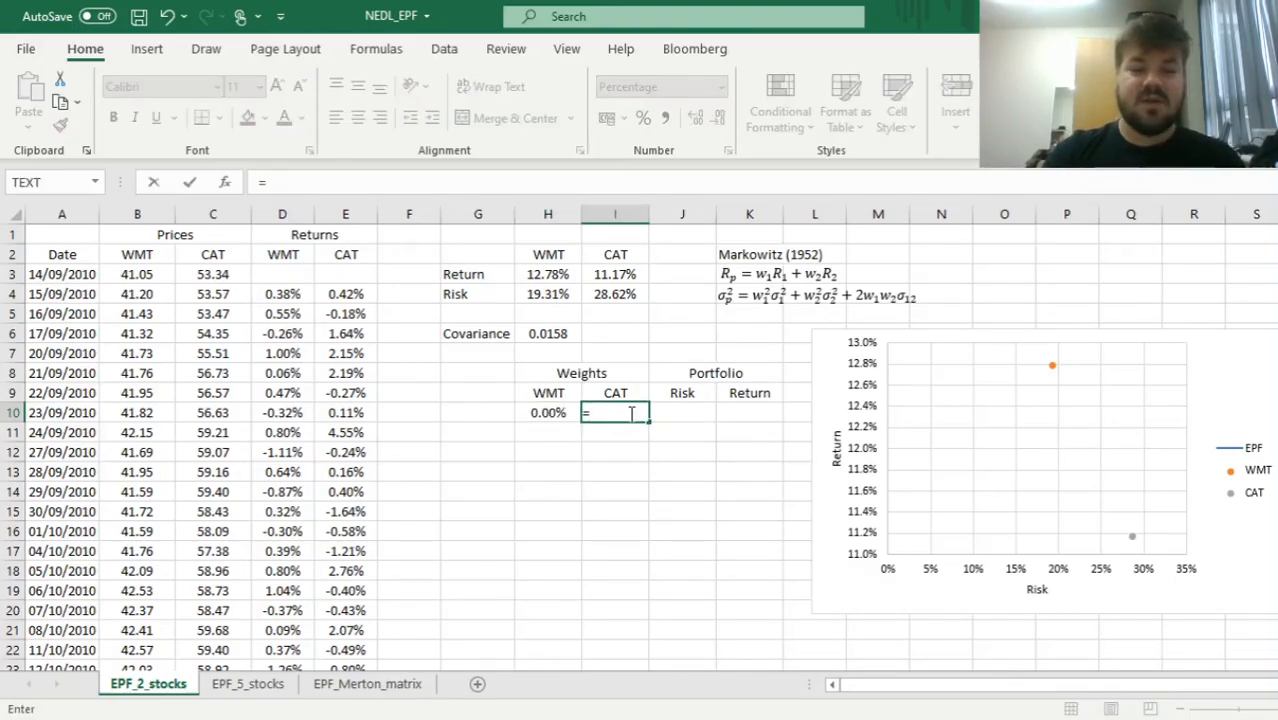
text(=1-H10)
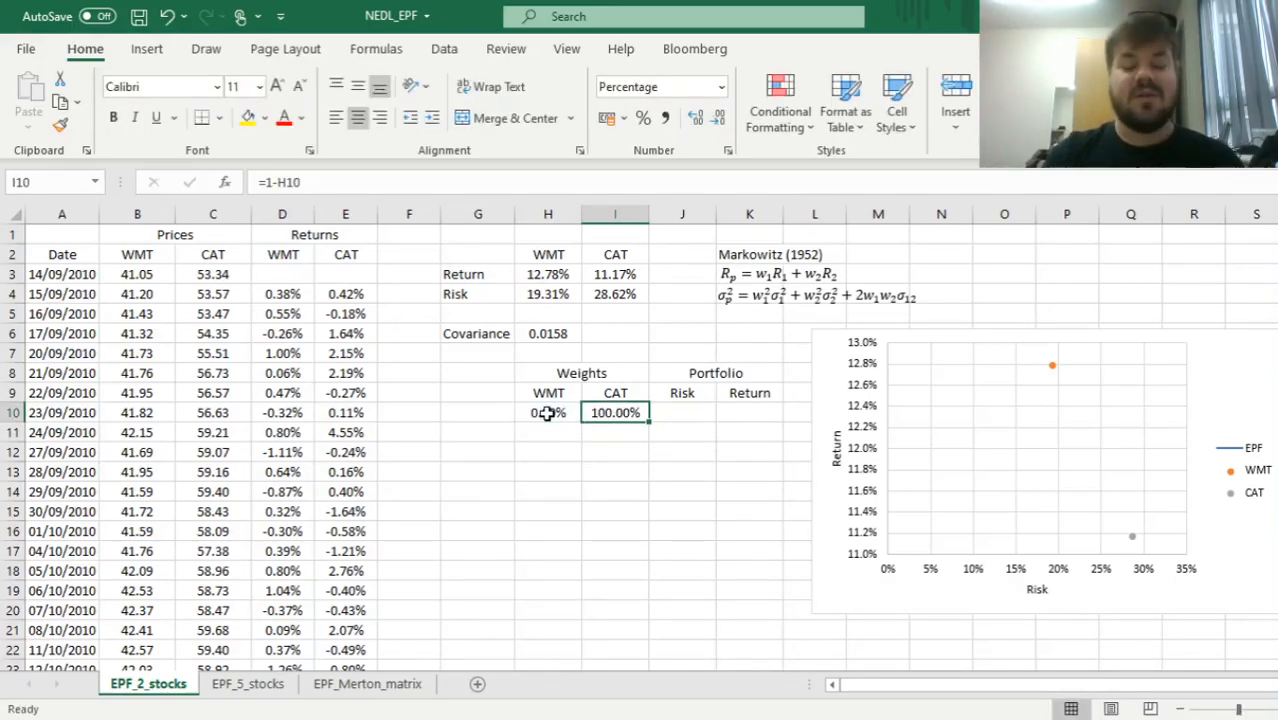
click(548, 432)
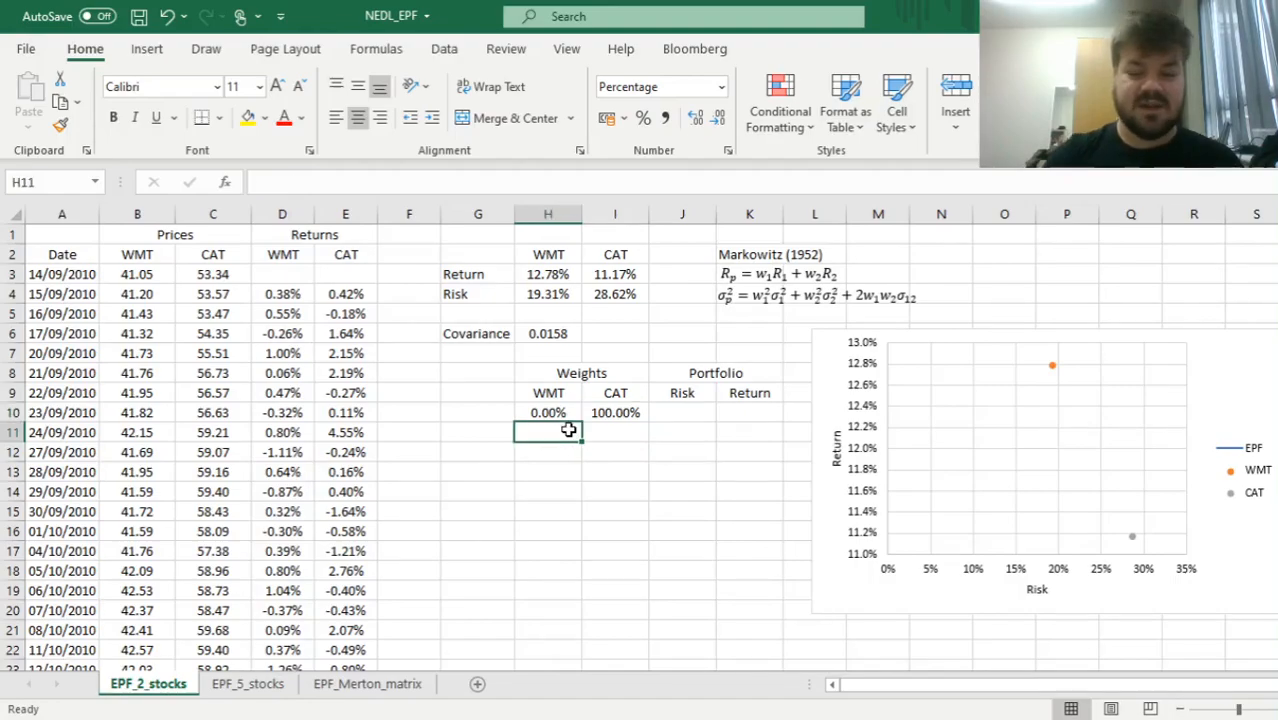
Step the next WMT weight up by 5% and carry the CAT weight formula down to row 11
text(=)
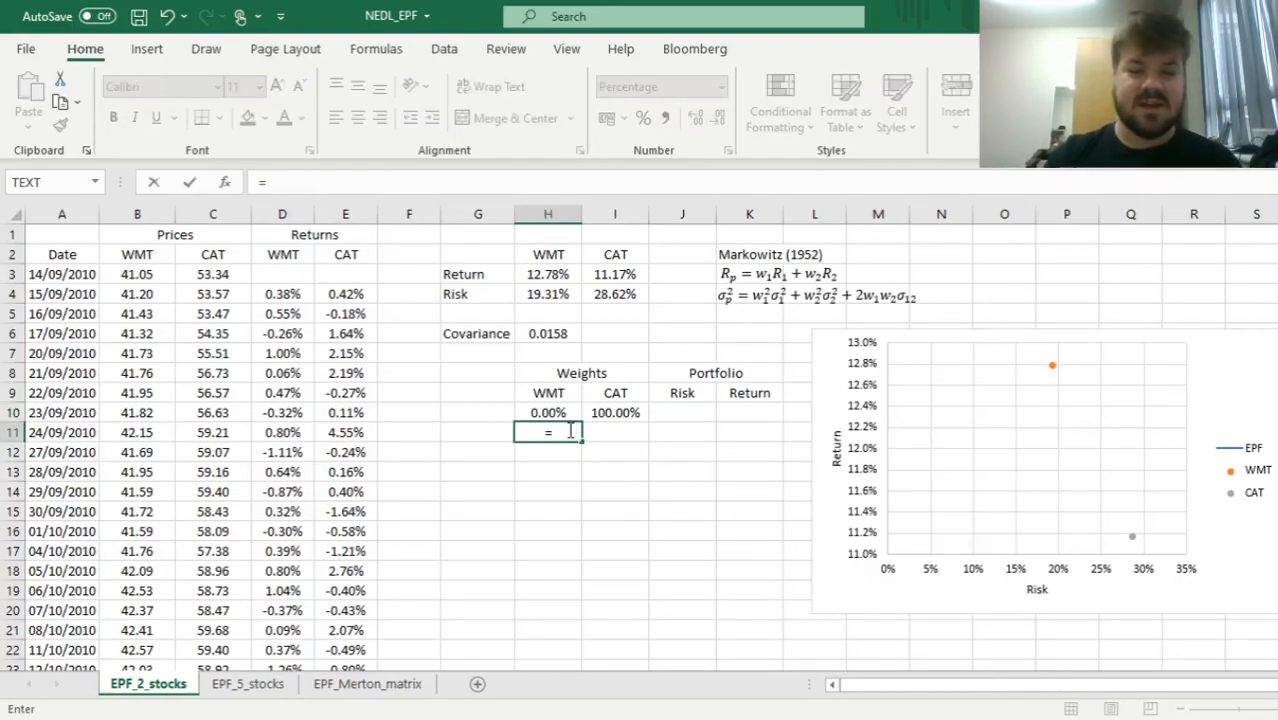
text(H10+5)
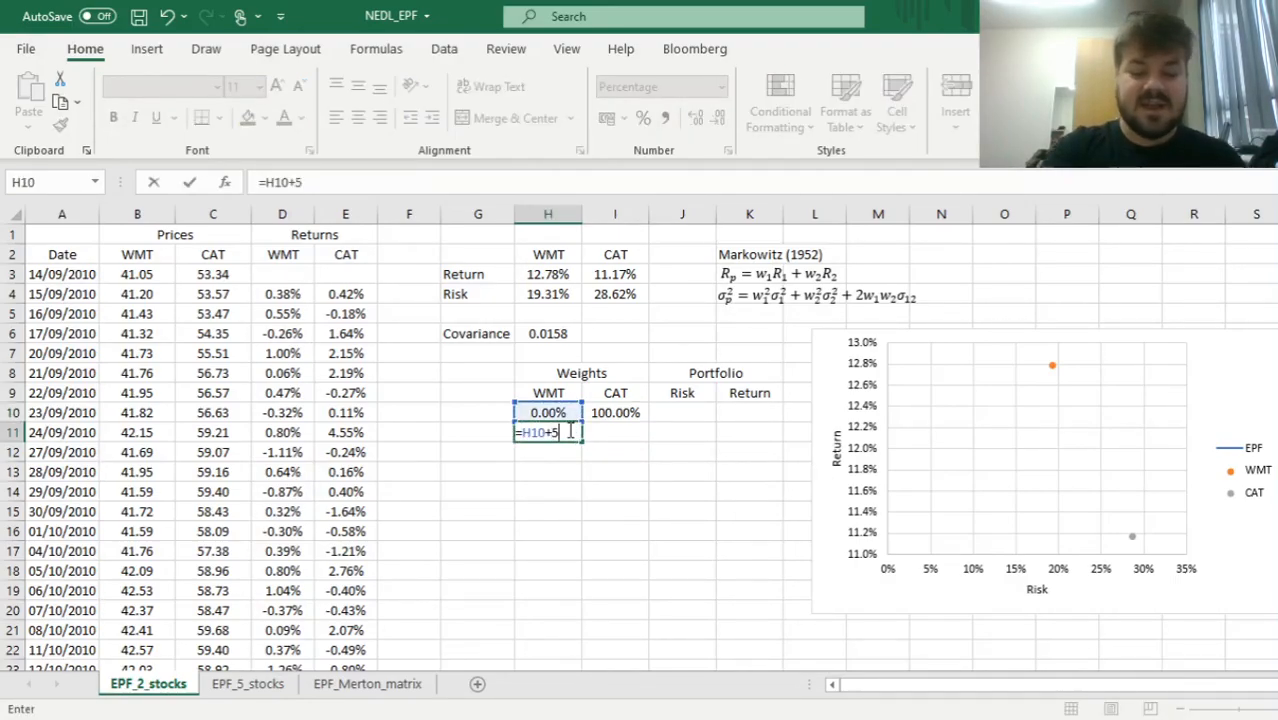
key(Enter)
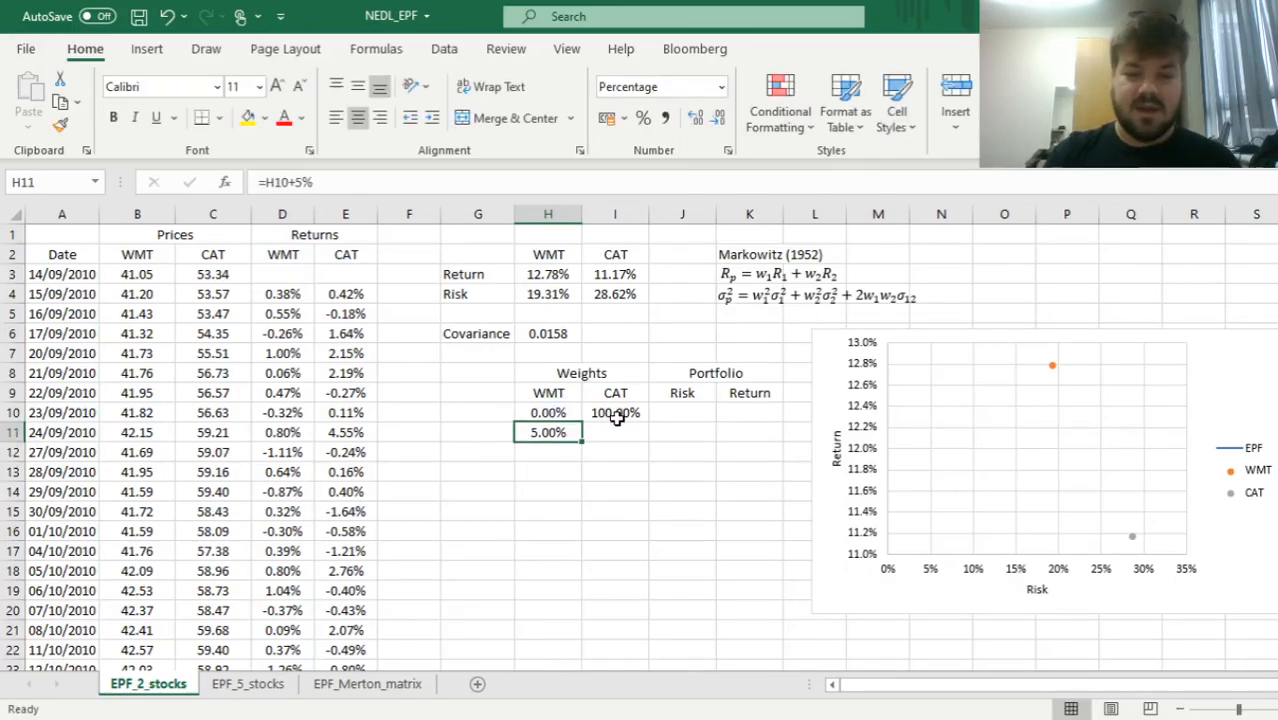
click(616, 432)
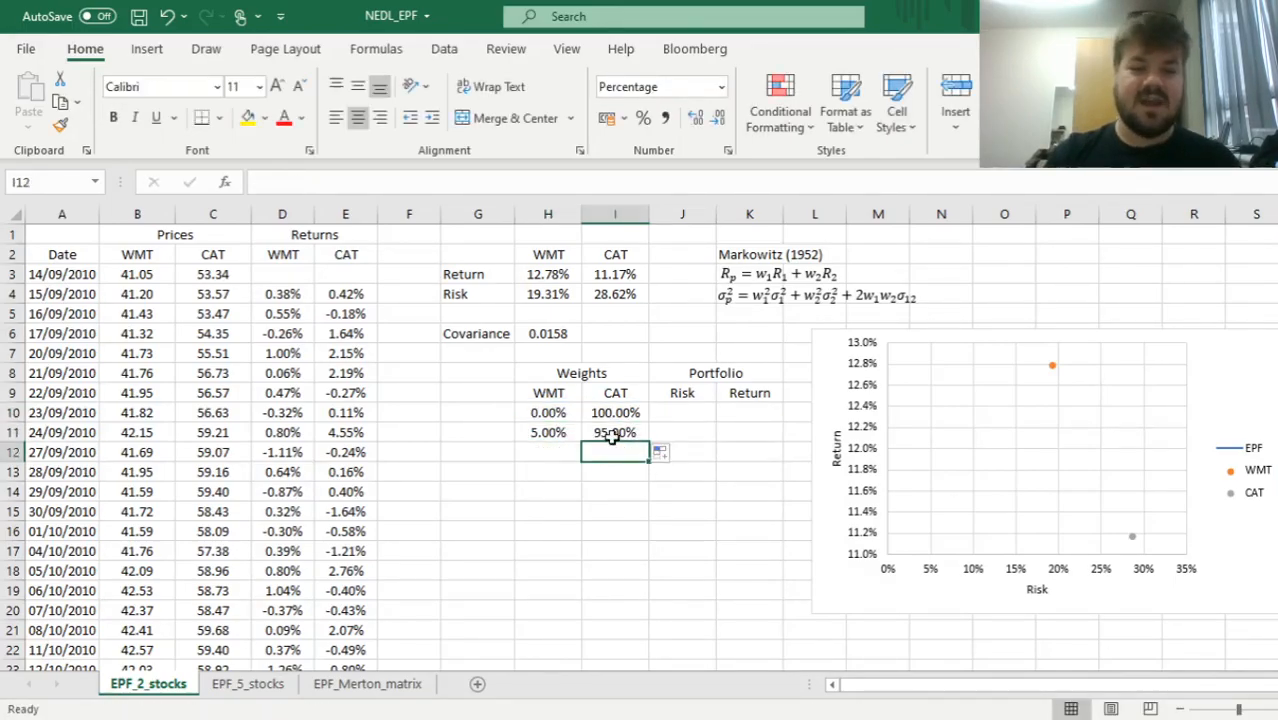
click(616, 432)
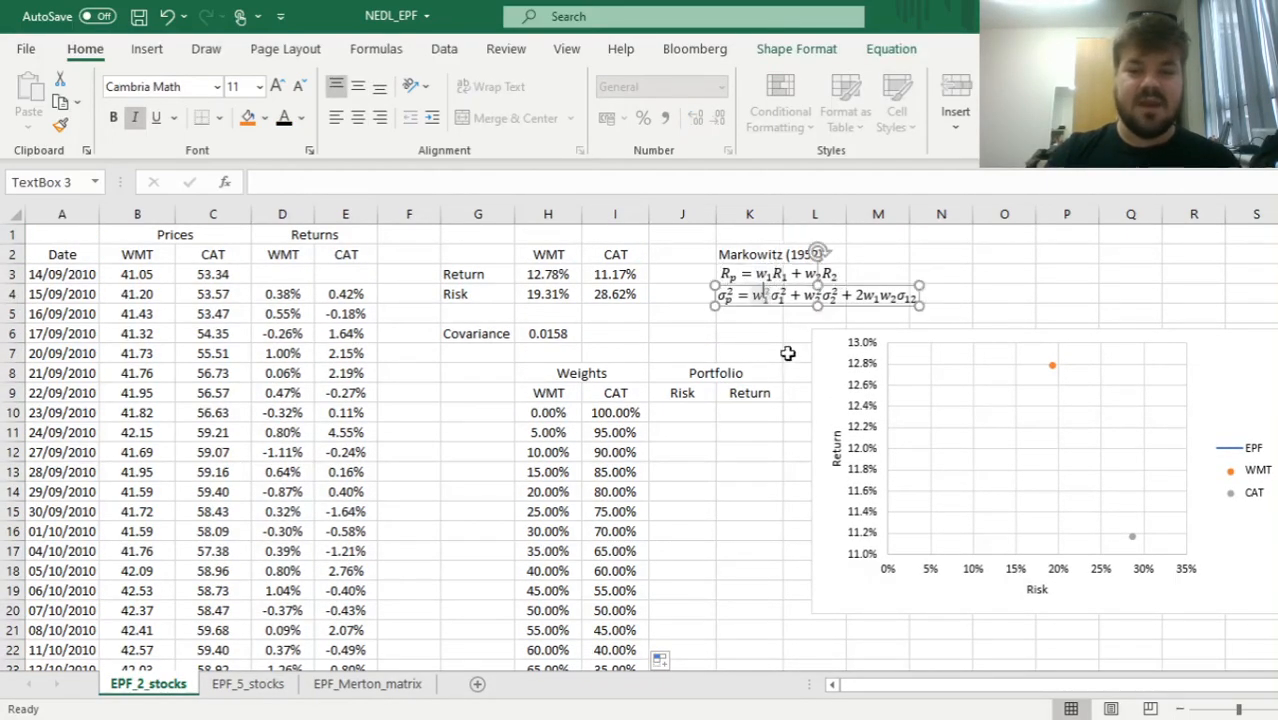
Review the weights, risks and covariance, then start J10's variance formula with the WMT term H10^2*$H$4^2
click(682, 352)
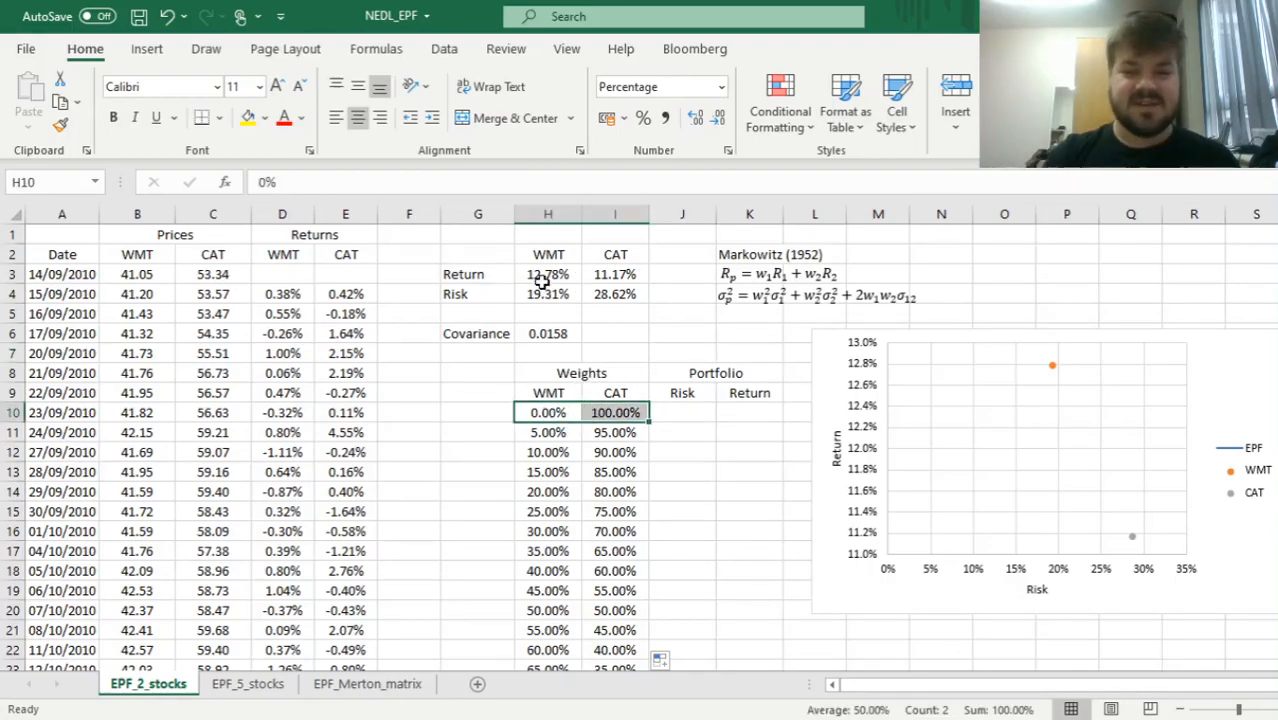
click(548, 292)
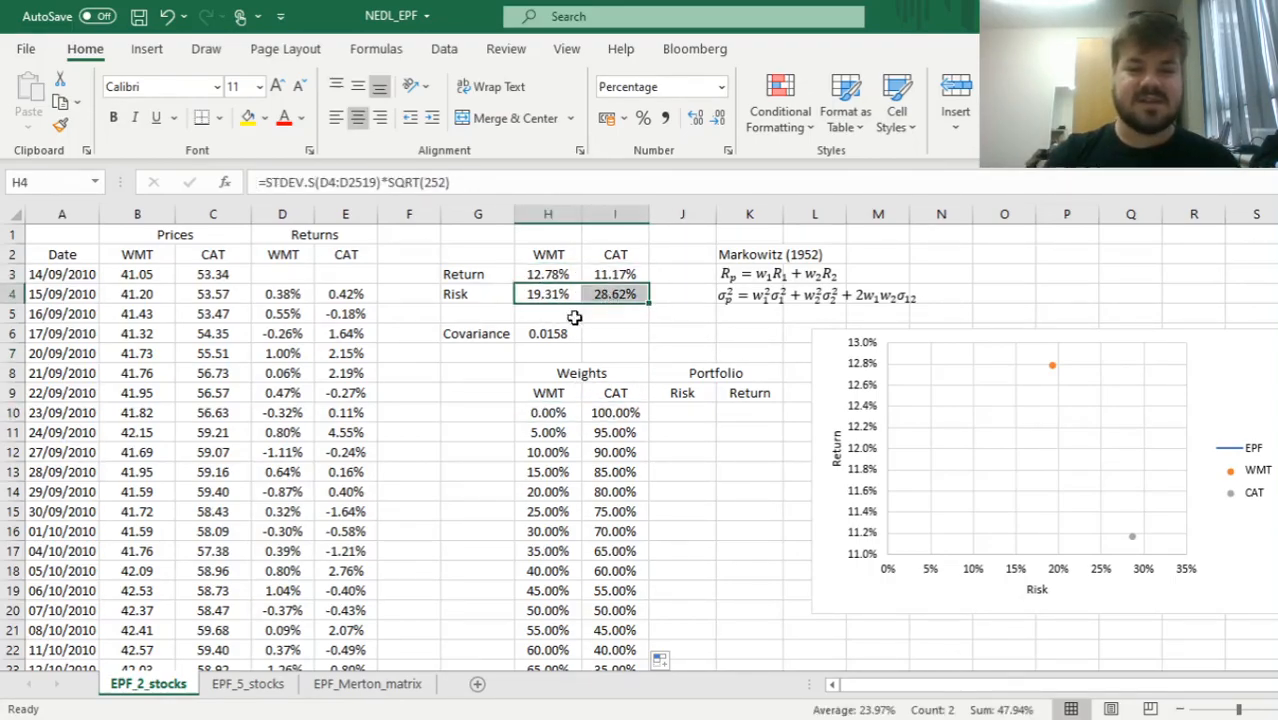
click(548, 332)
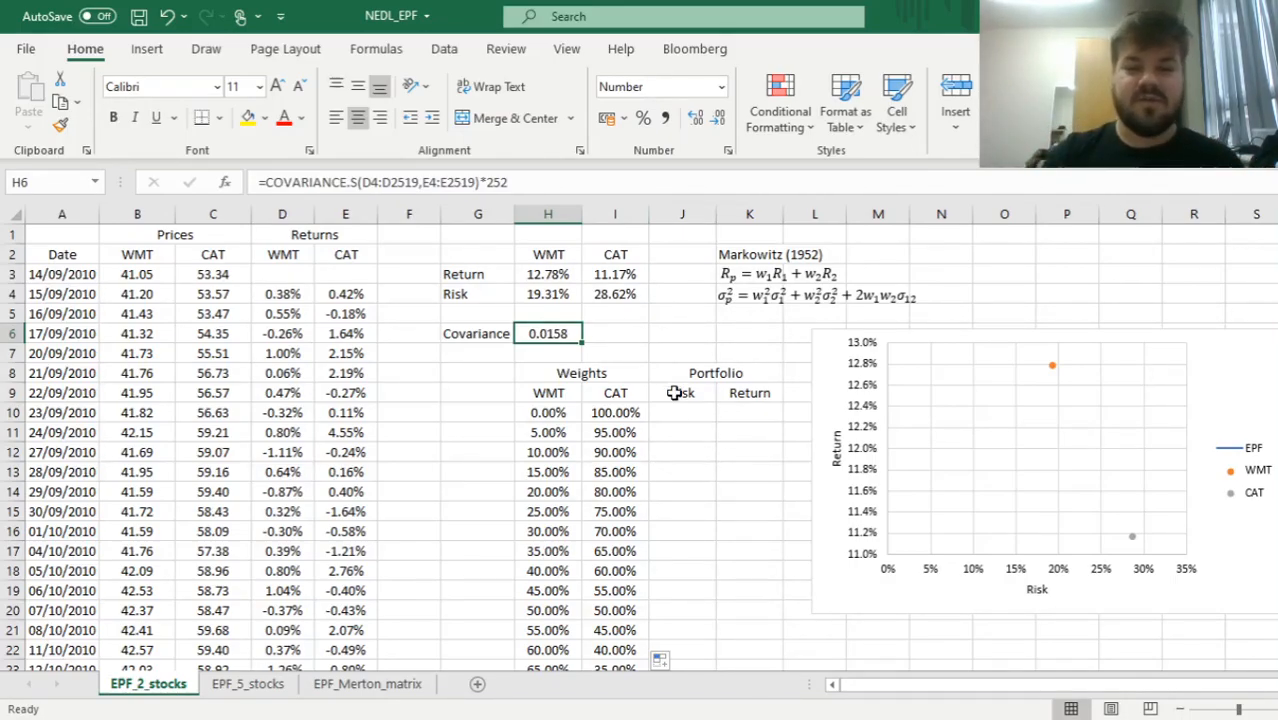
click(682, 412)
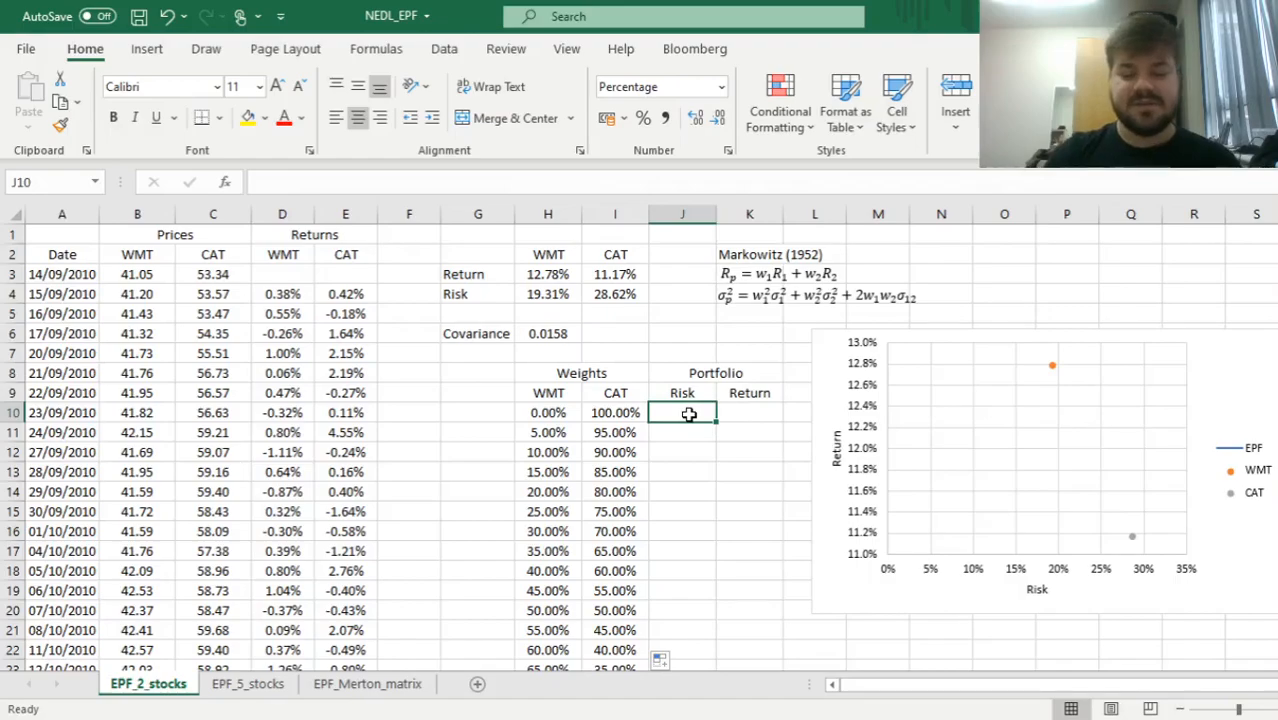
text(=)
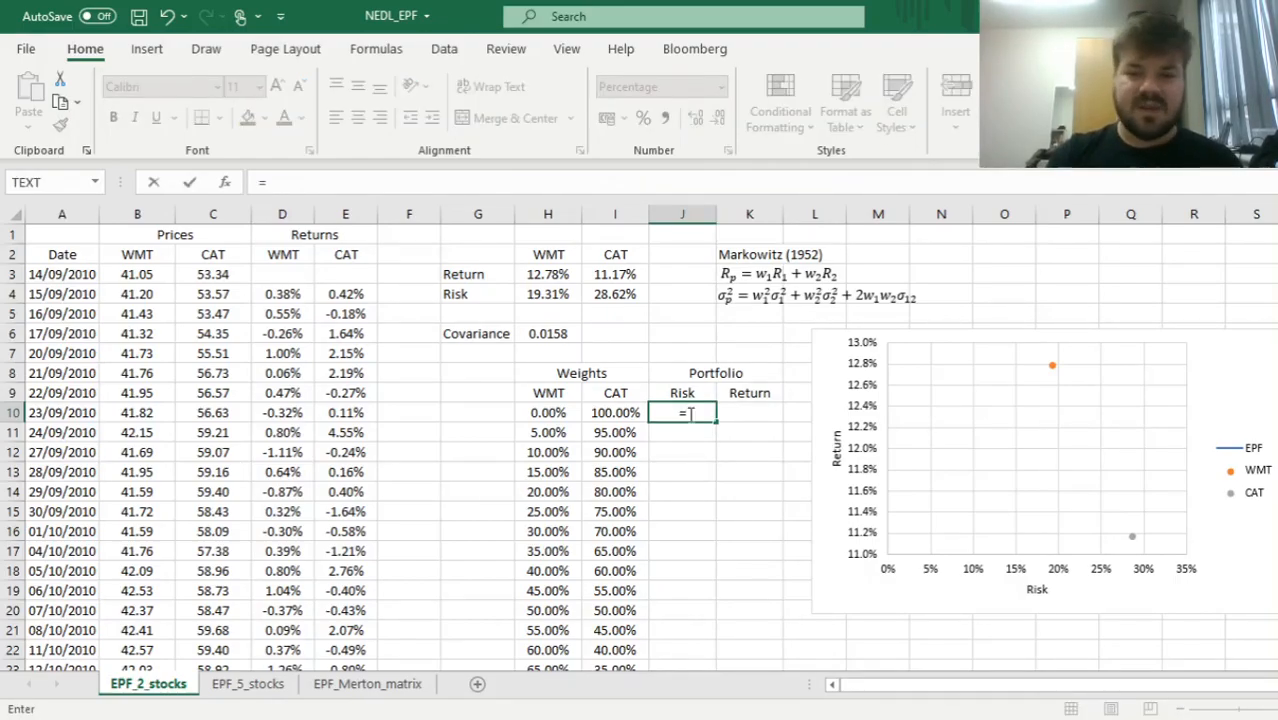
click(548, 412)
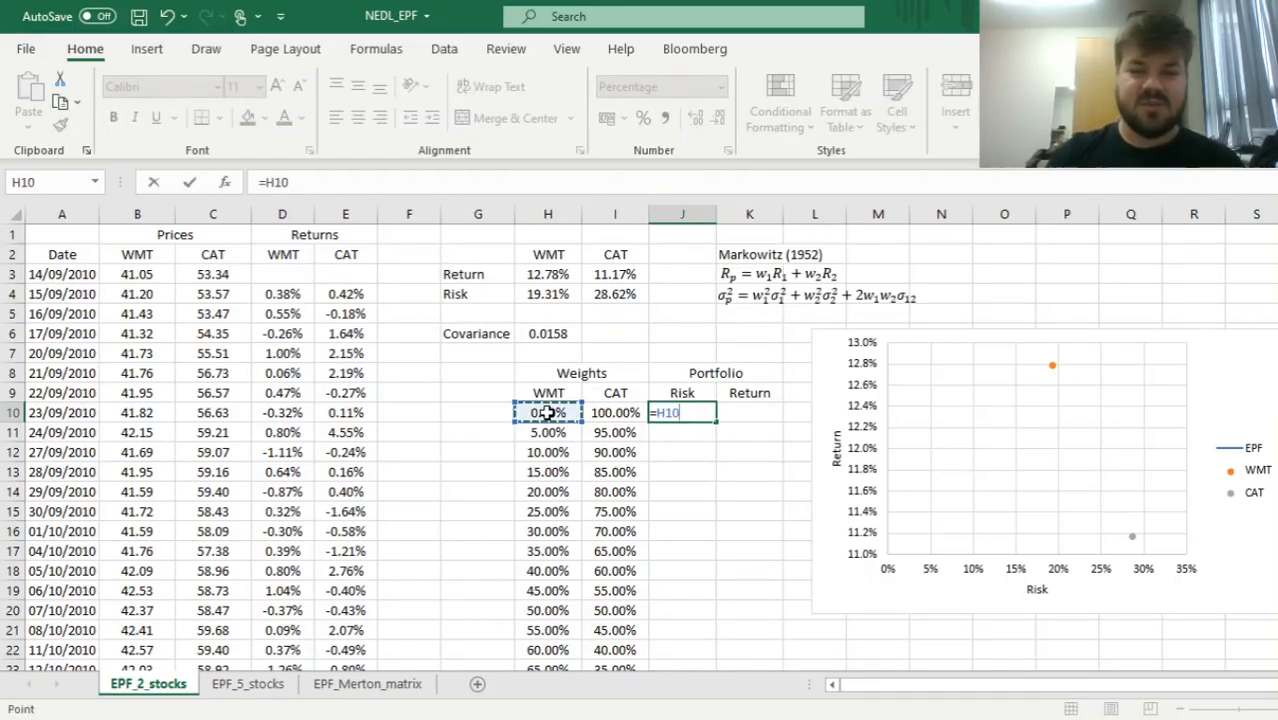
text(^2*)
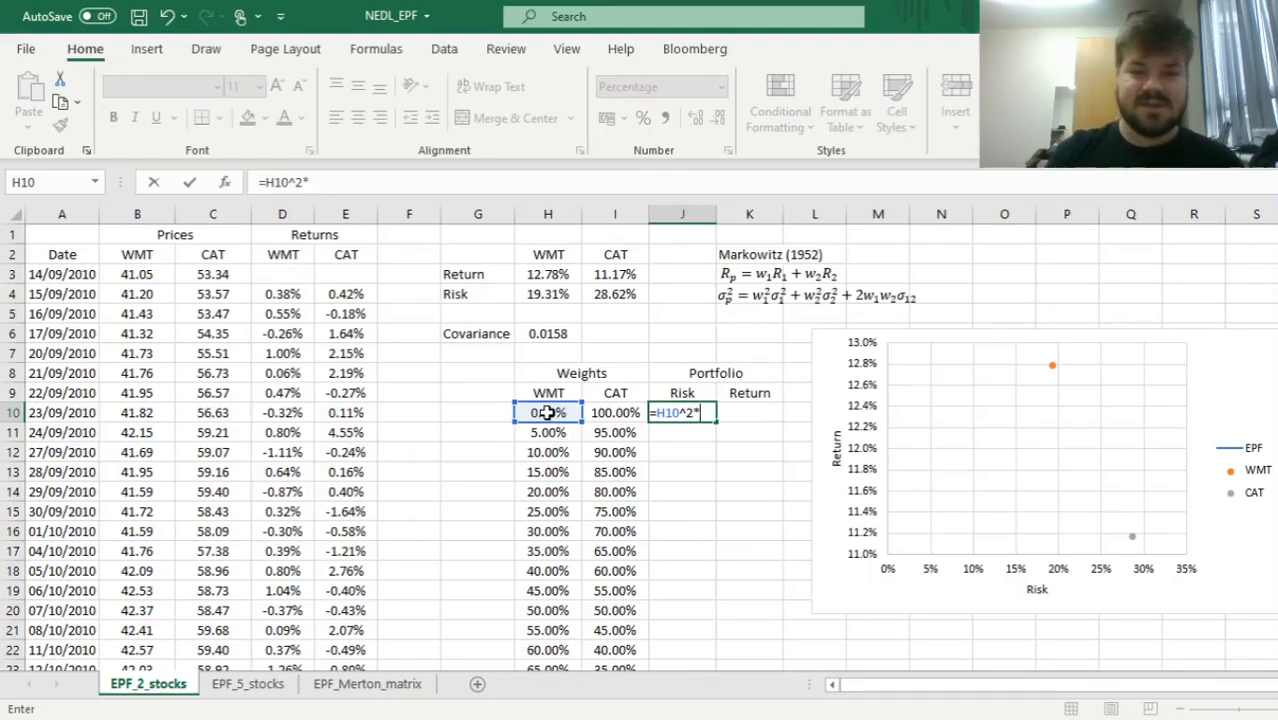
click(548, 274)
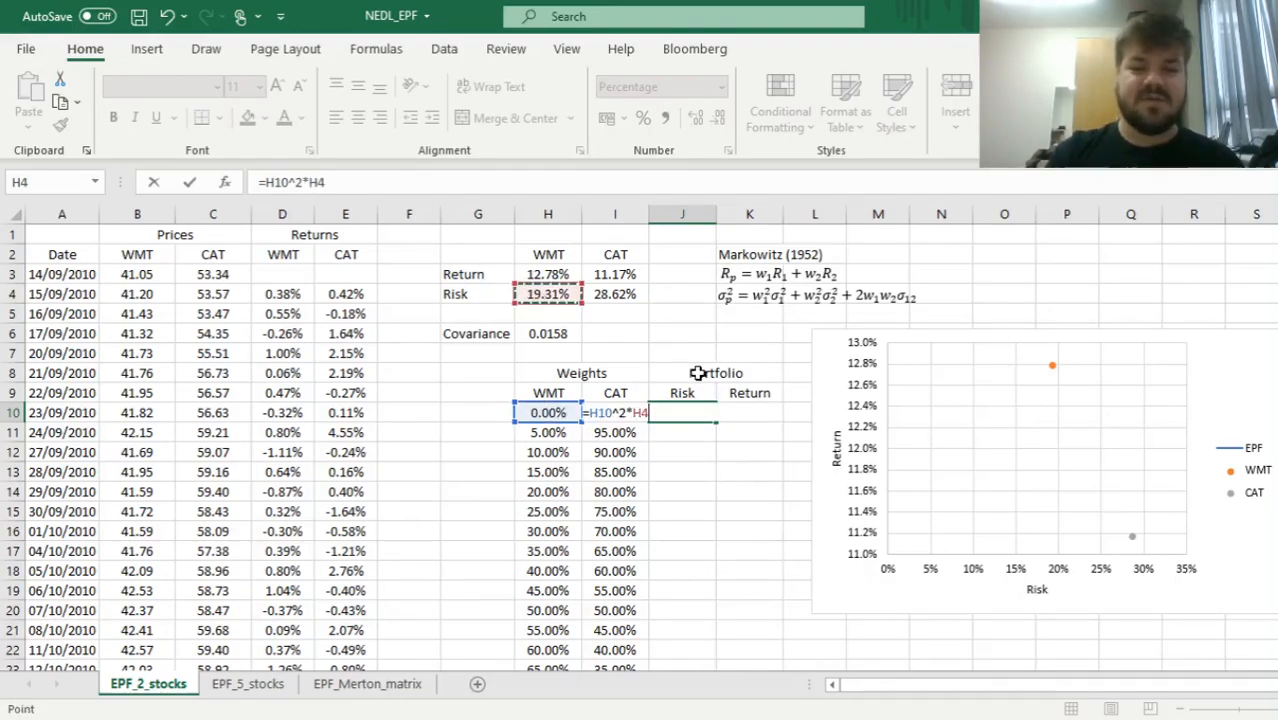
text(^2)
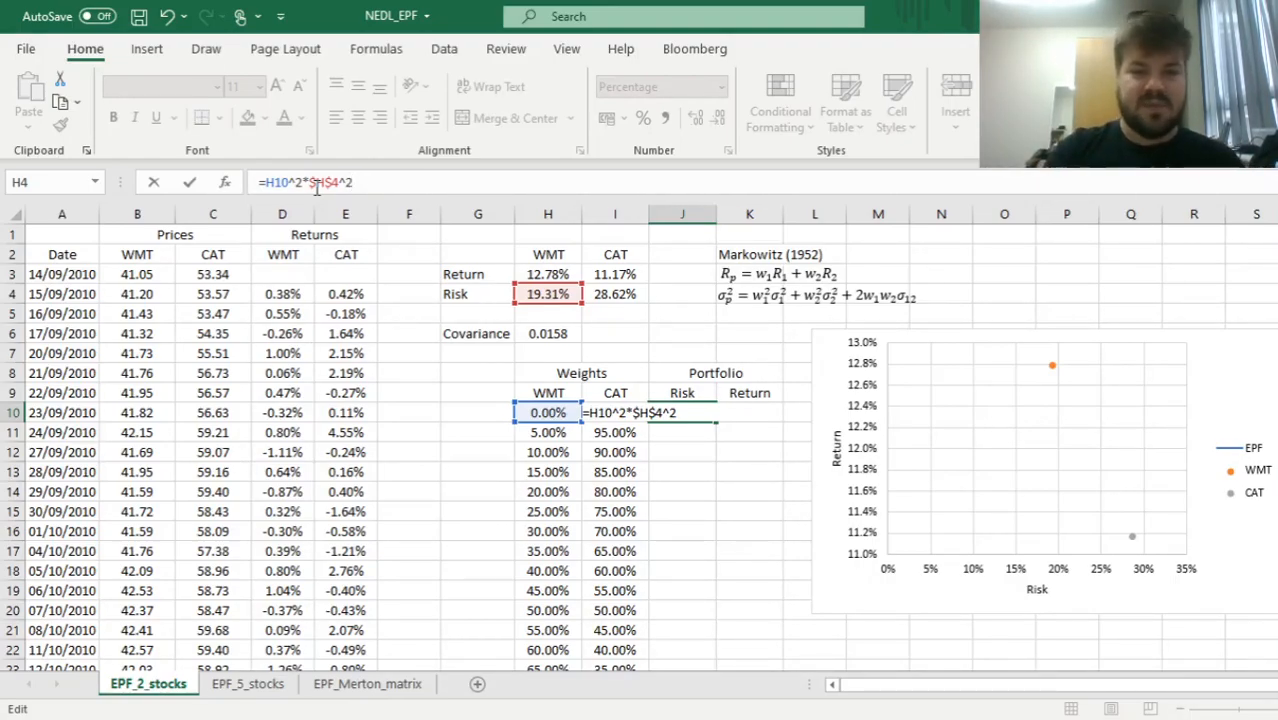
Add the CAT term I10^2*$I$4^2 and the covariance term 2*H10*I10*$H$6
click(616, 472)
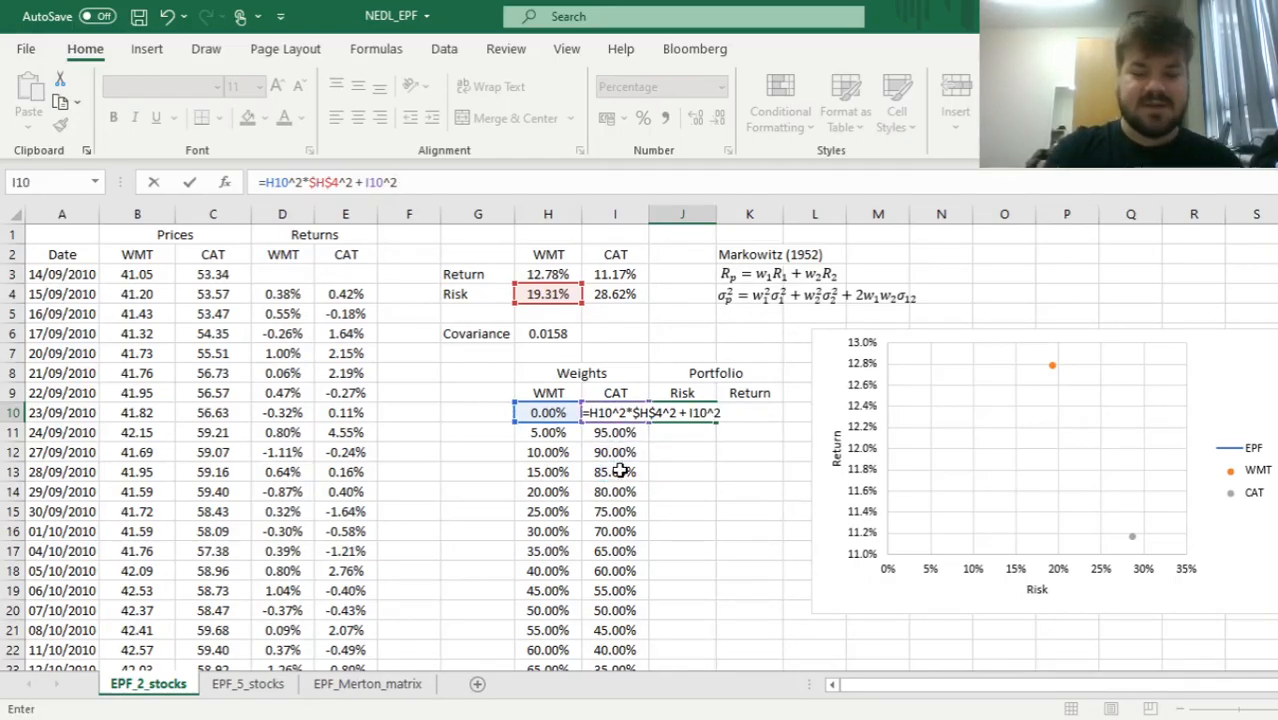
click(616, 292)
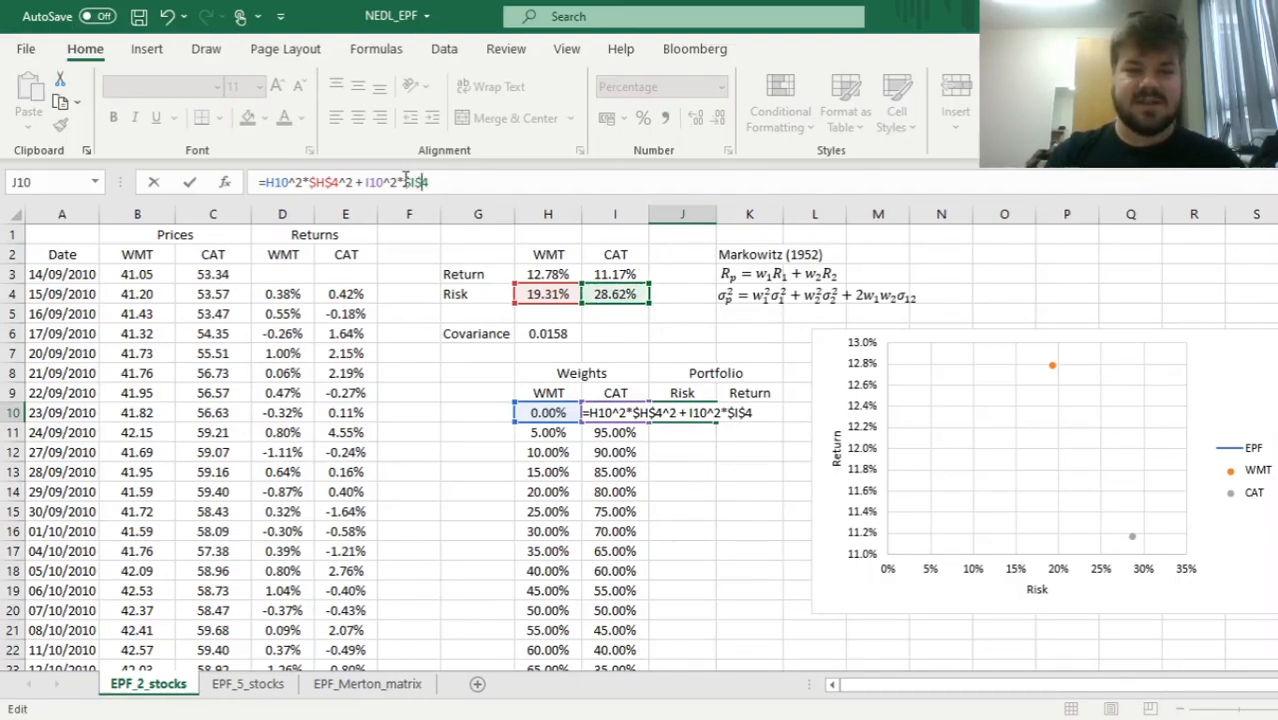
text(^2)
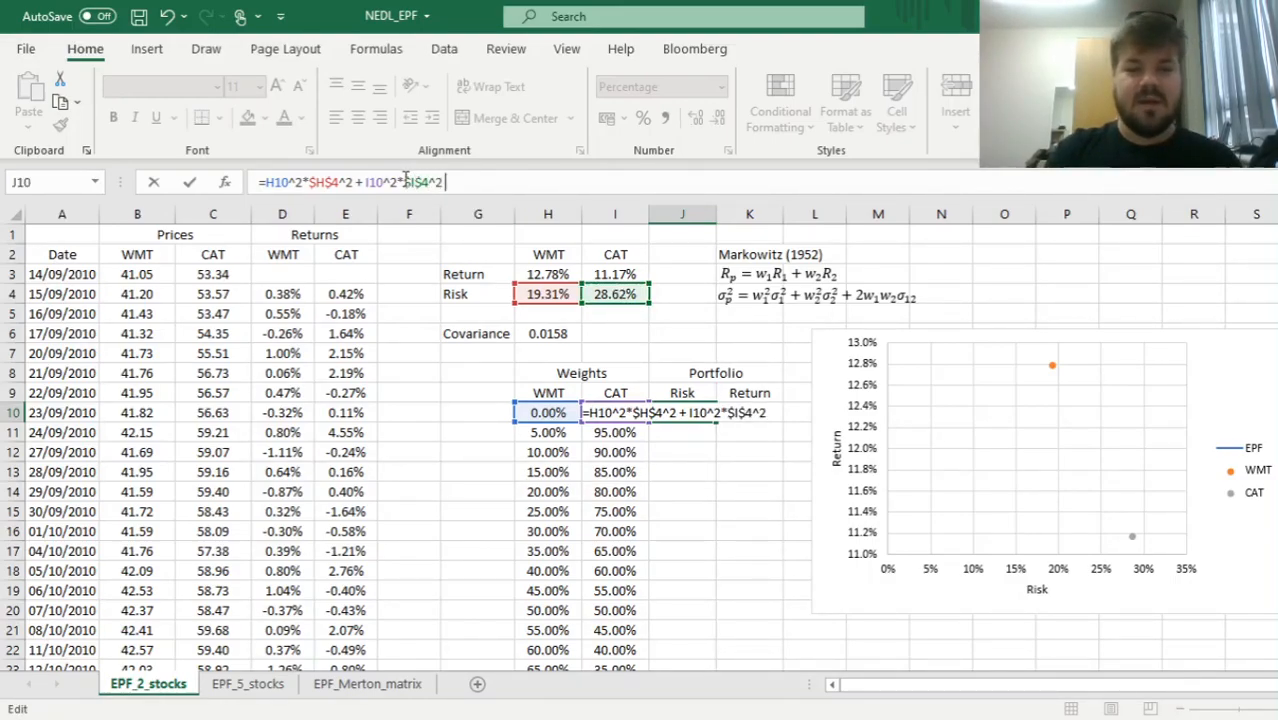
text(+ 2*)
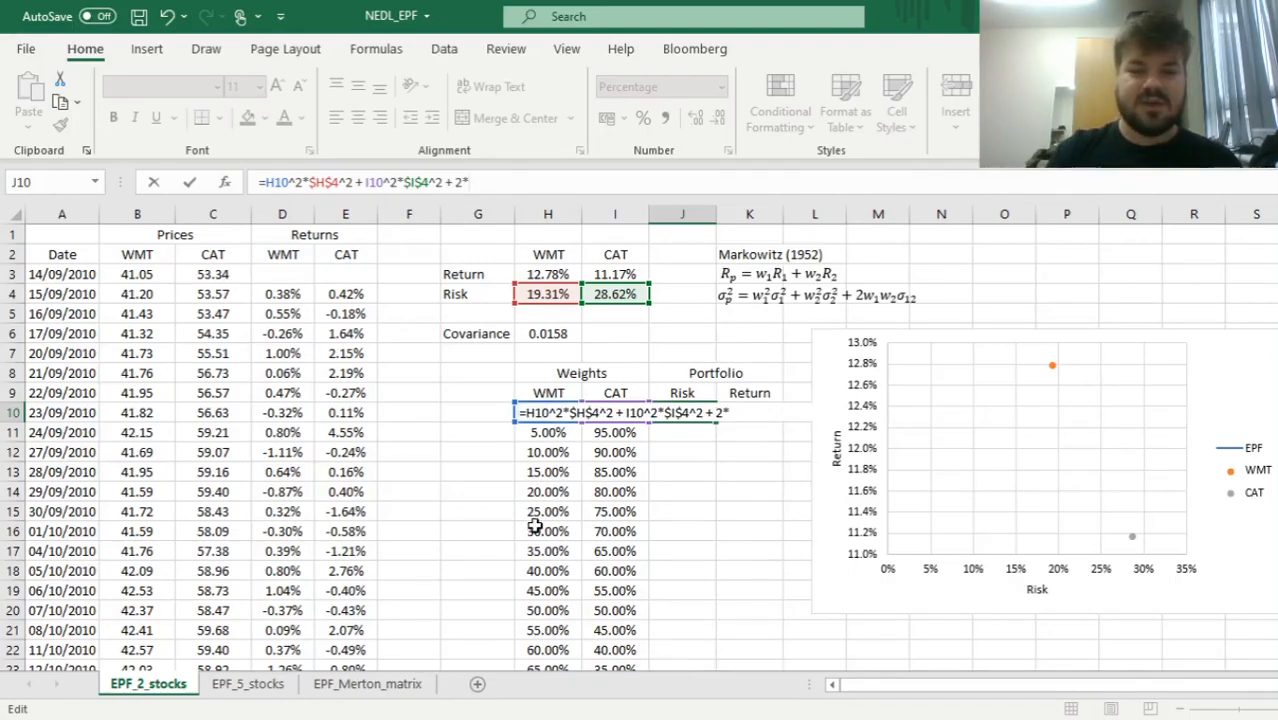
text(H10*)
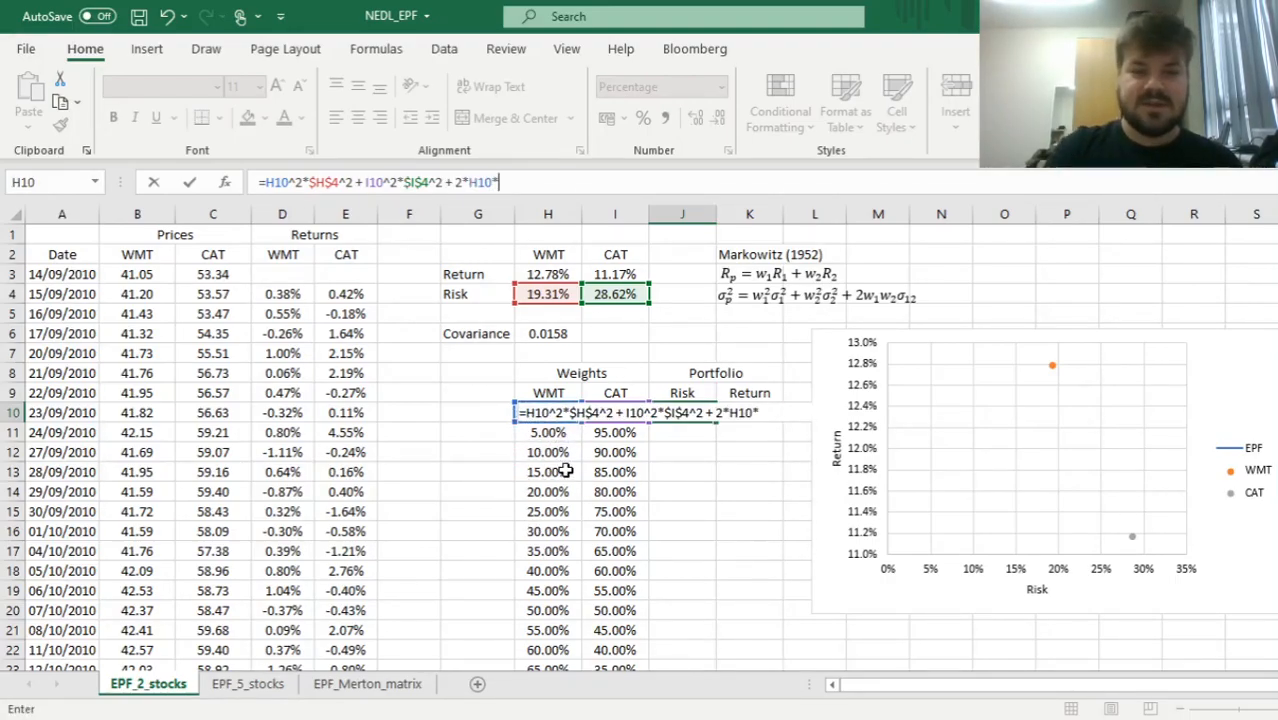
click(616, 412)
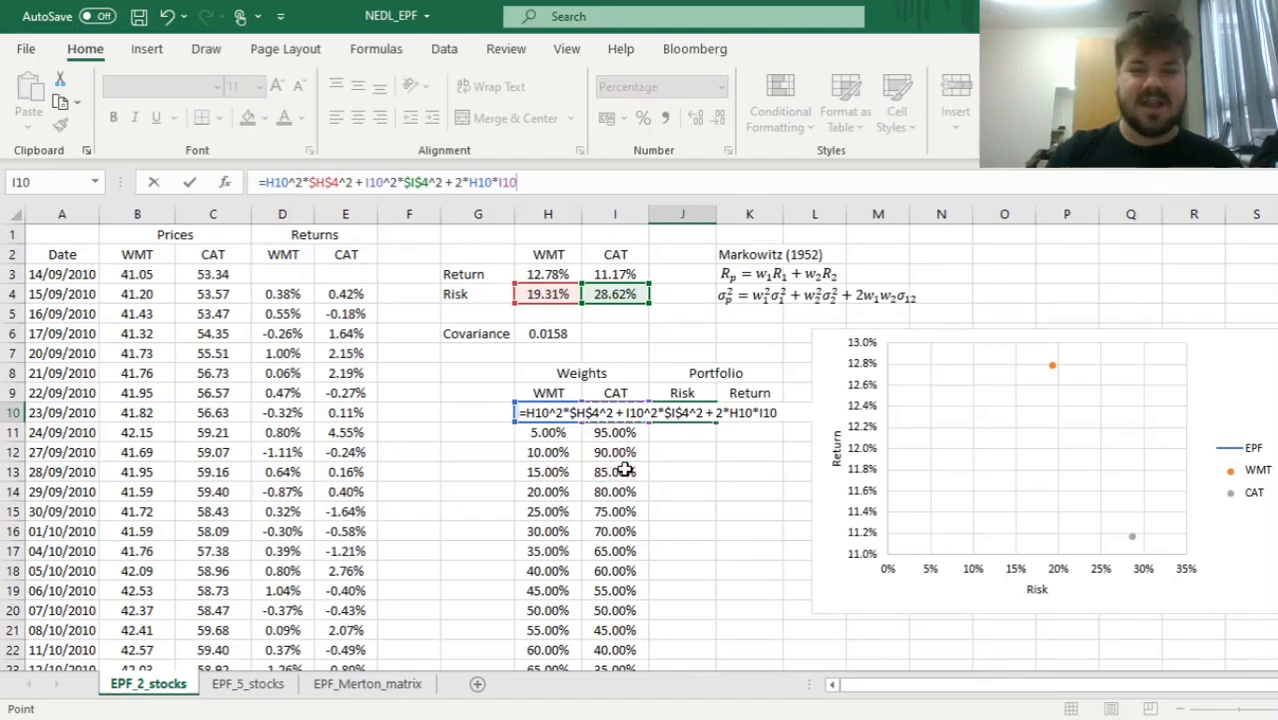
text(*)
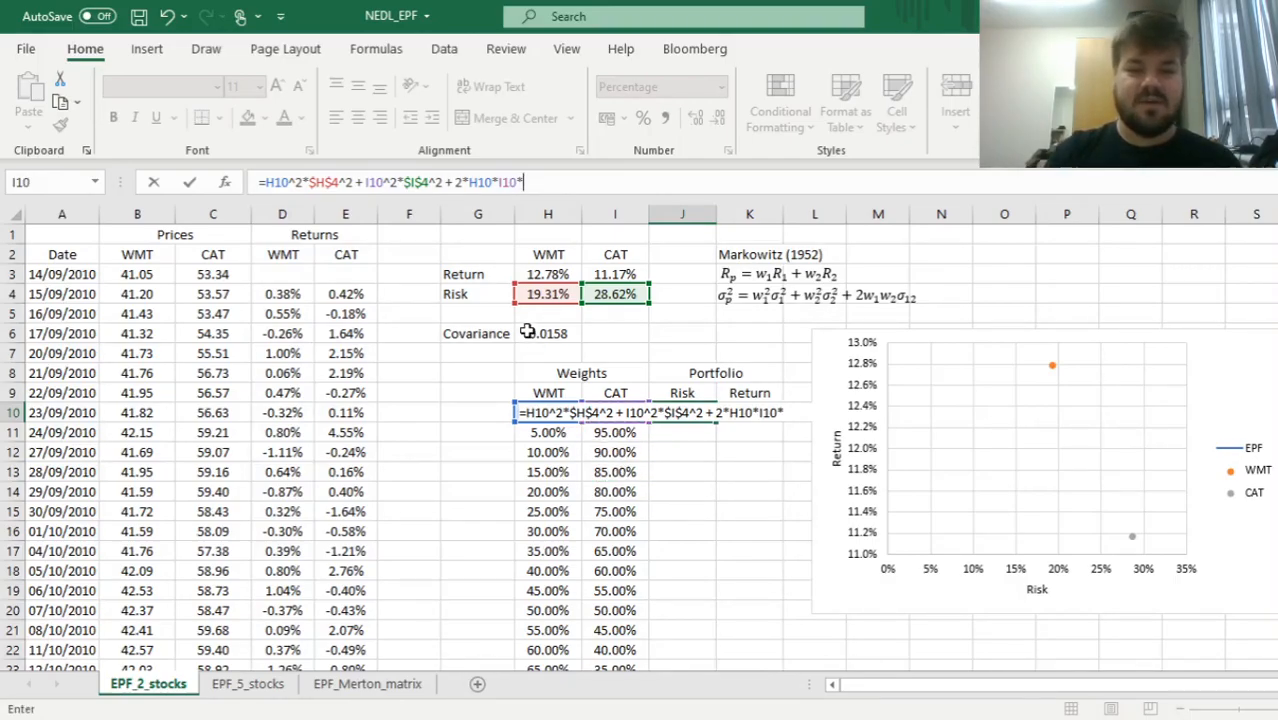
click(548, 332)
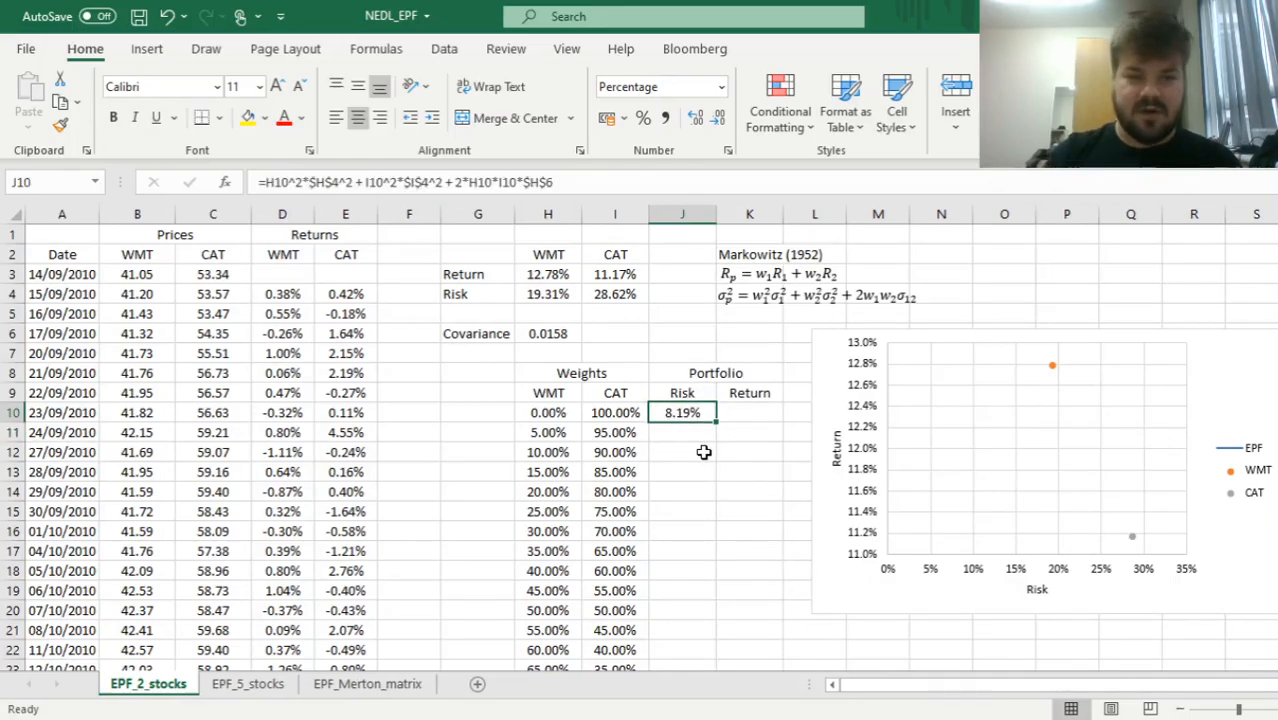
mouse_move(680, 450)
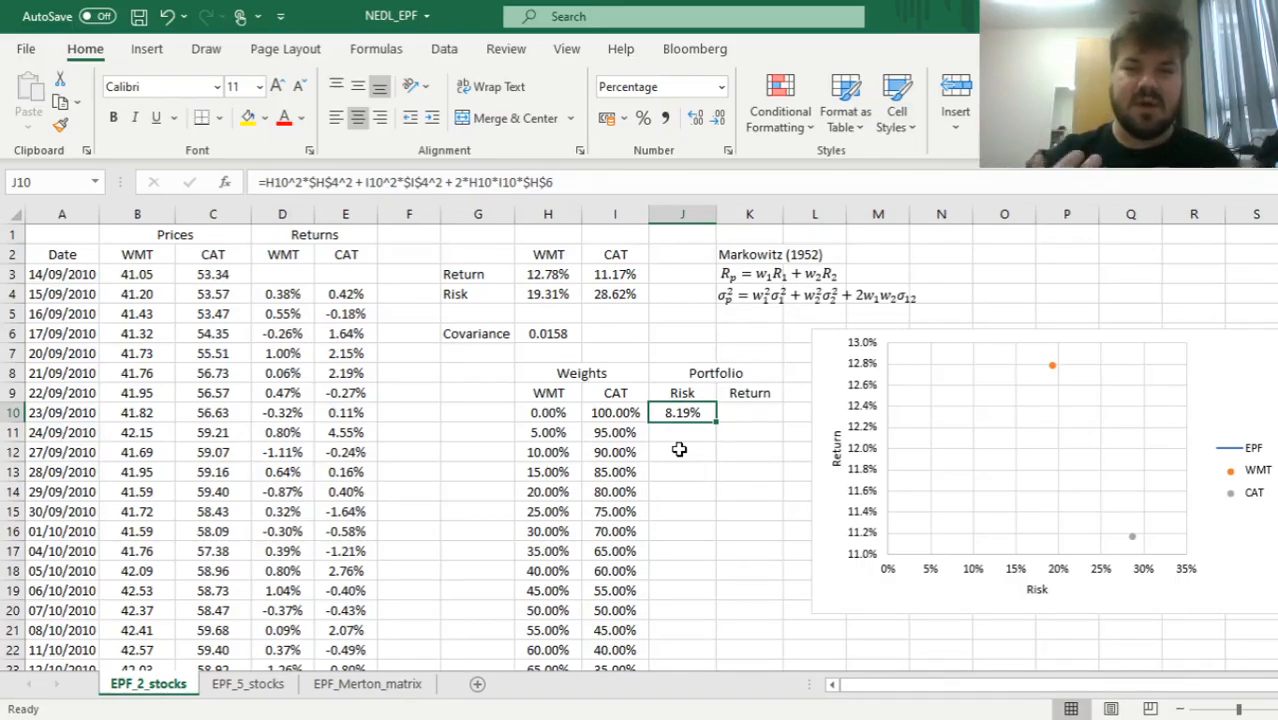
mouse_move(388, 248)
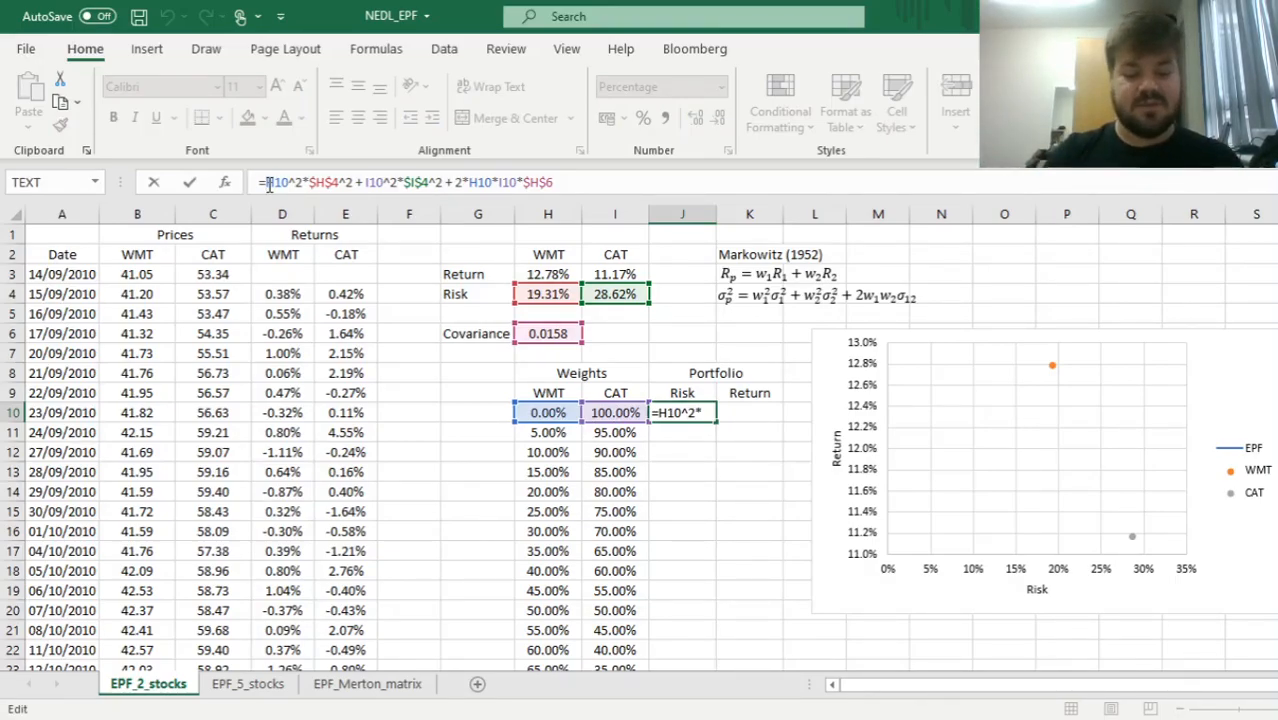
Wrap the variance in SQRT to give portfolio risk 28.62% and compare it with CAT's own risk
text(SQRT()
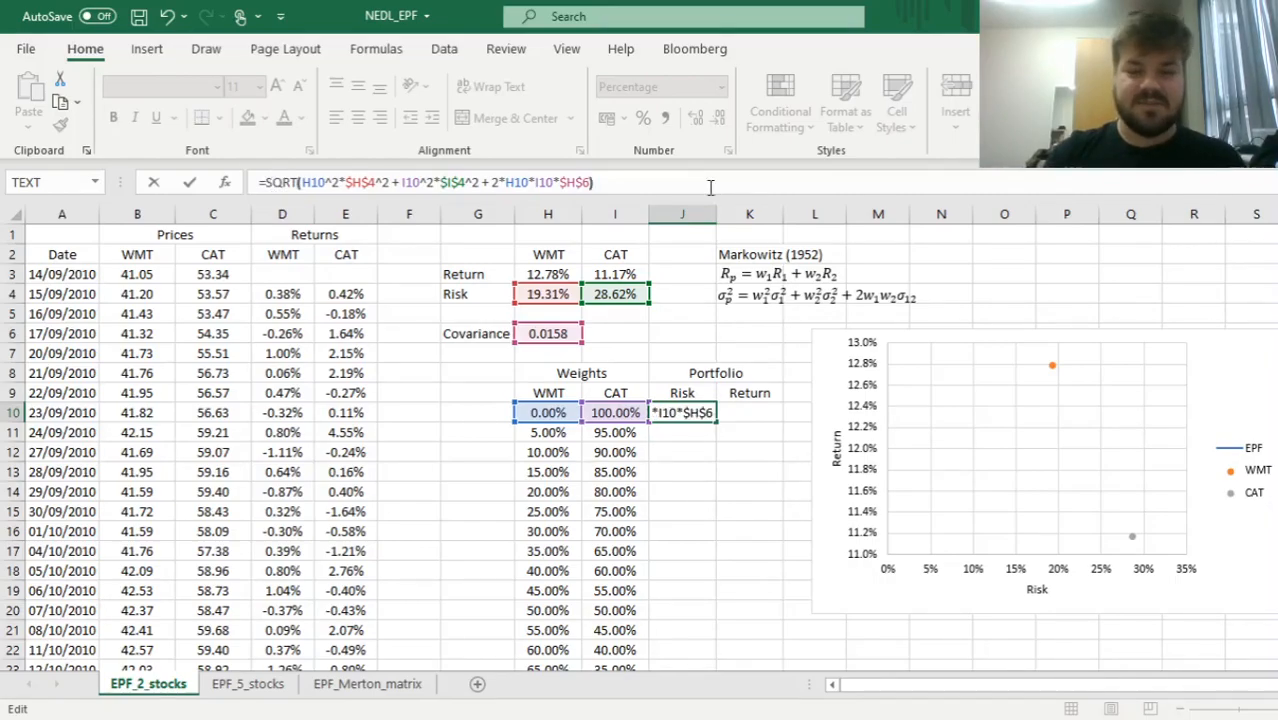
key(Enter)
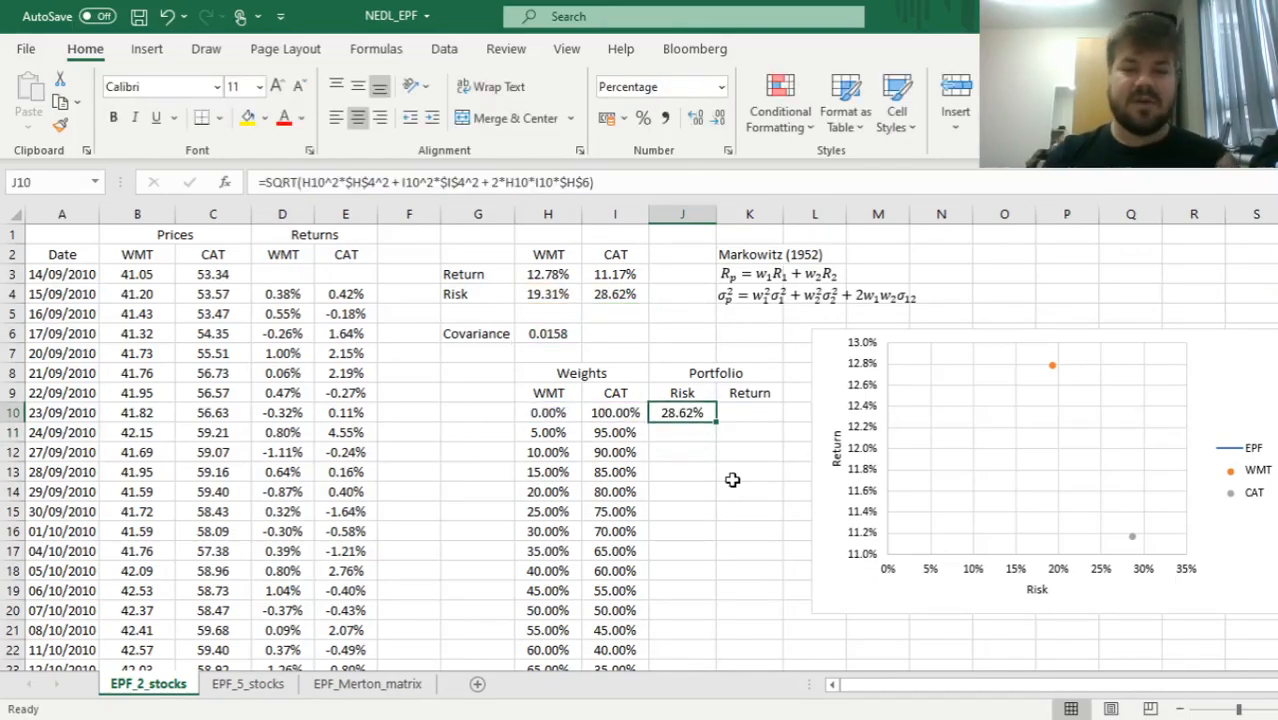
click(616, 412)
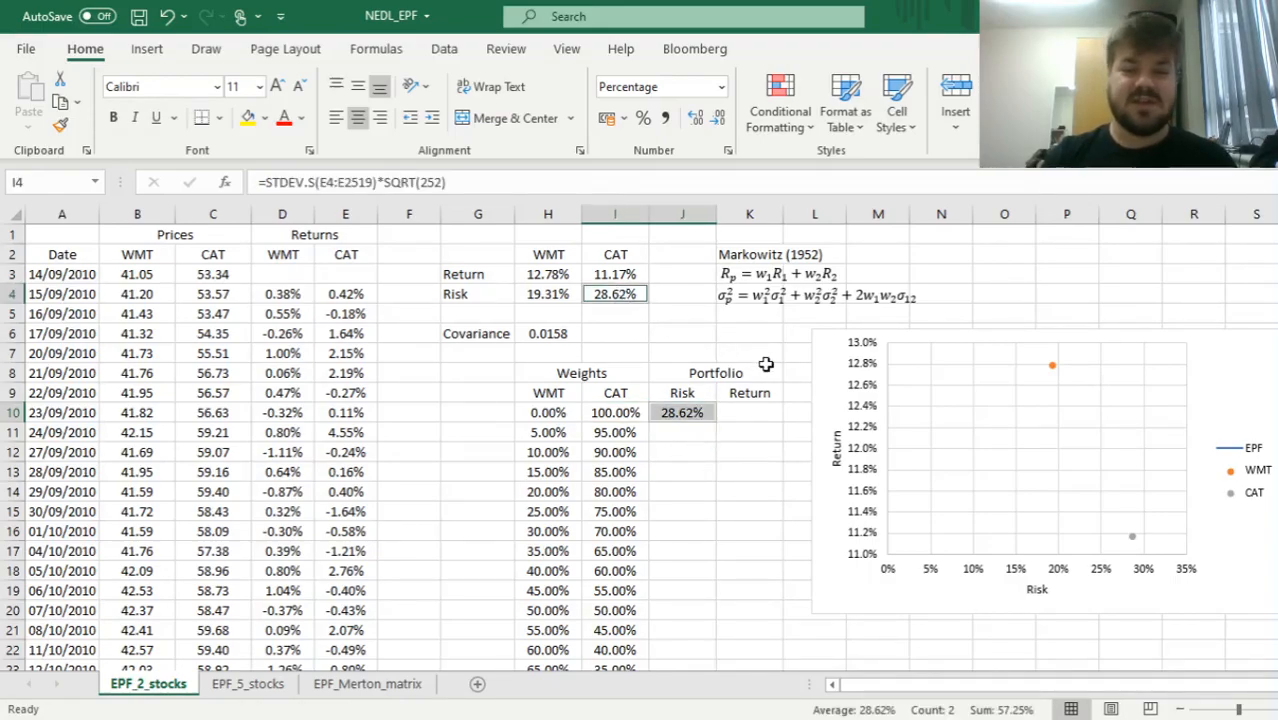
mouse_move(686, 448)
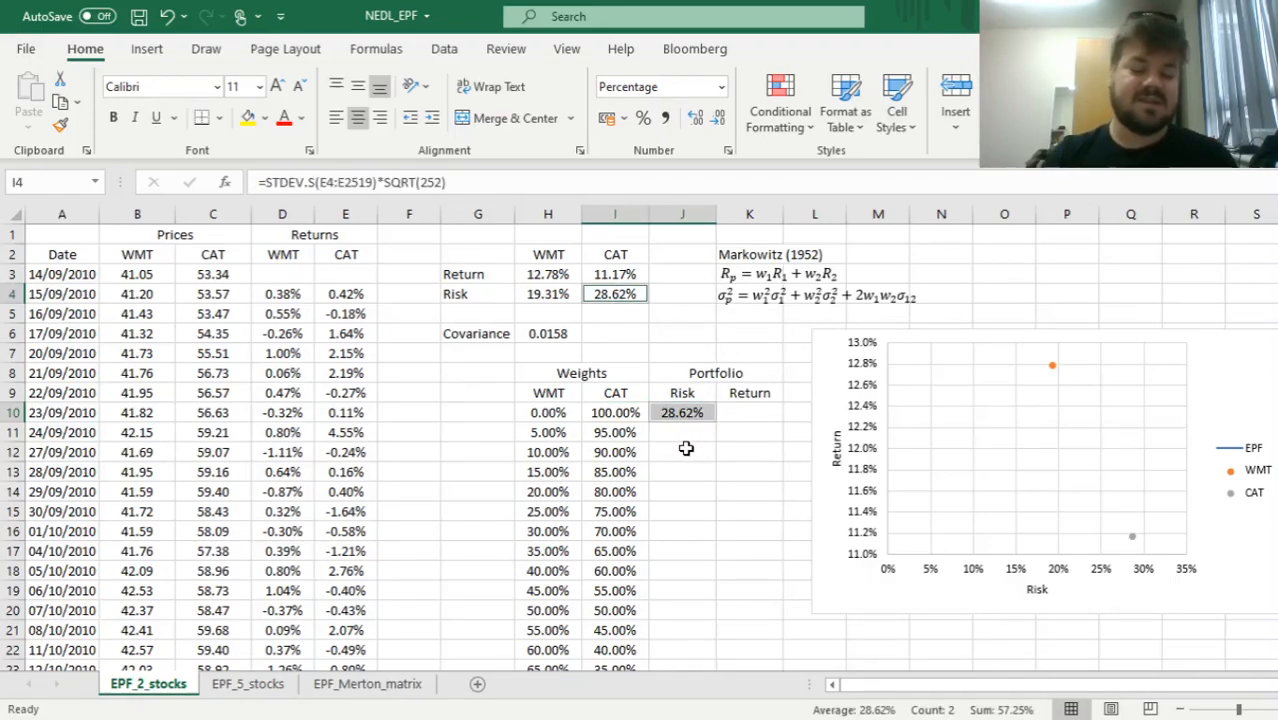
mouse_move(678, 436)
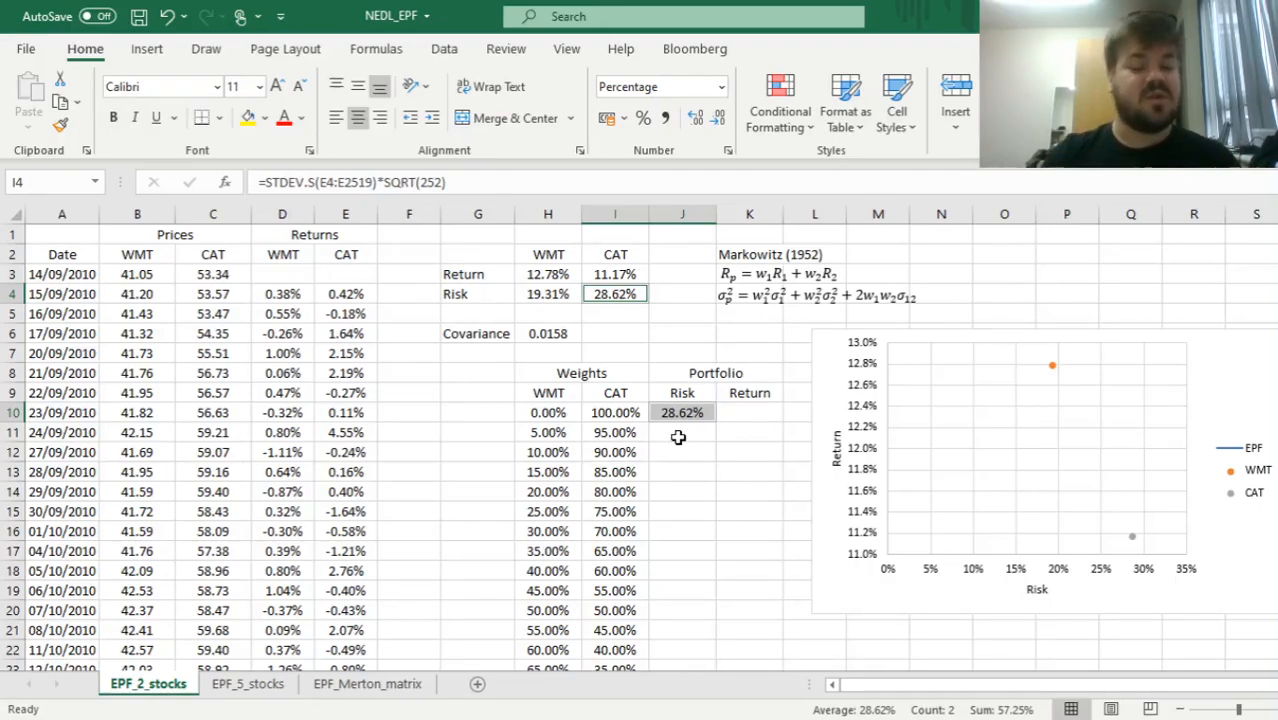
click(682, 432)
text(=H10*)
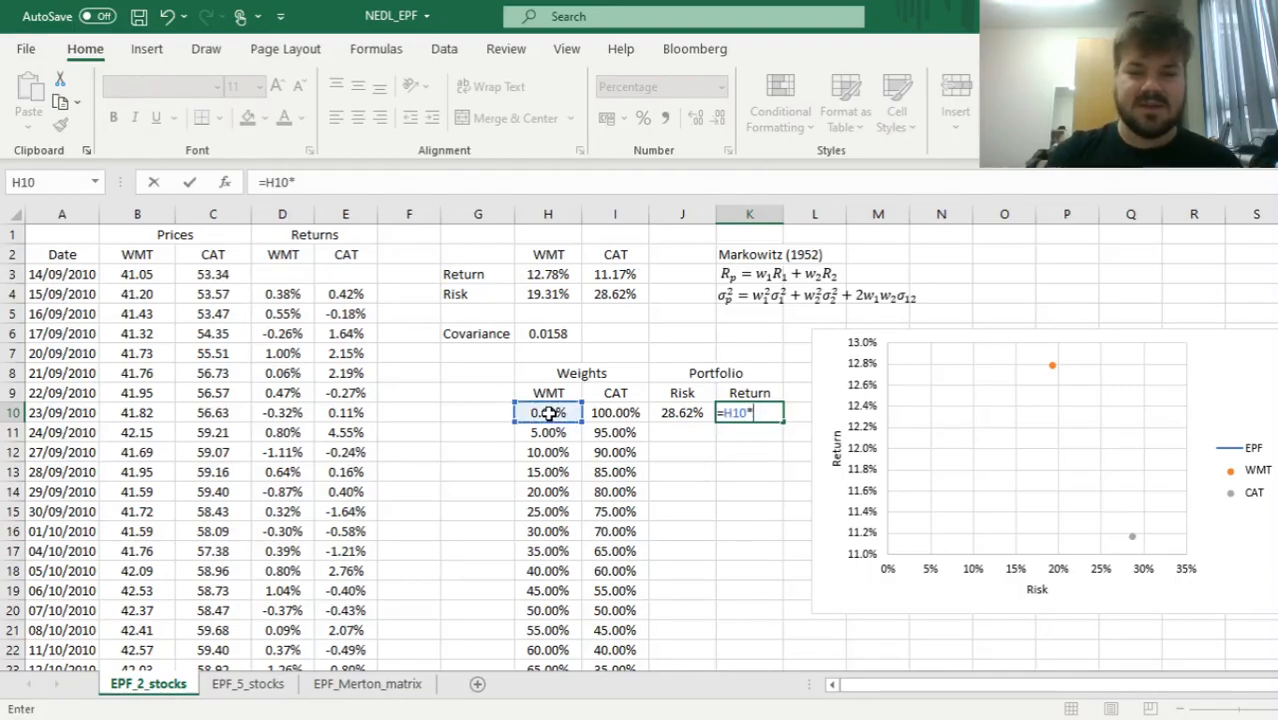
Build K10's portfolio return =H10*$H$3+I10*$I$3 with absolute return references, then fill down
click(548, 272)
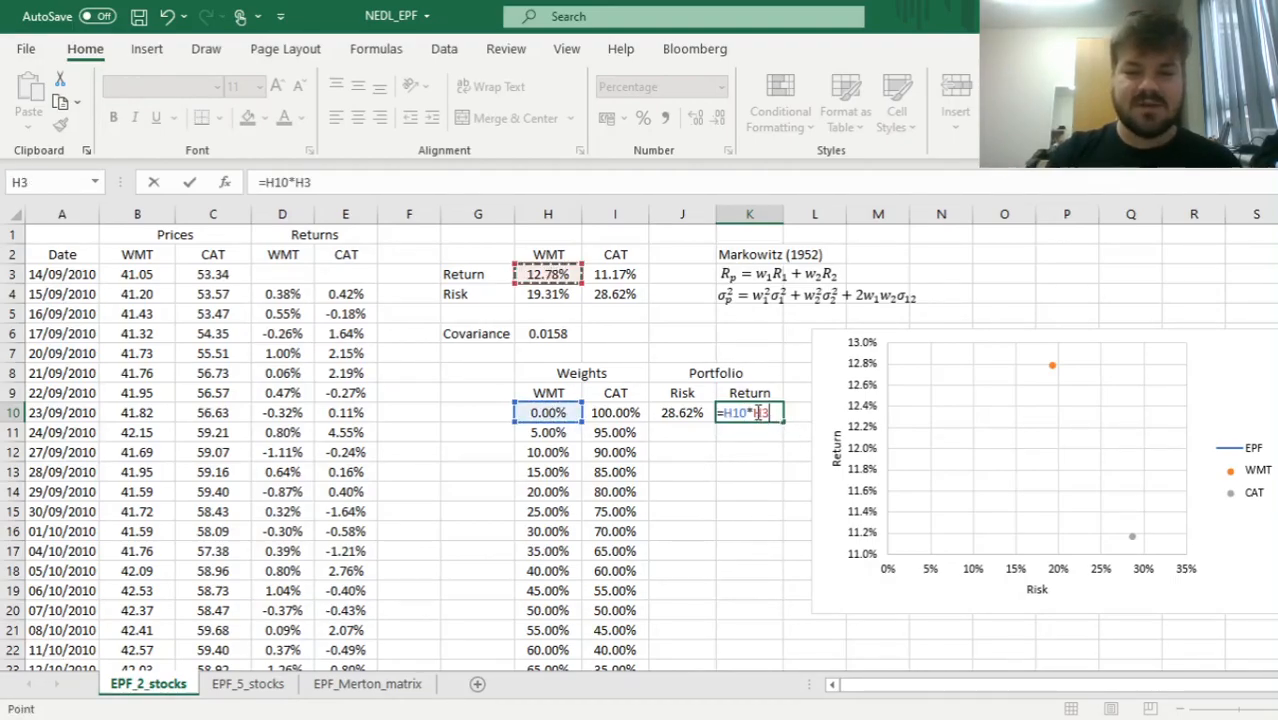
key(f4)
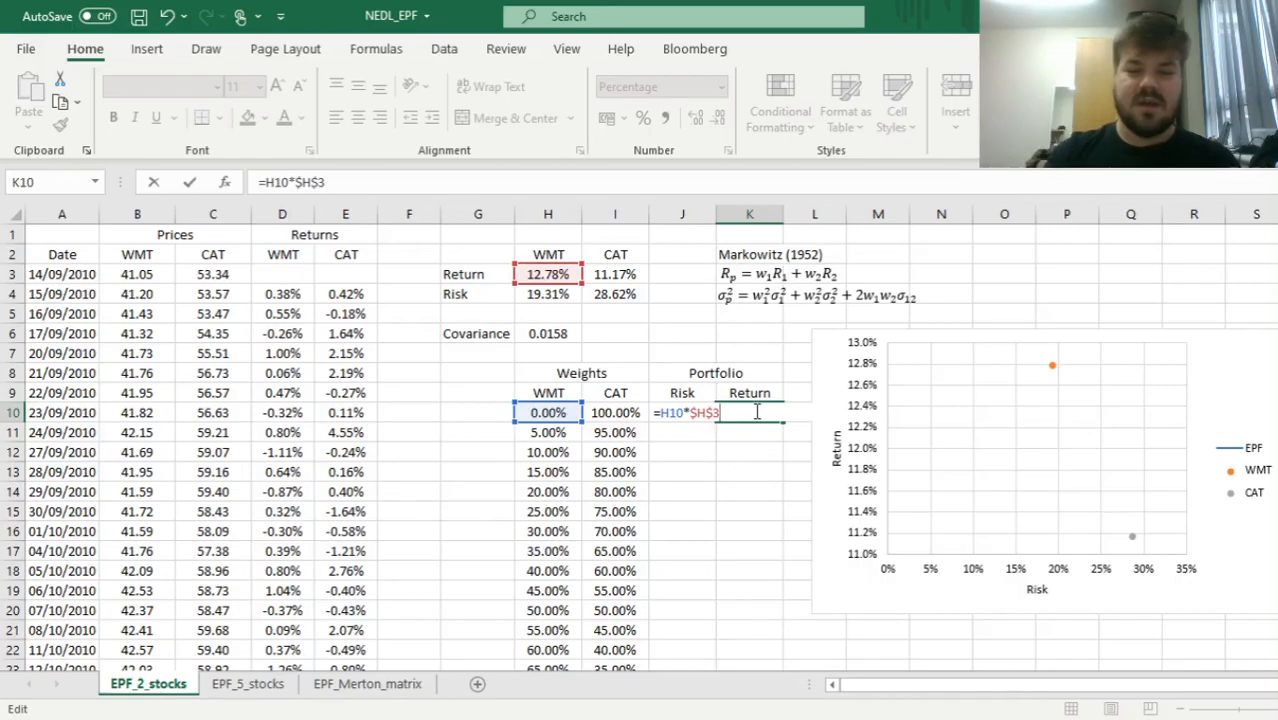
text(+)
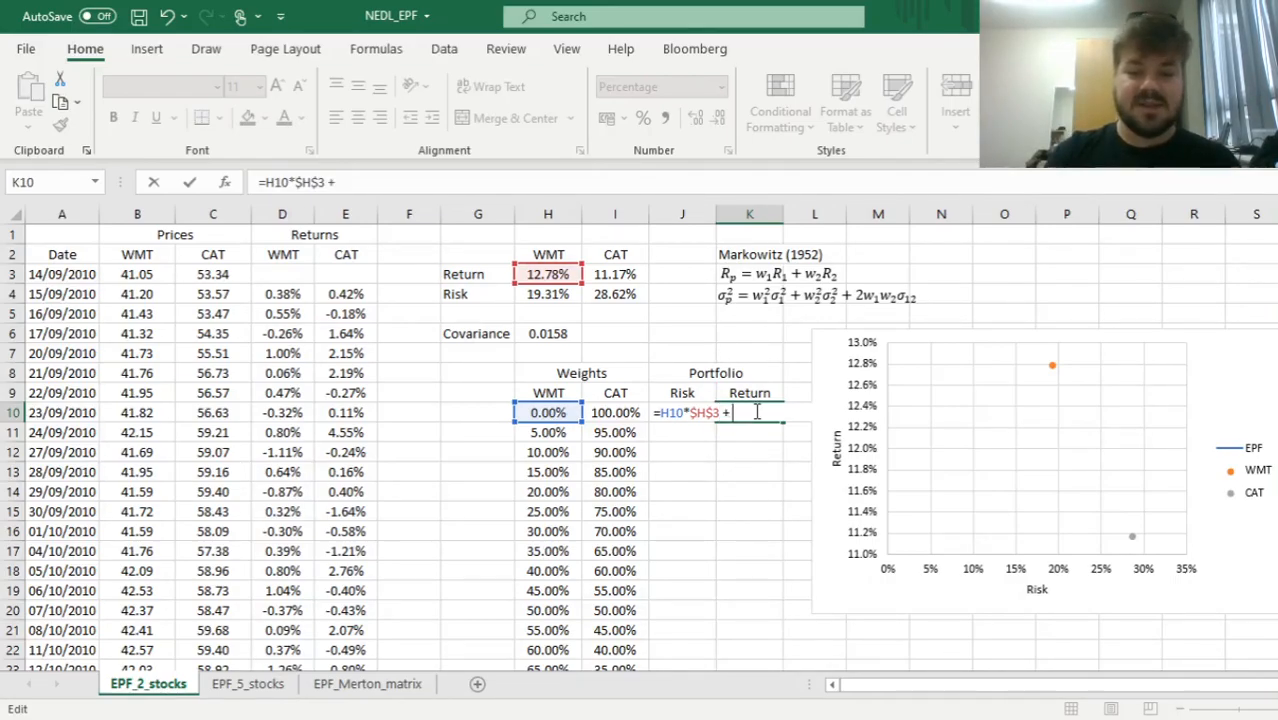
click(616, 412)
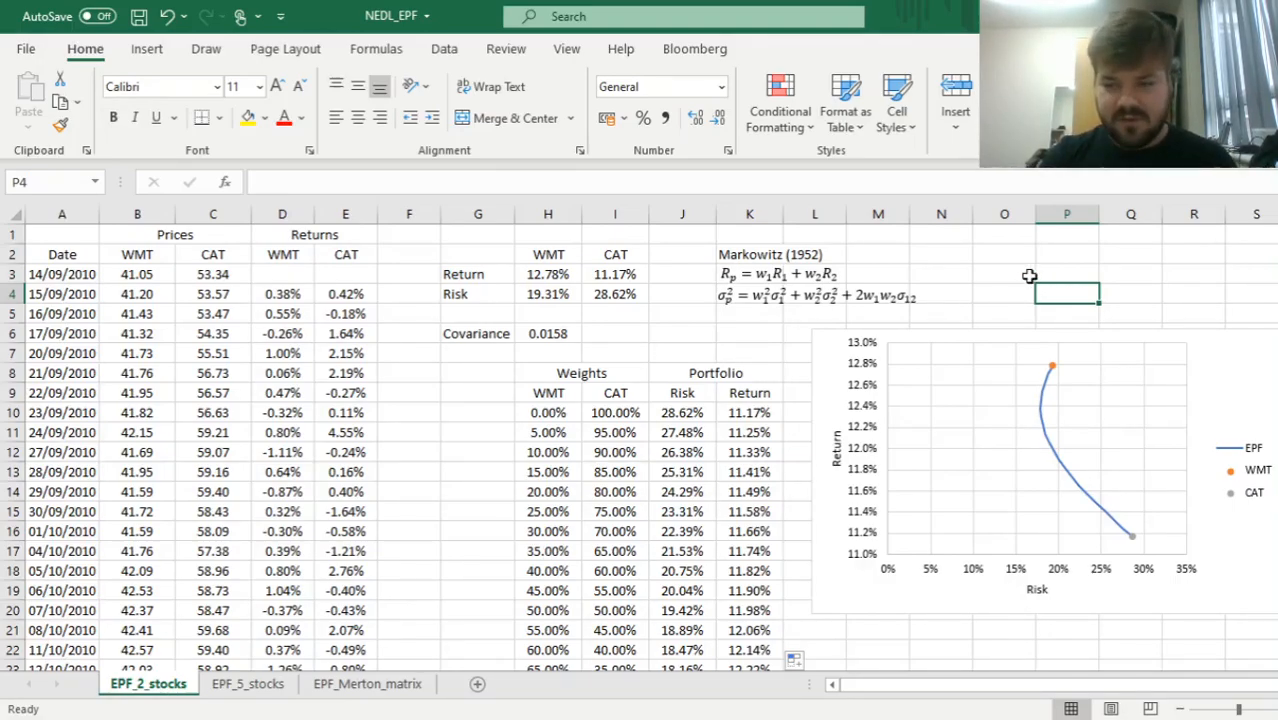
mouse_move(1136, 540)
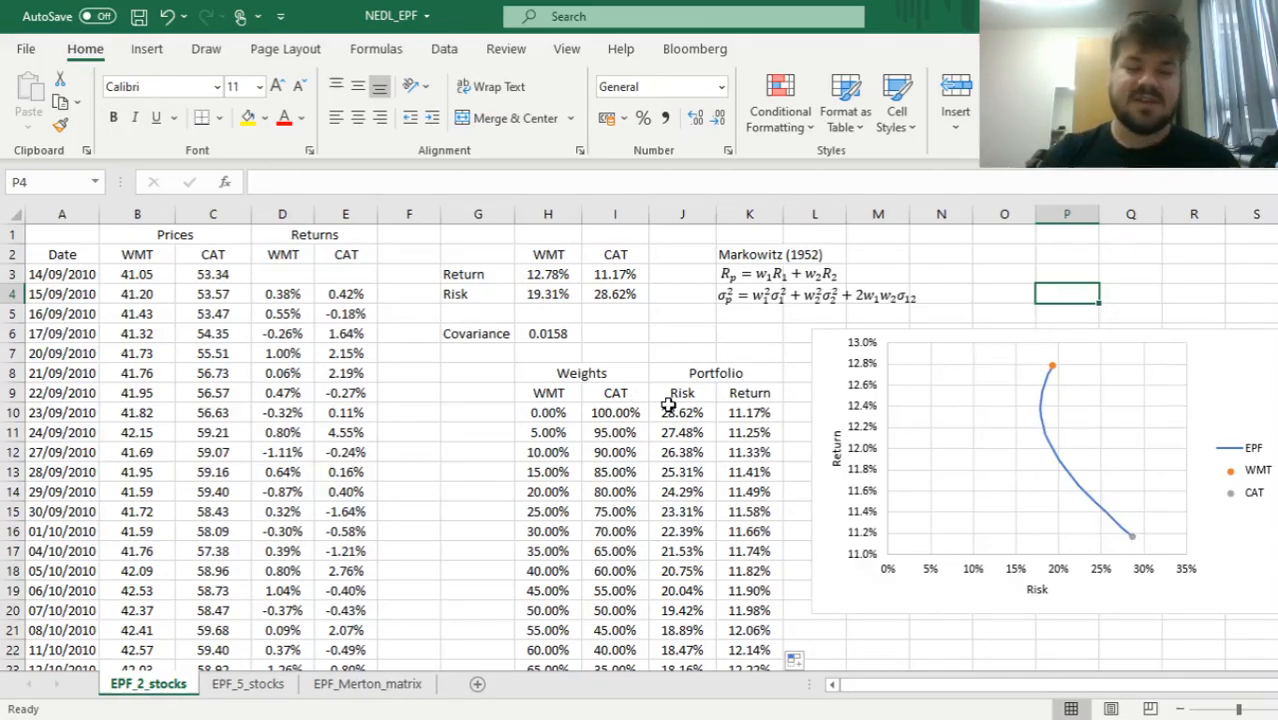
click(616, 392)
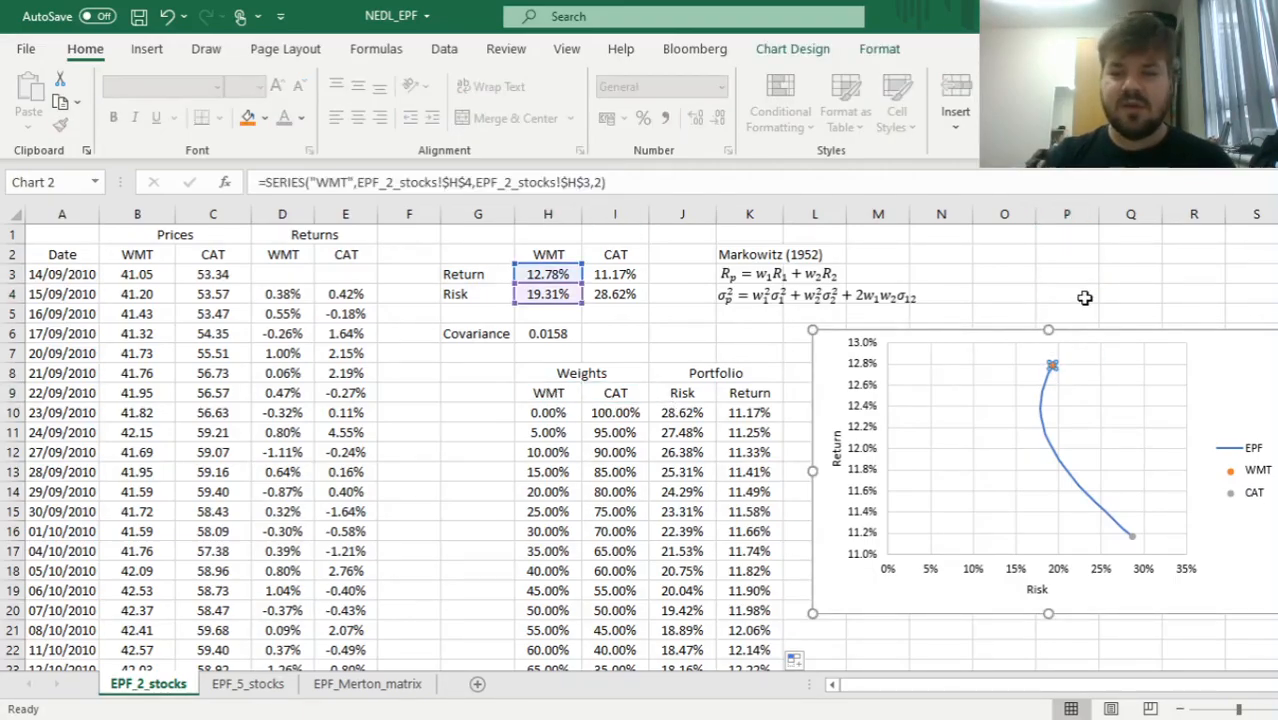
mouse_move(1050, 398)
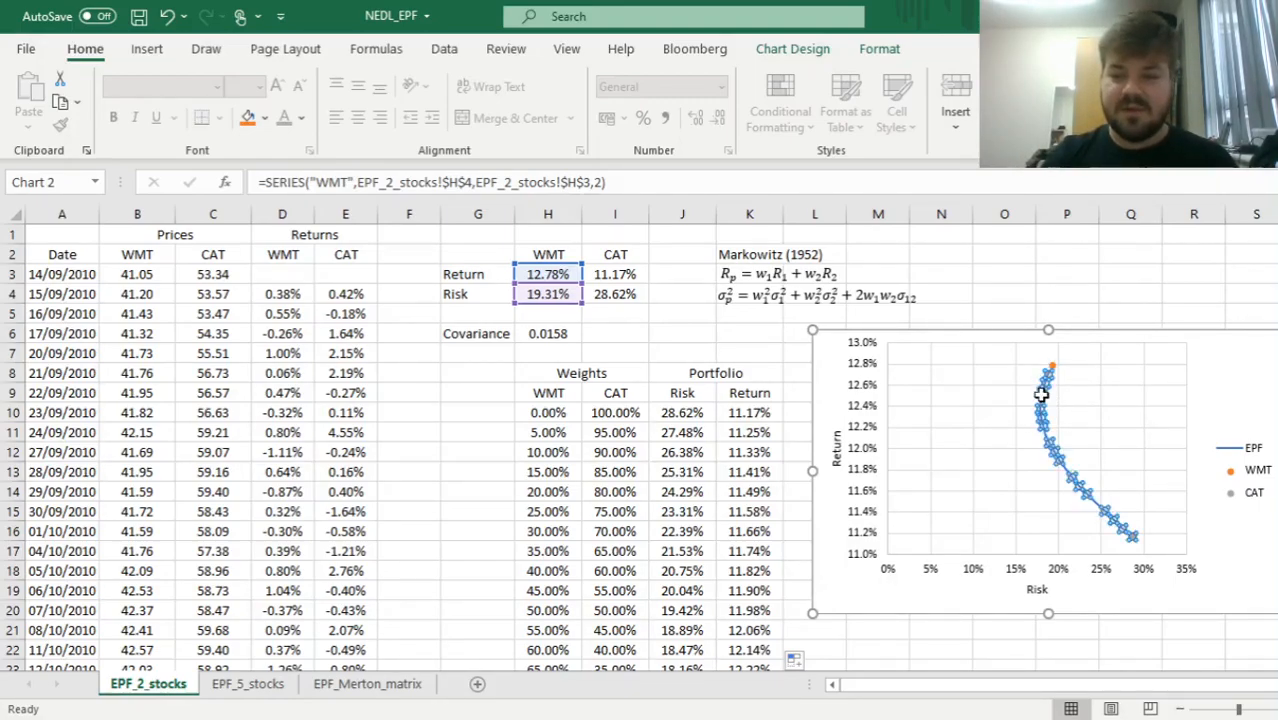
click(1066, 292)
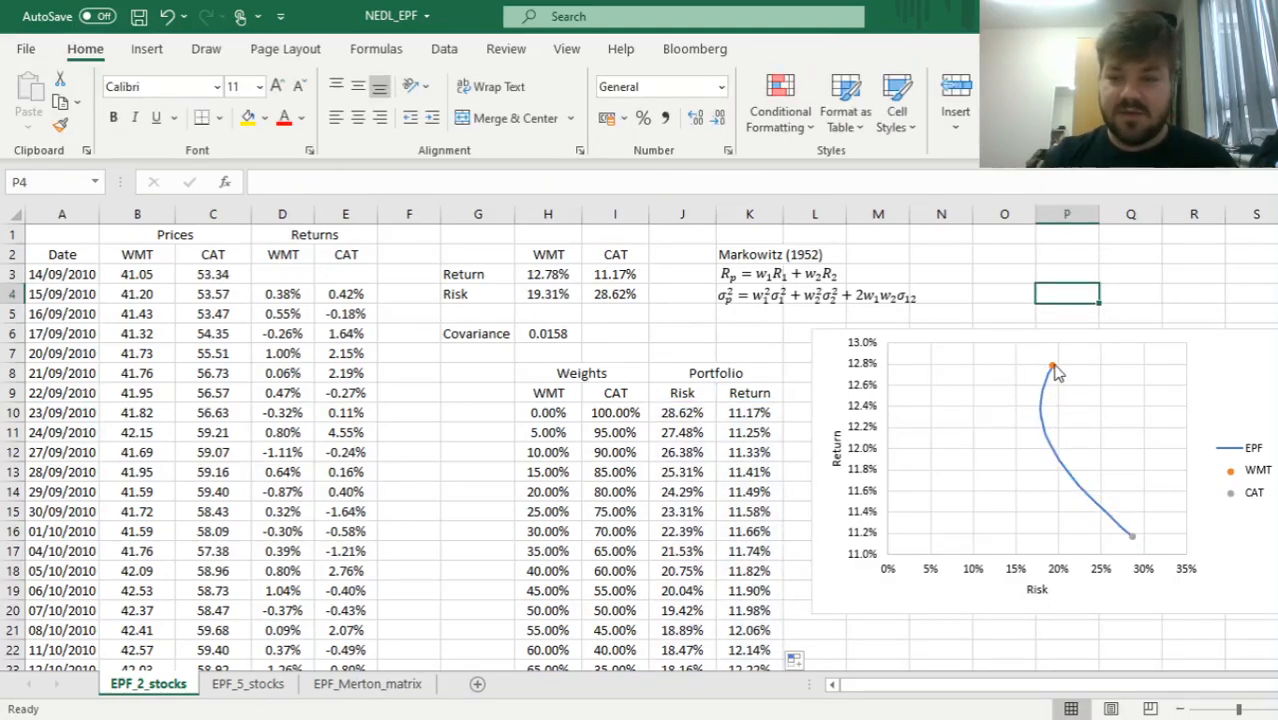
mouse_move(1044, 412)
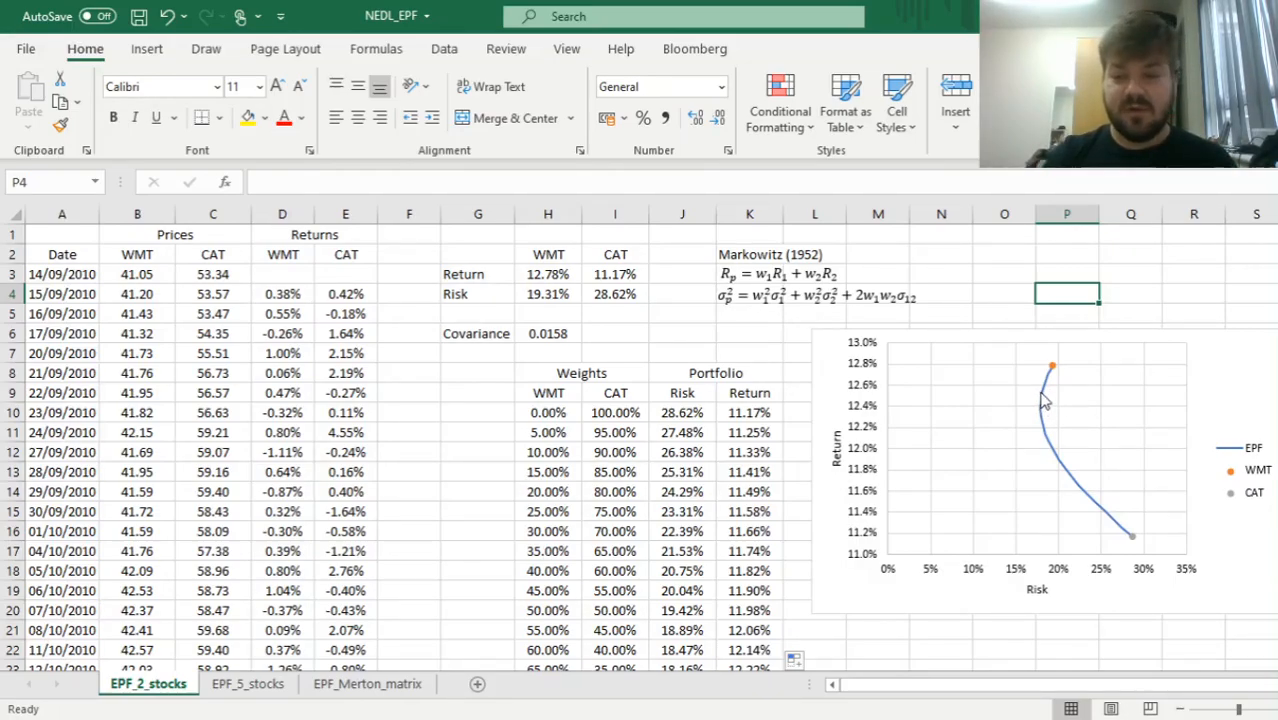
mouse_move(1036, 436)
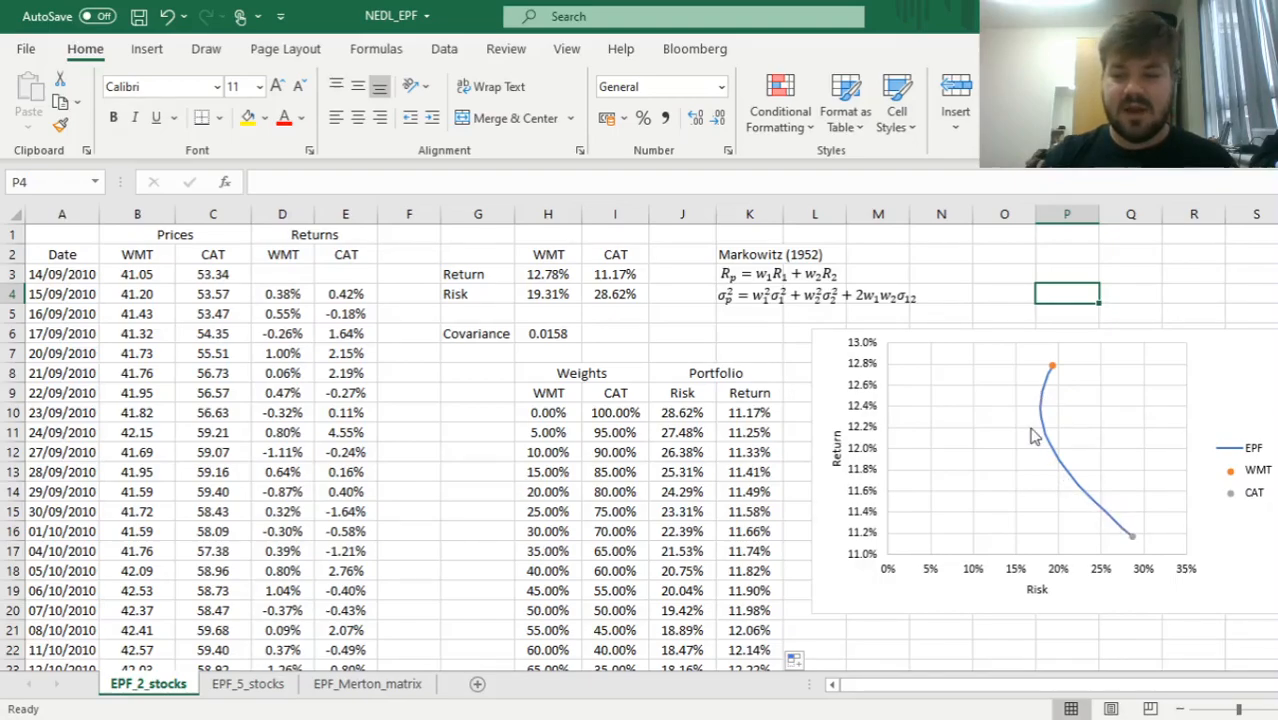
mouse_move(1052, 372)
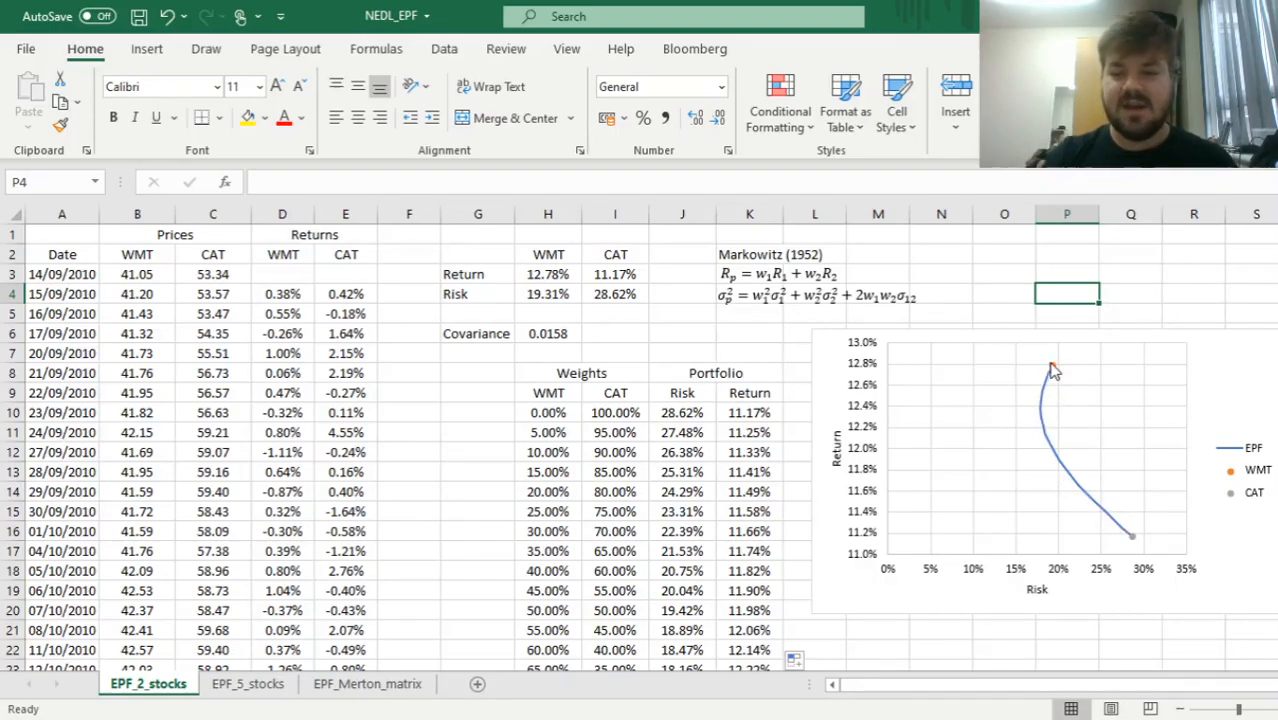
mouse_move(1040, 410)
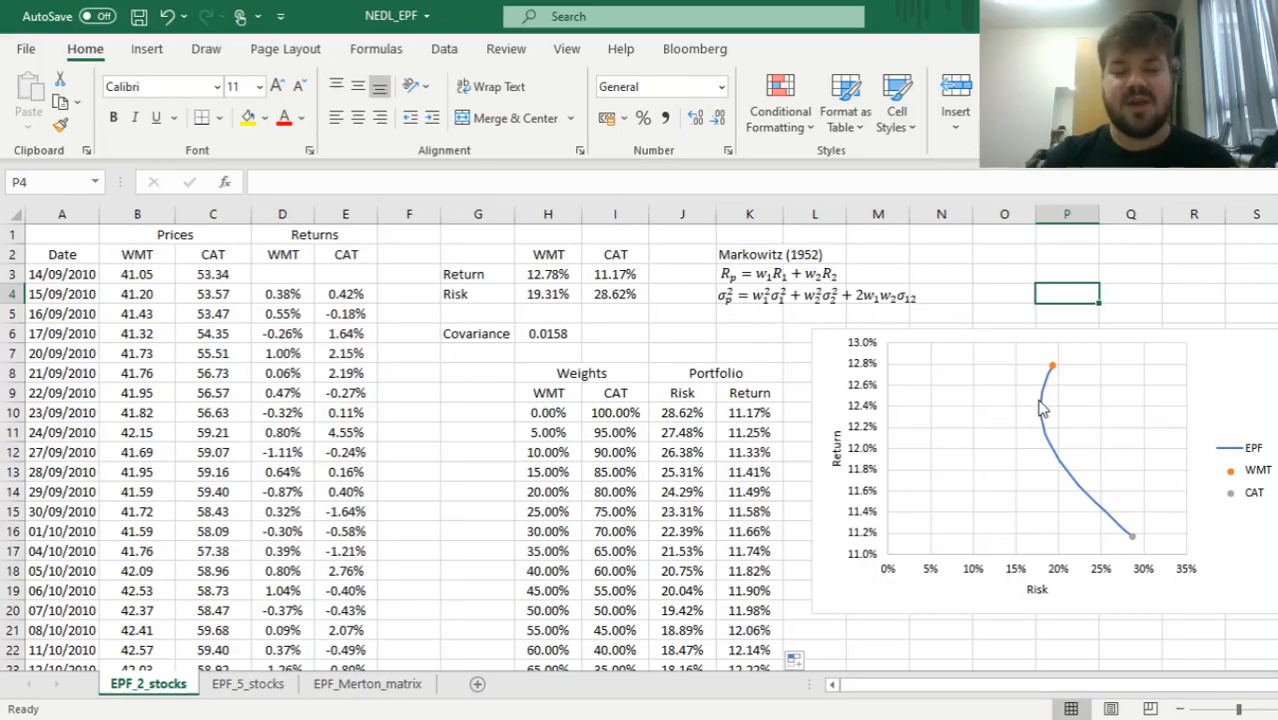
mouse_move(1030, 362)
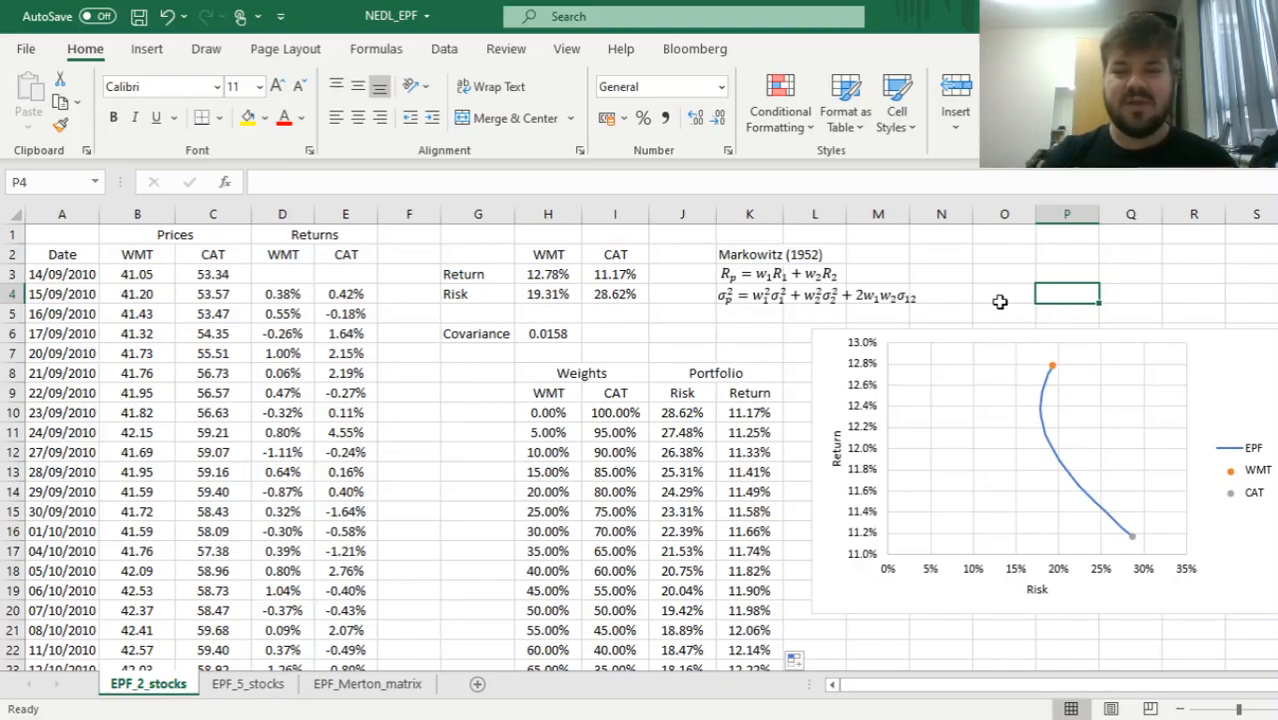
mouse_move(488, 248)
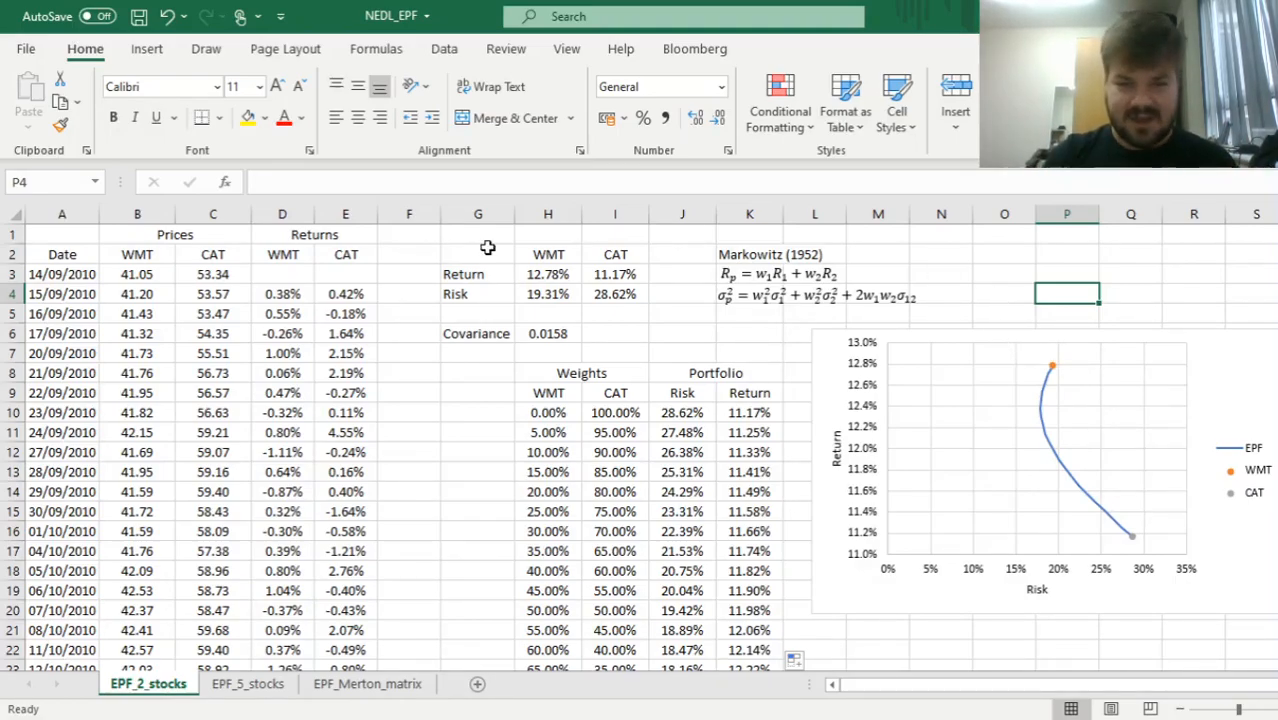
mouse_move(1056, 372)
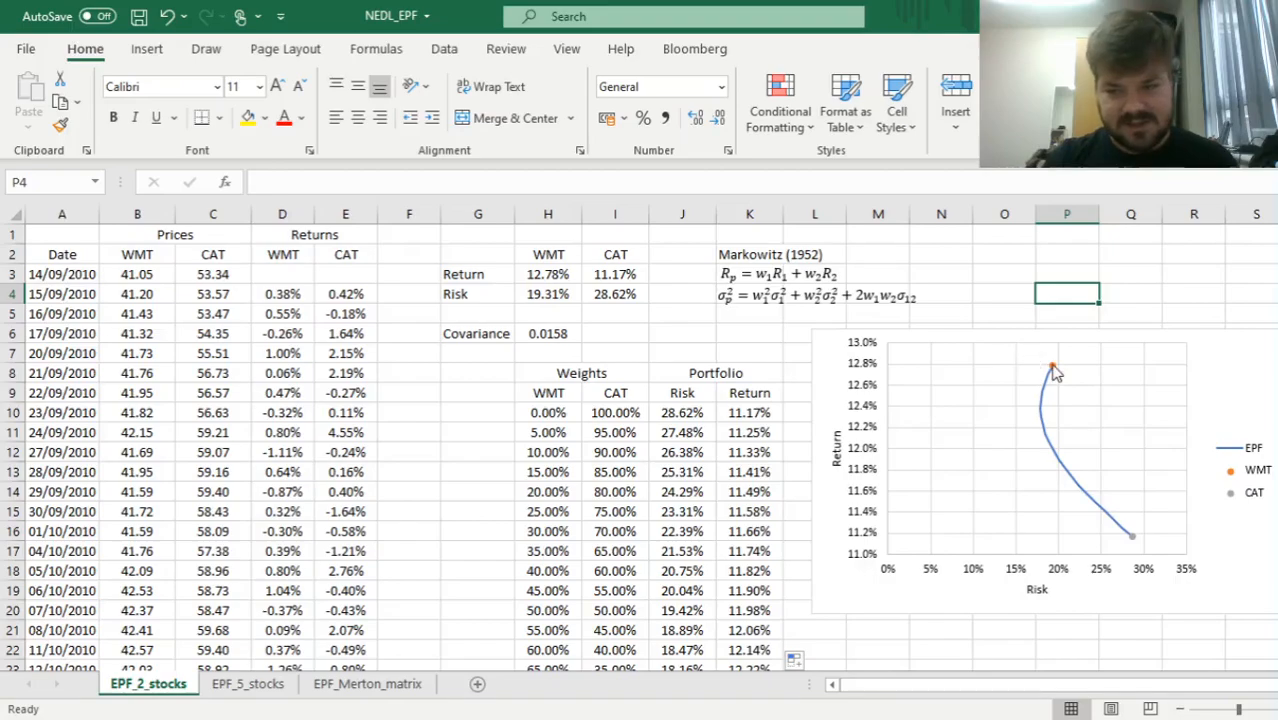
mouse_move(1022, 368)
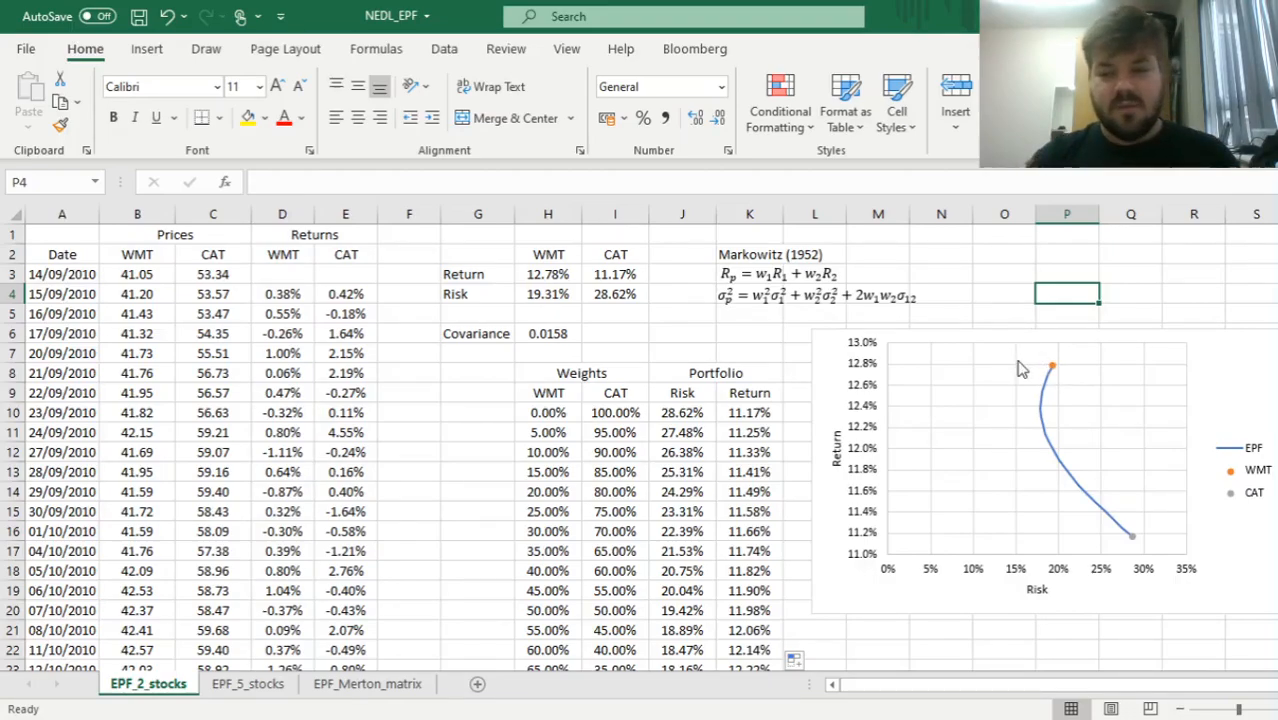
mouse_move(988, 284)
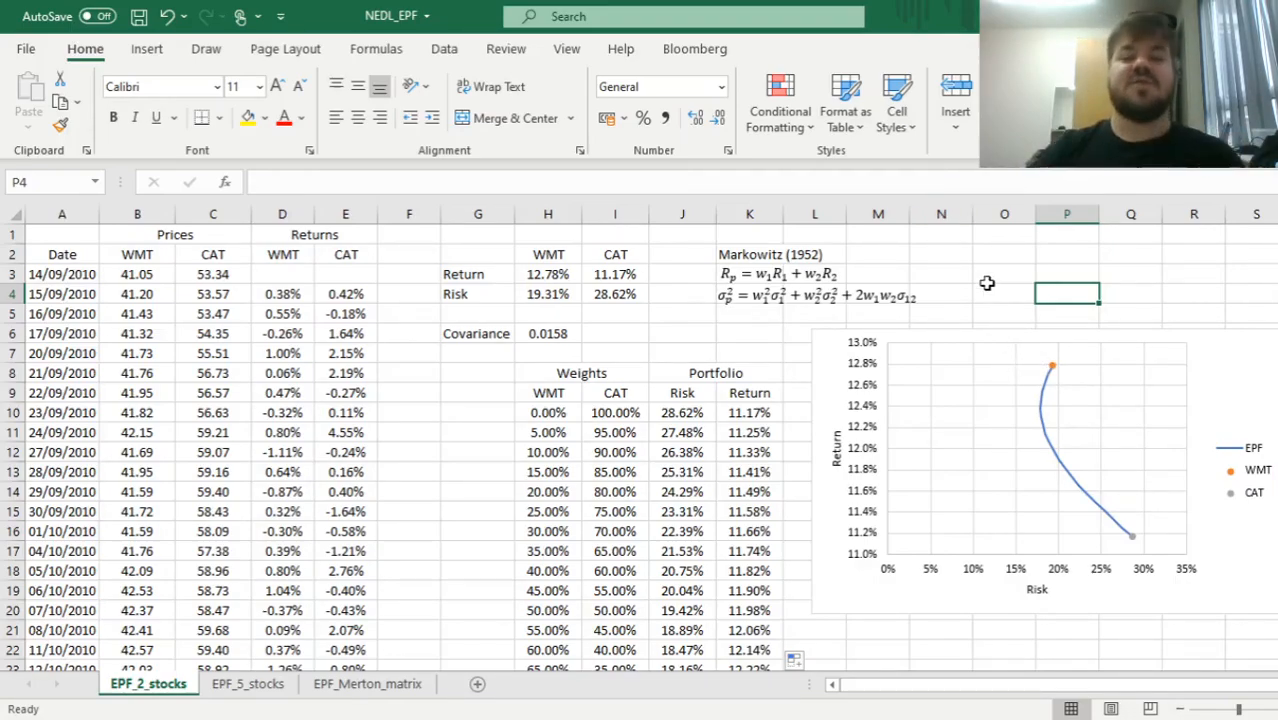
mouse_move(1072, 364)
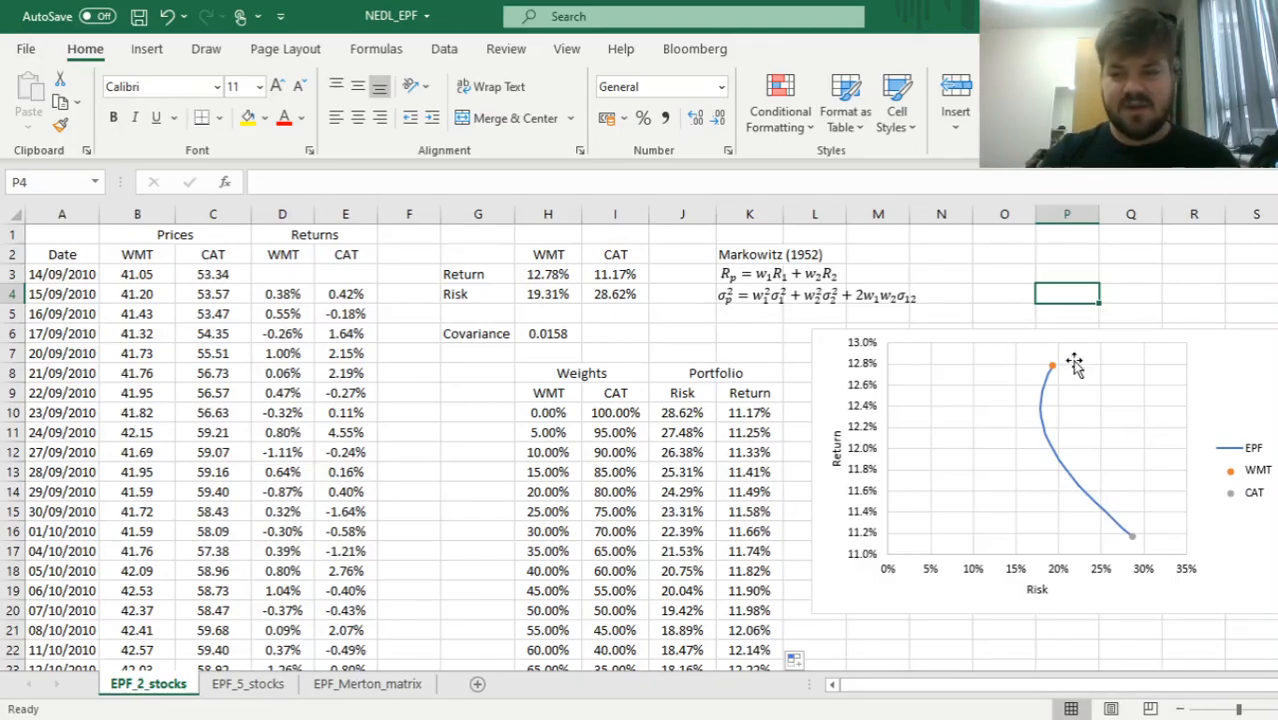
mouse_move(1078, 370)
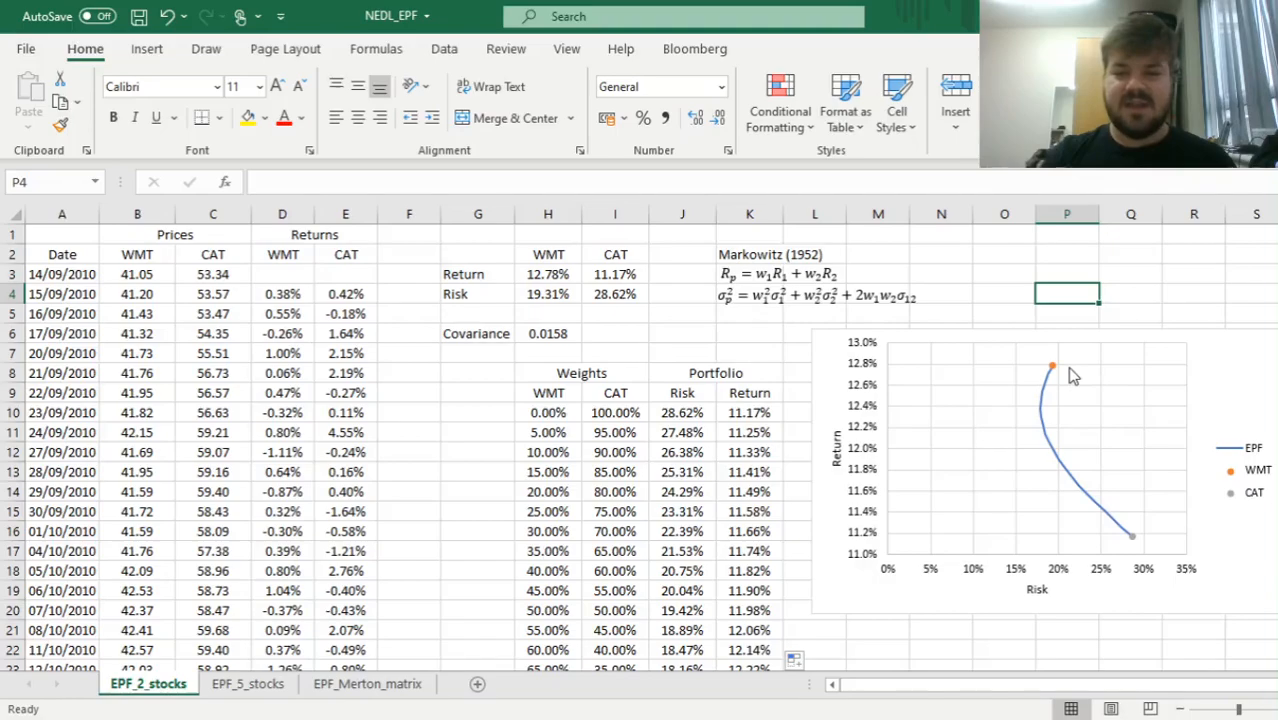
mouse_move(1100, 372)
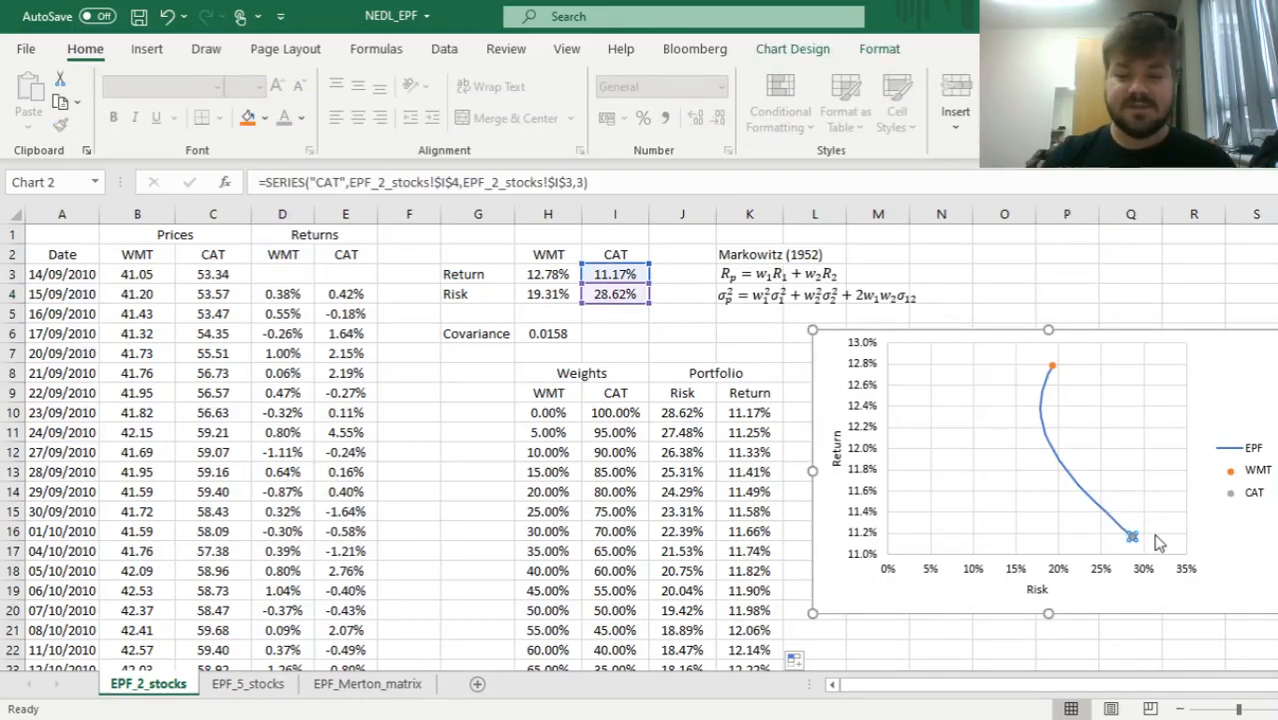
mouse_move(1172, 528)
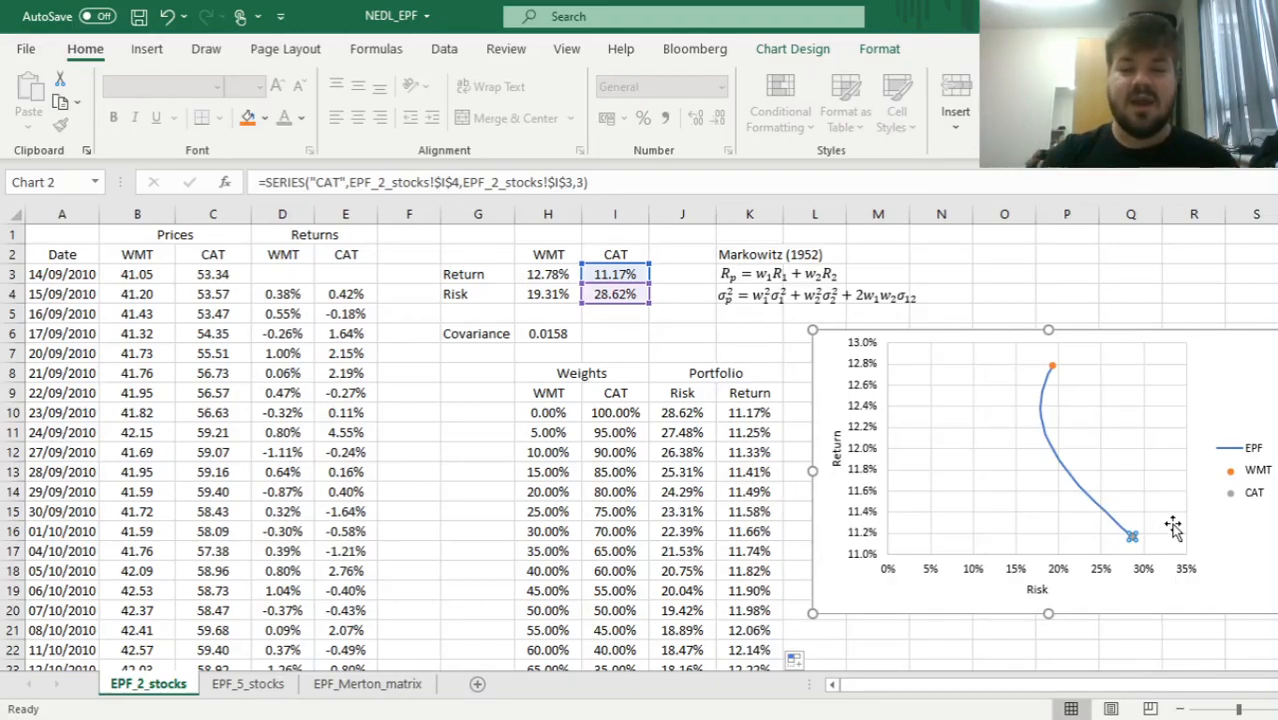
mouse_move(1130, 536)
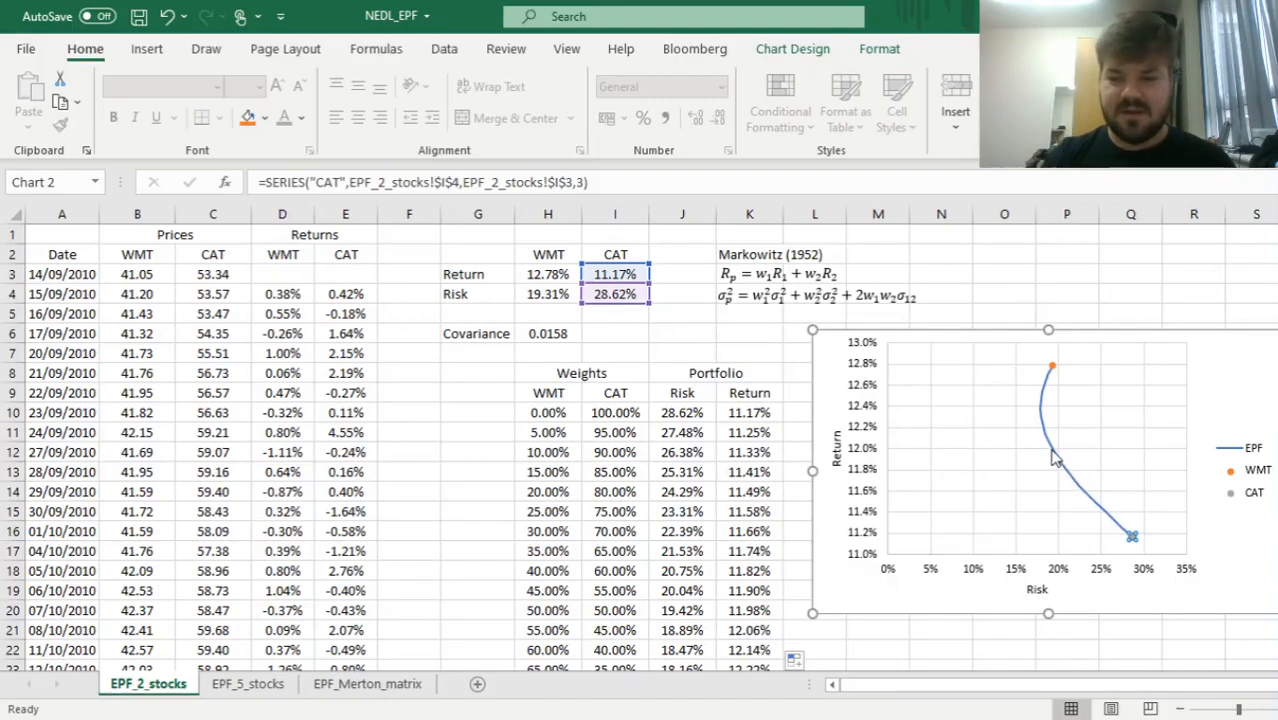
mouse_move(1130, 536)
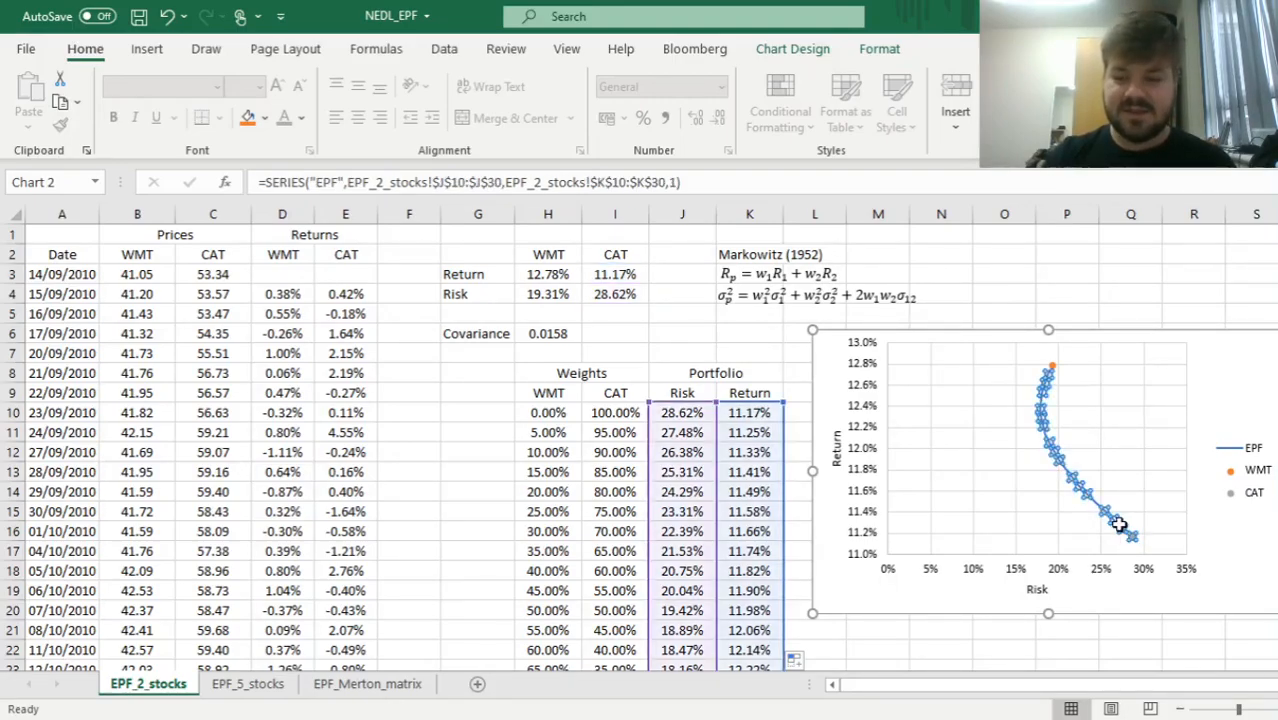
mouse_move(1048, 432)
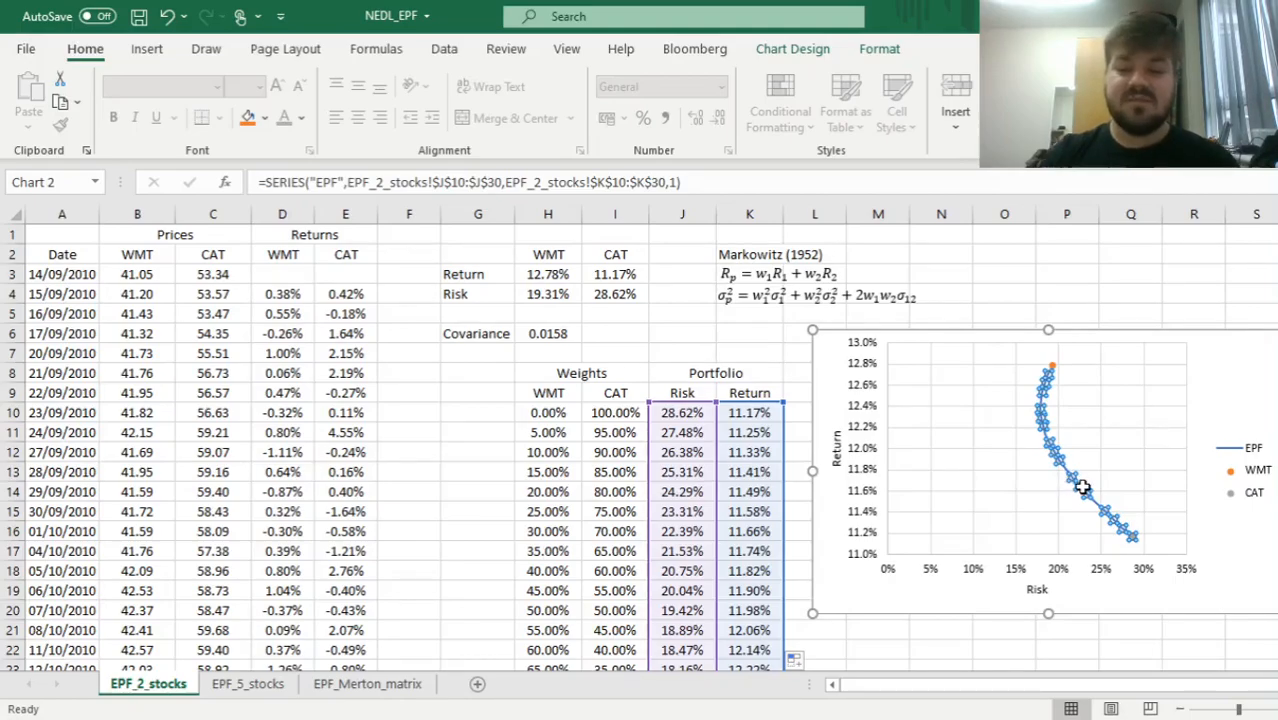
mouse_move(1108, 516)
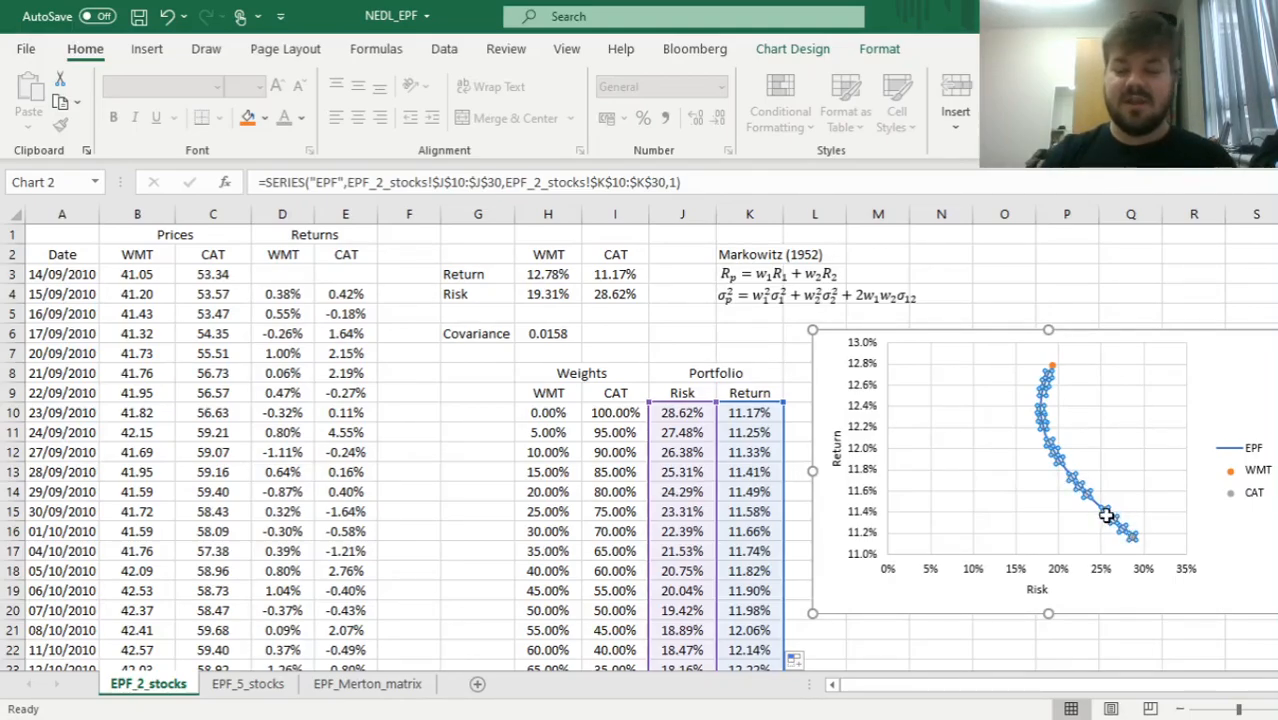
mouse_move(1048, 432)
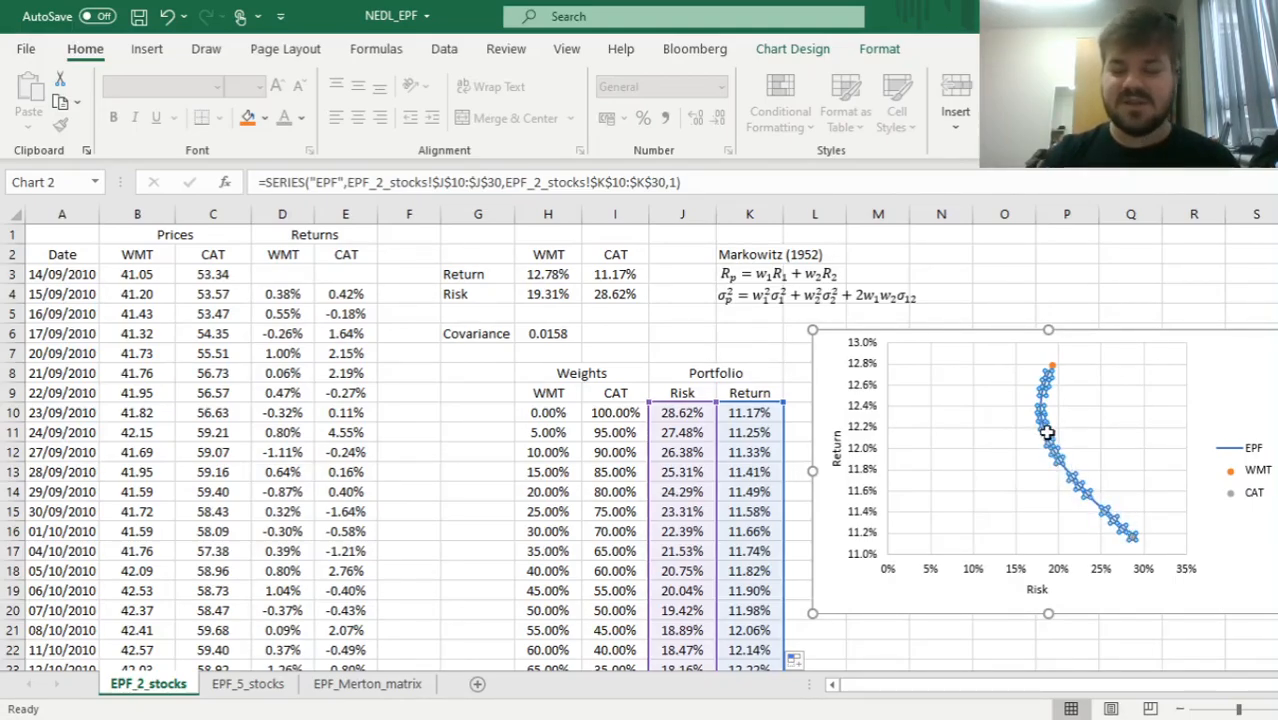
mouse_move(1050, 444)
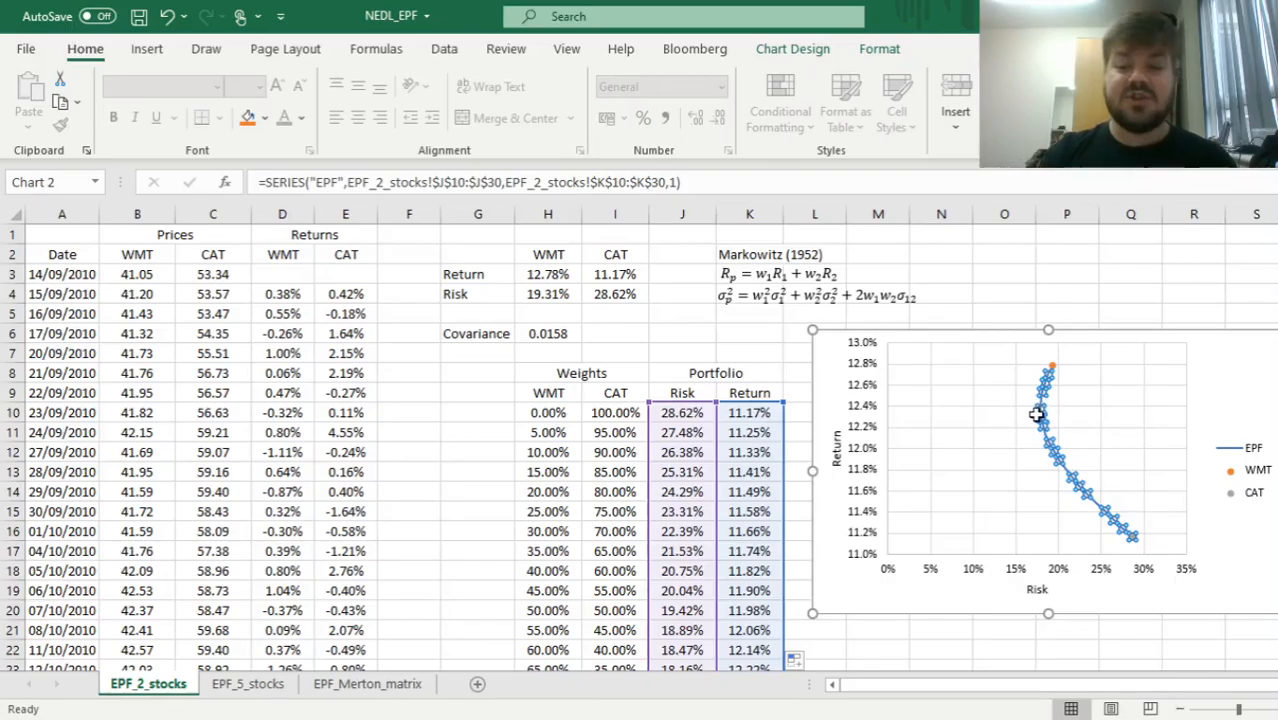
mouse_move(1040, 416)
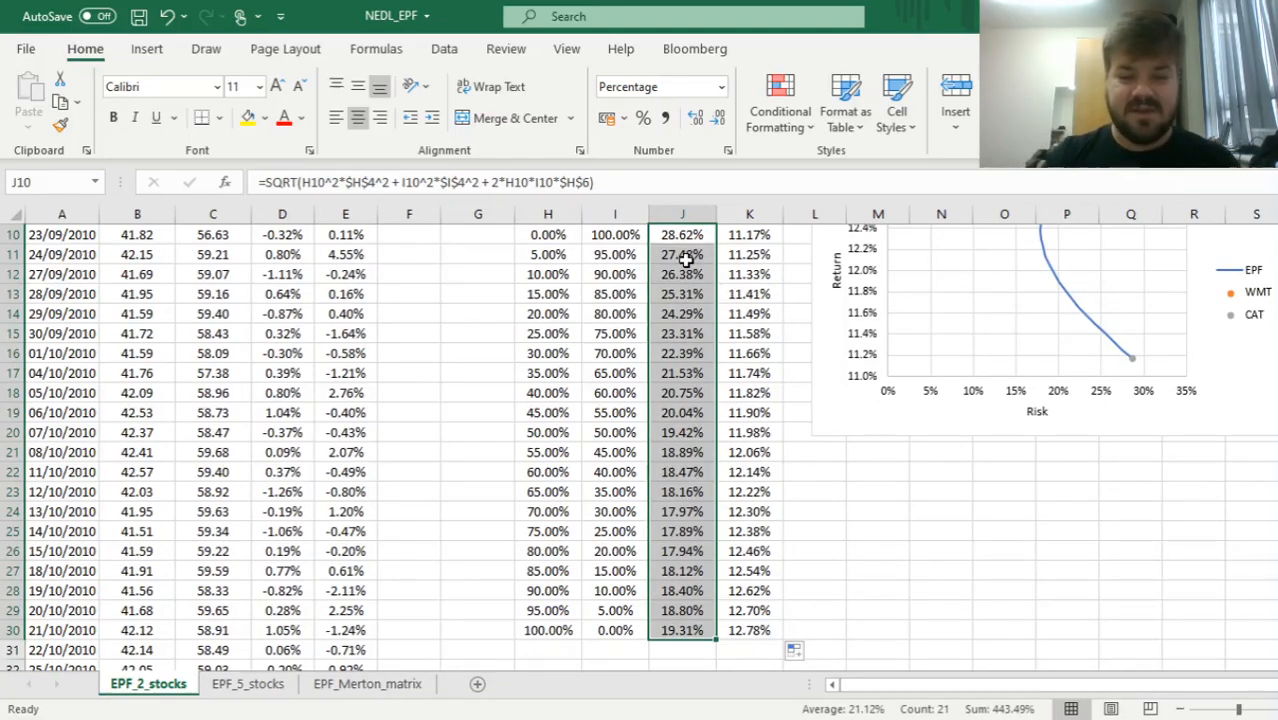
mouse_move(700, 532)
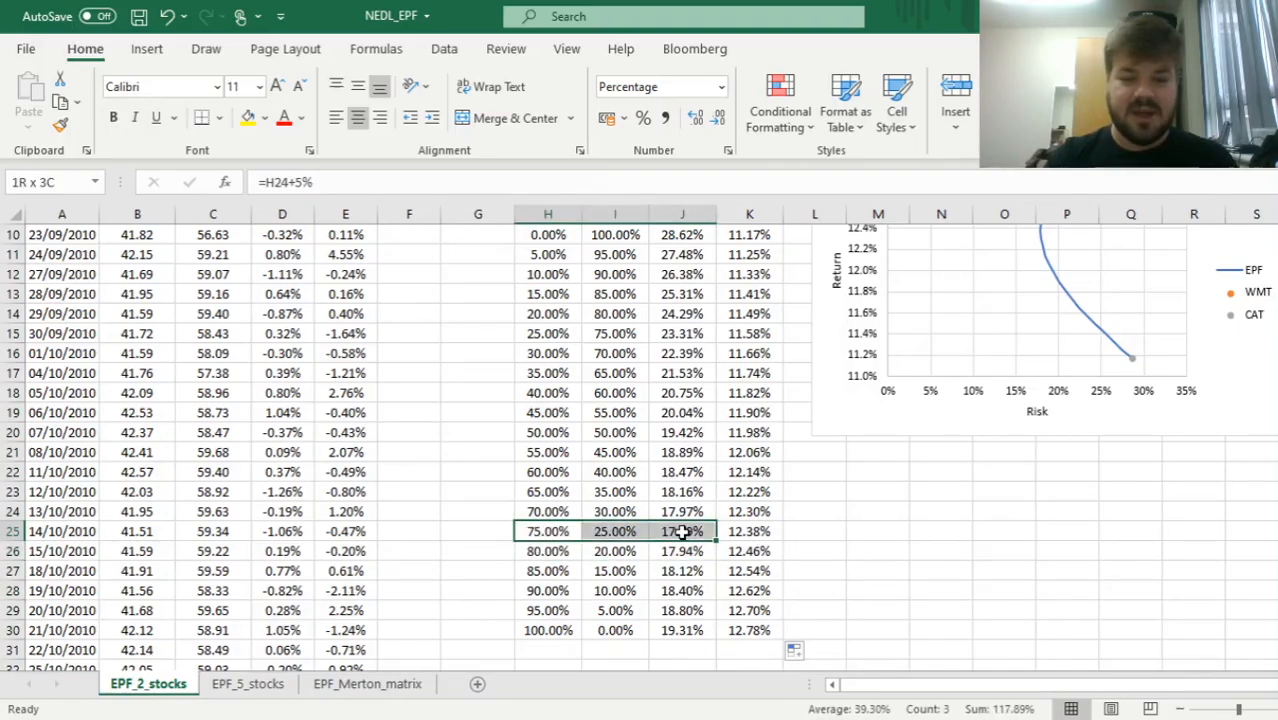
click(684, 532)
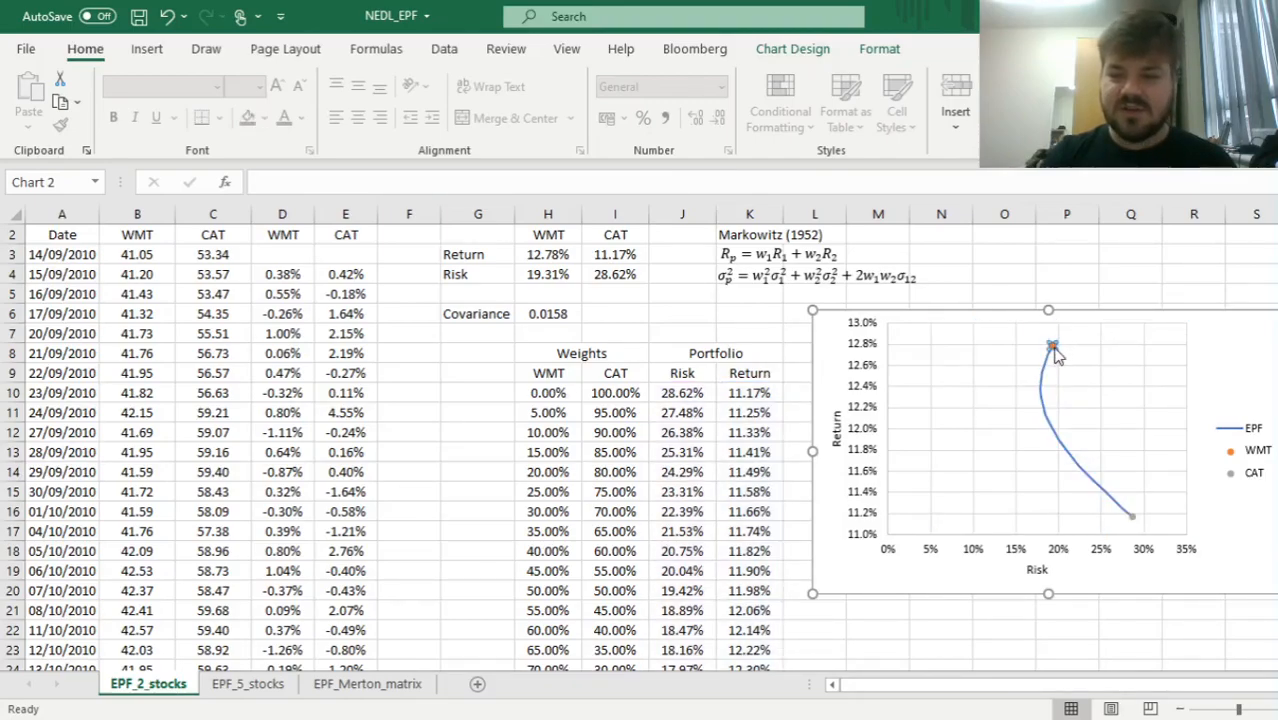
click(1050, 346)
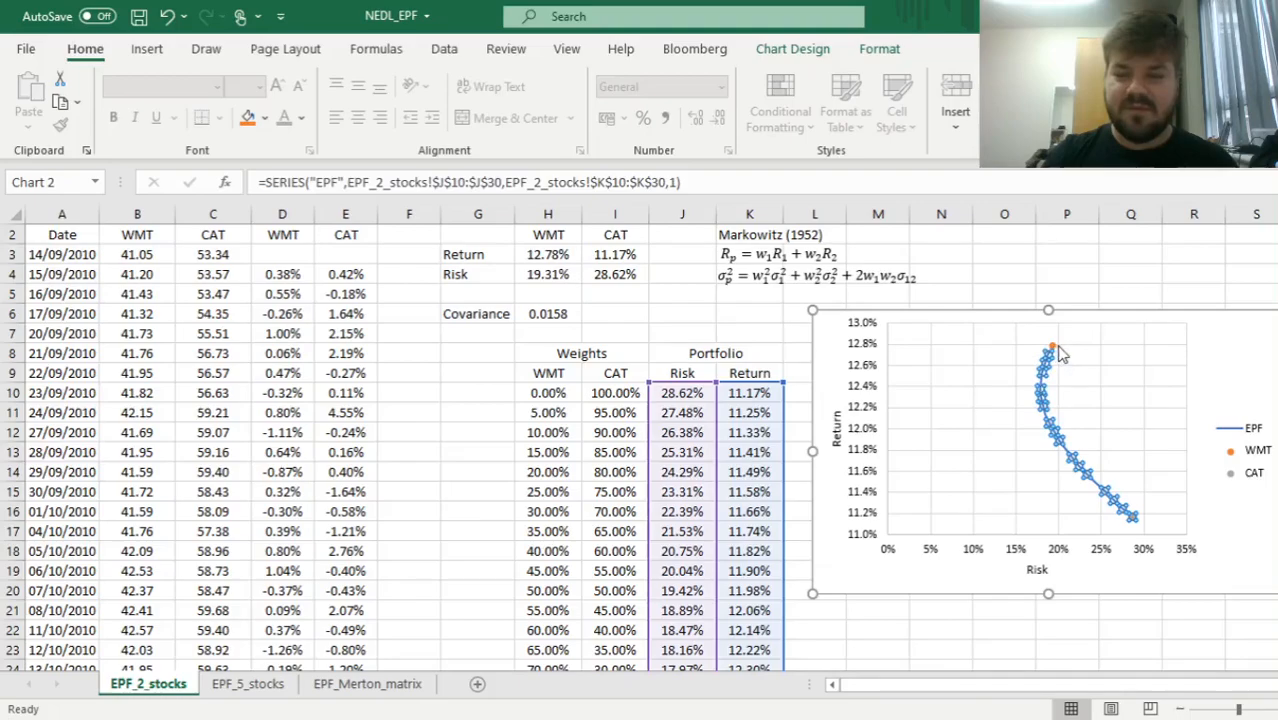
mouse_move(1044, 396)
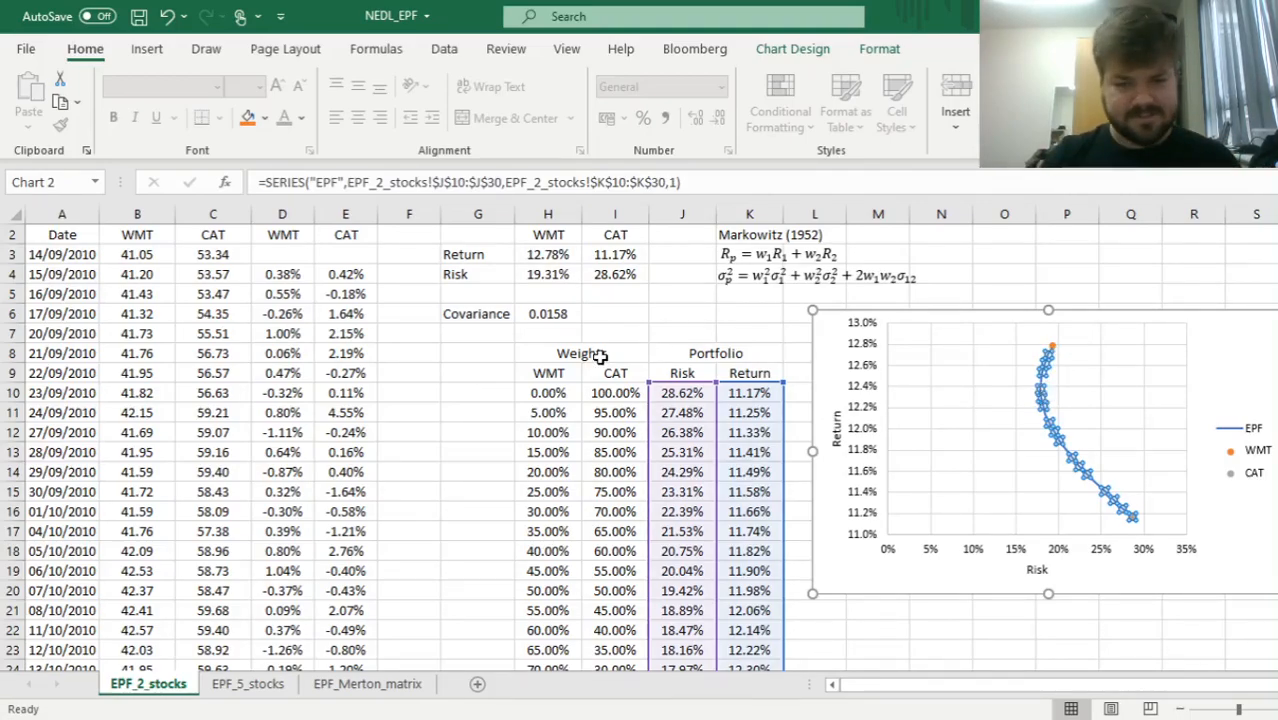
click(580, 352)
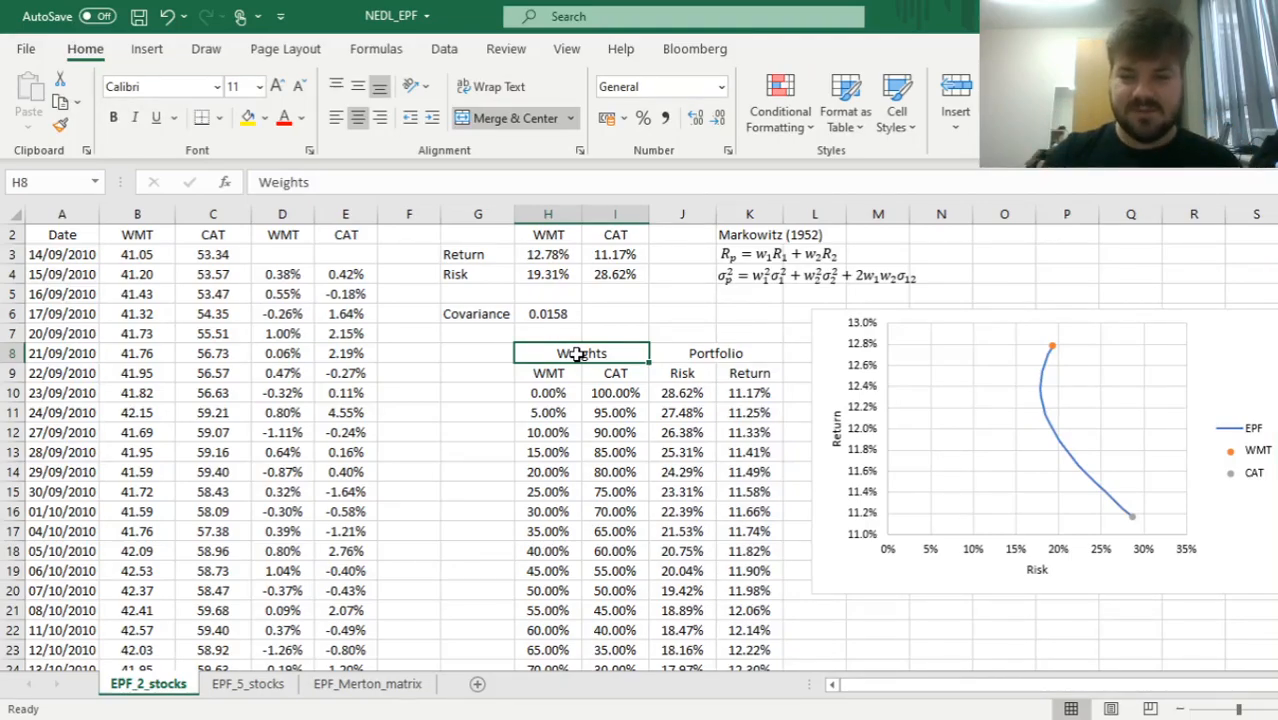
mouse_move(558, 404)
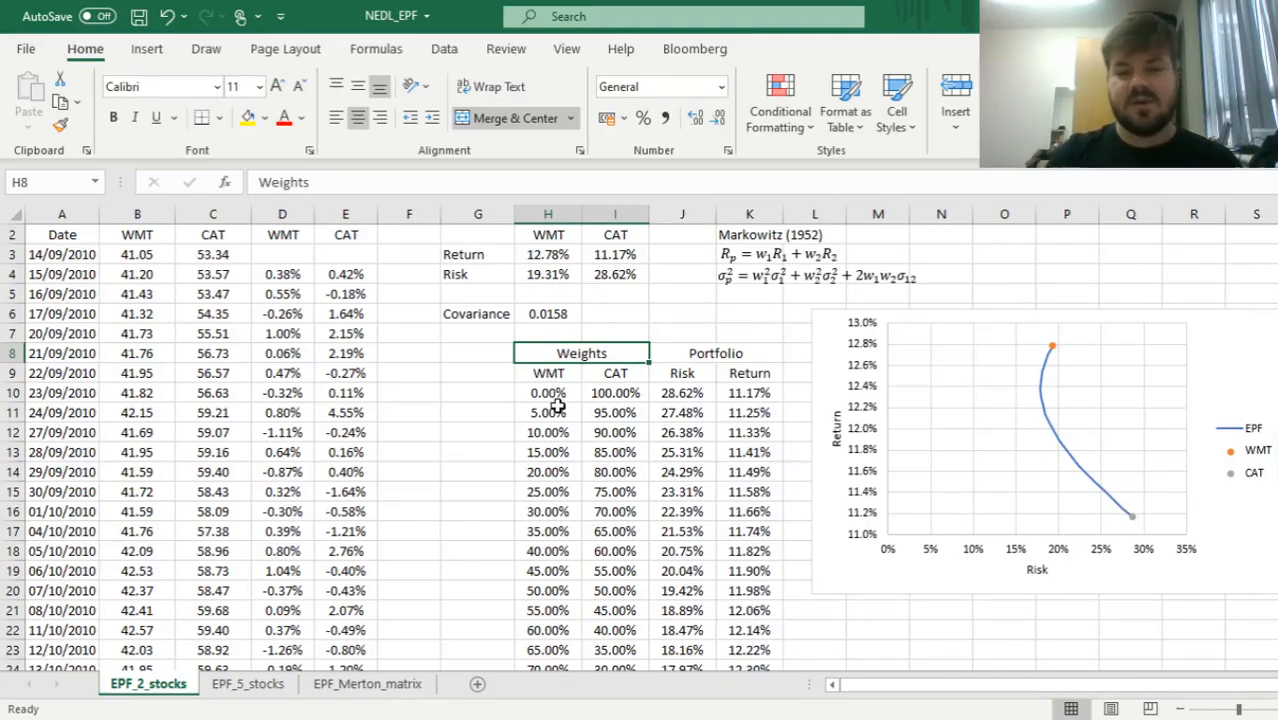
click(548, 392)
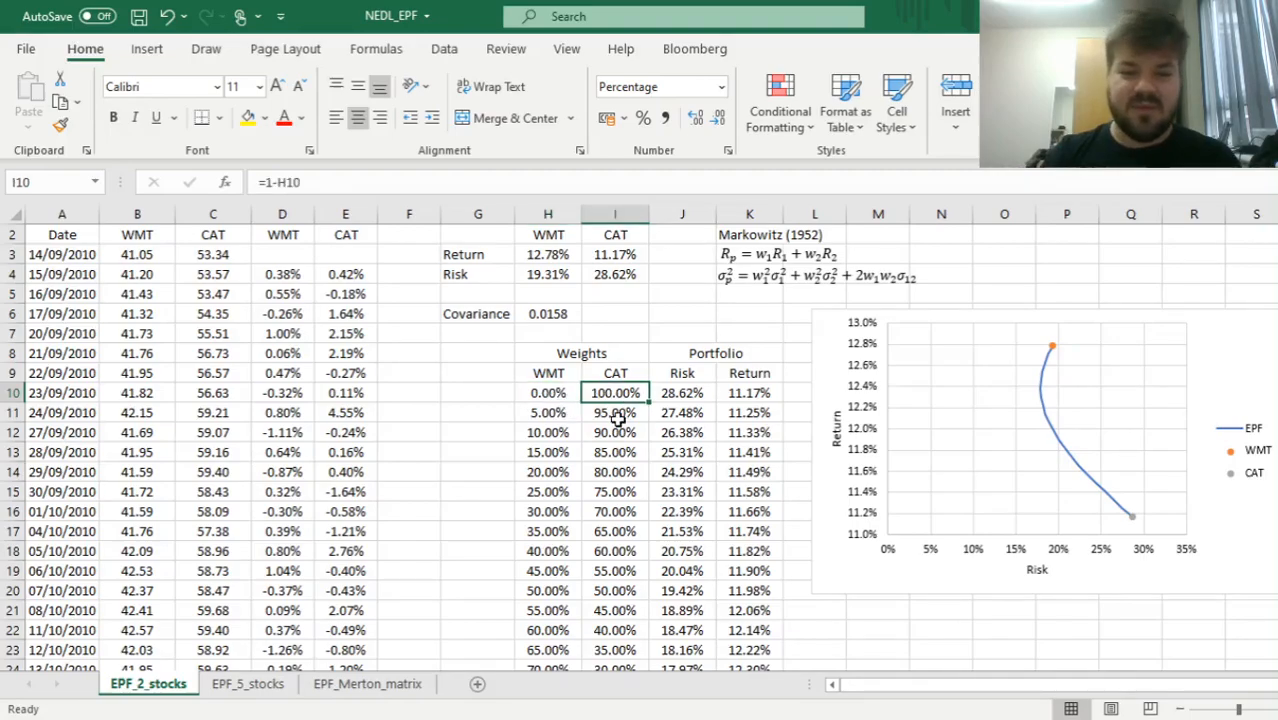
click(548, 412)
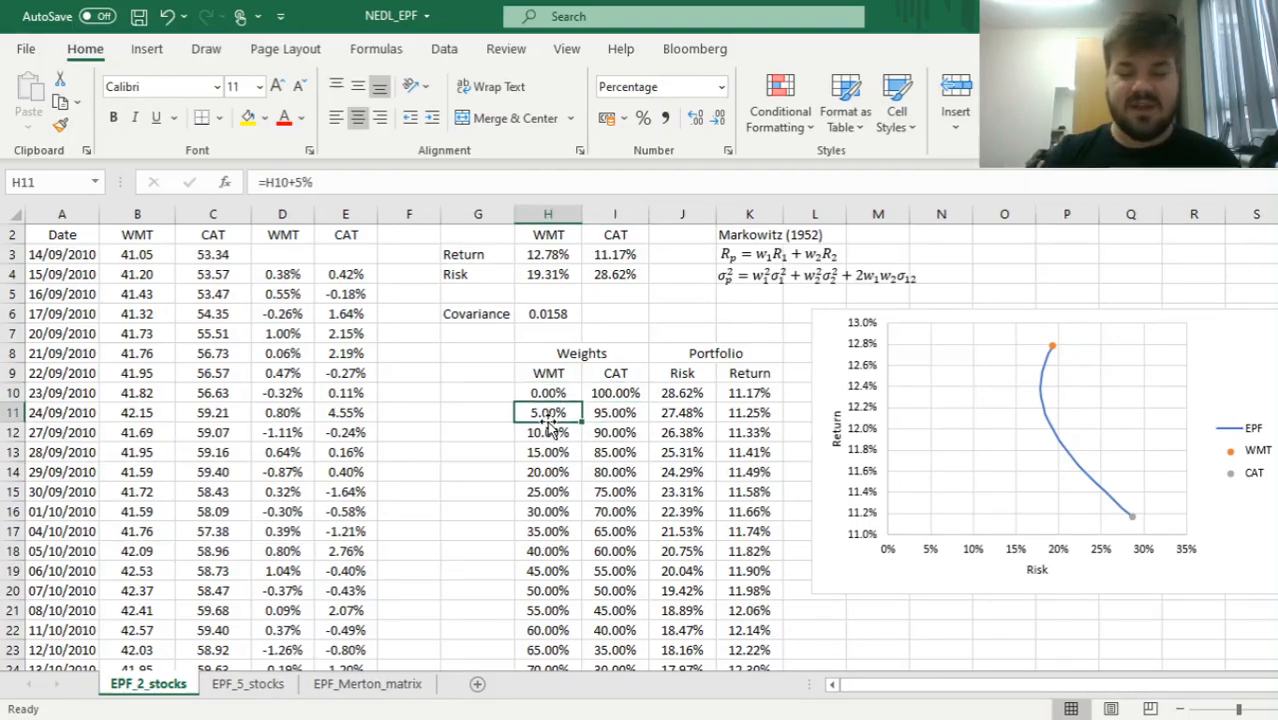